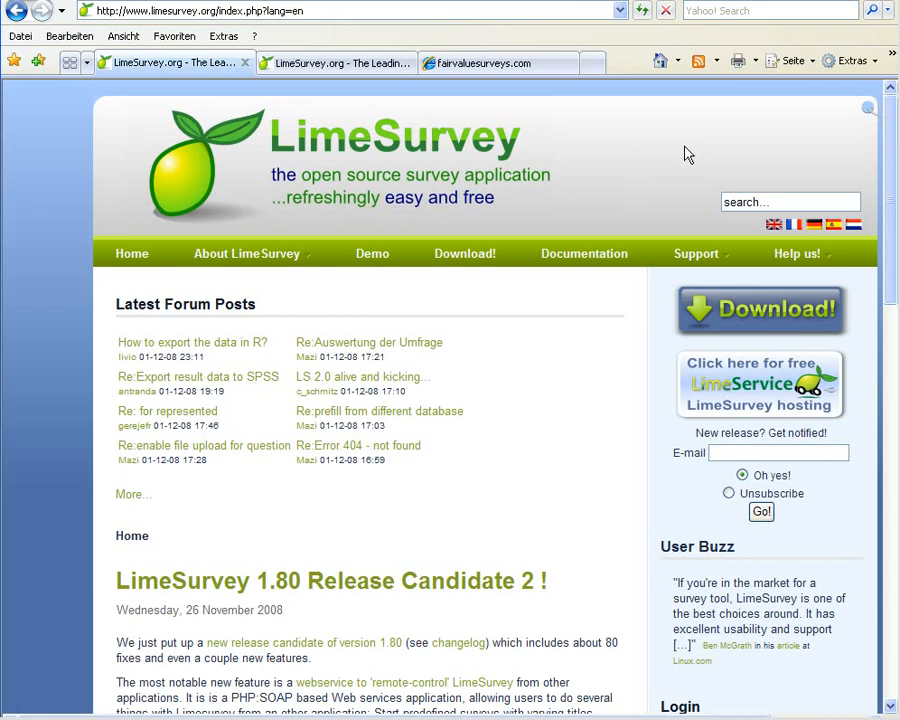
{"action": "mouse_move", "coordinate": [714, 144]}
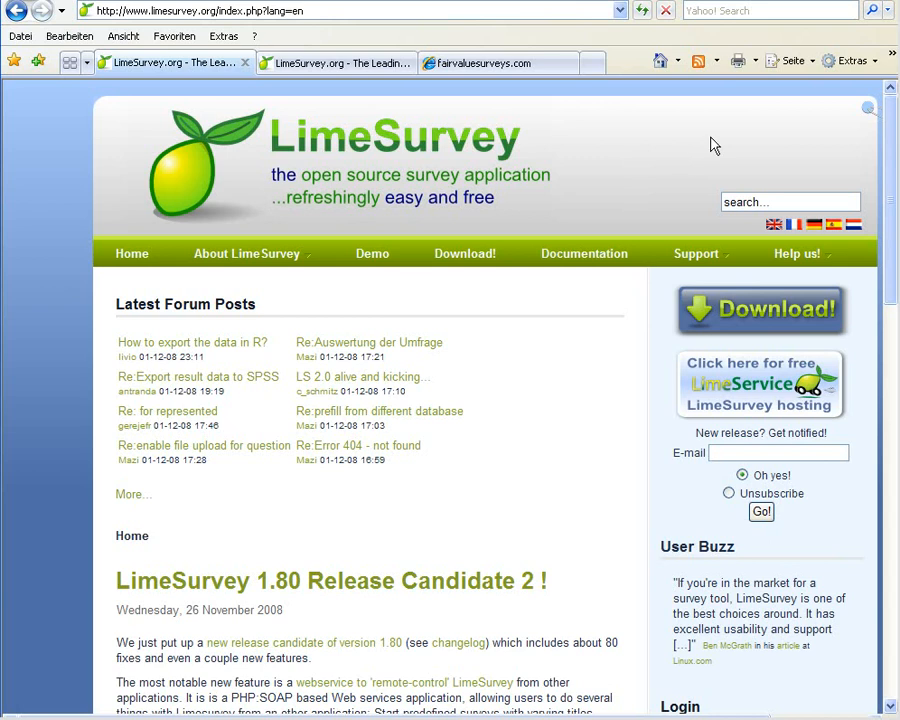
{"action": "mouse_move", "coordinate": [736, 4]}
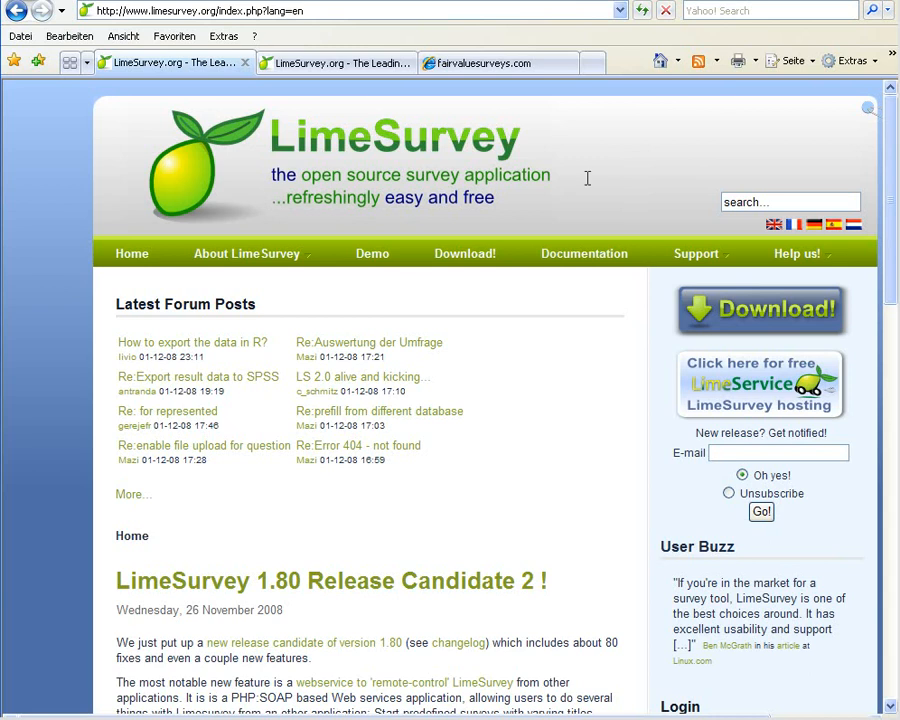
{"action": "mouse_move", "coordinate": [564, 272]}
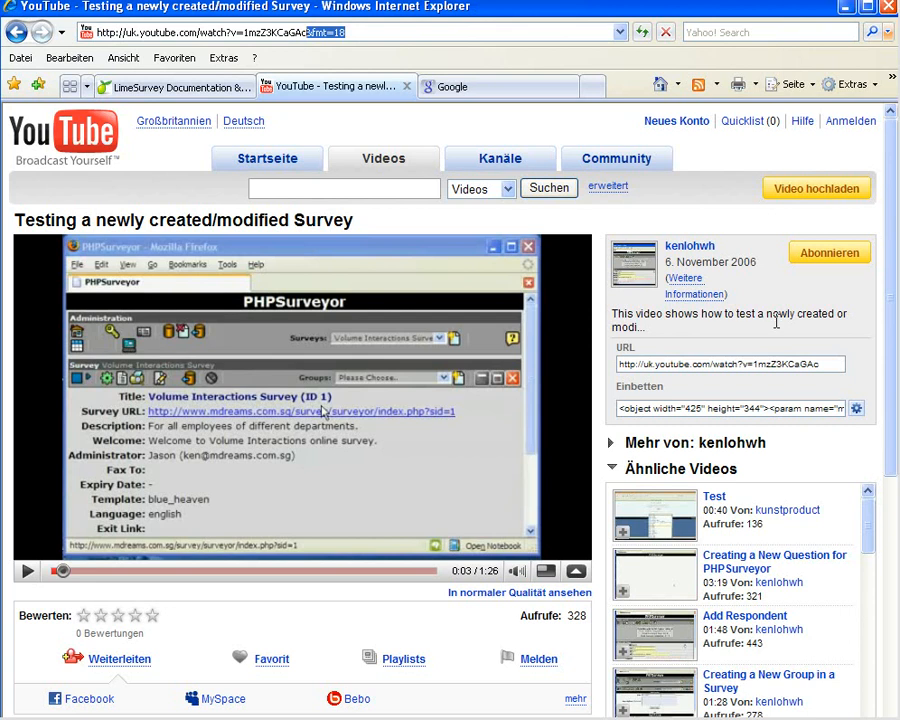
{"action": "mouse_move", "coordinate": [758, 336]}
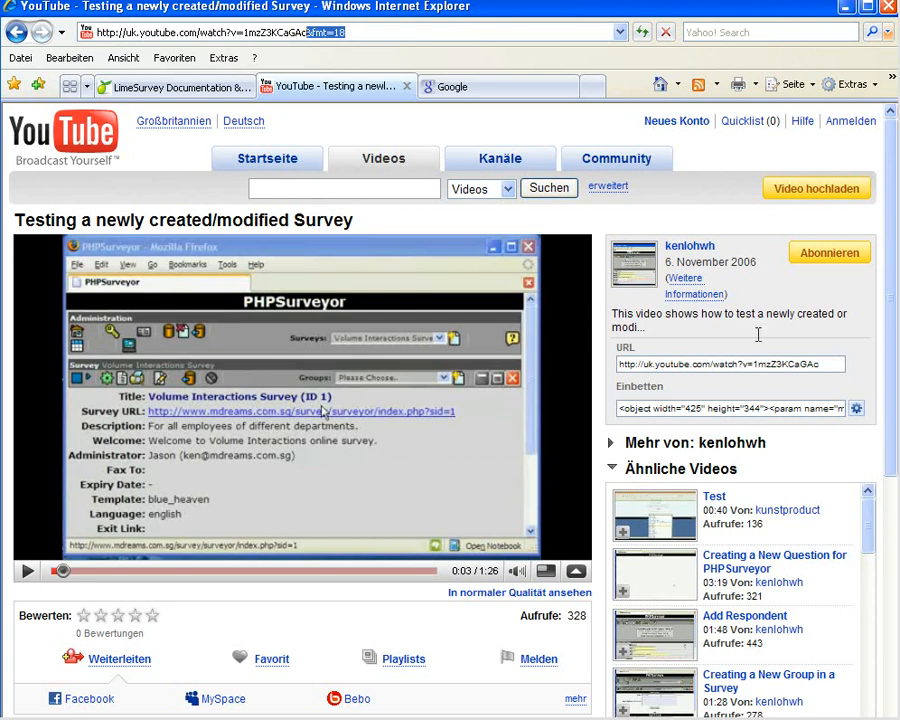
{"action": "mouse_move", "coordinate": [744, 328]}
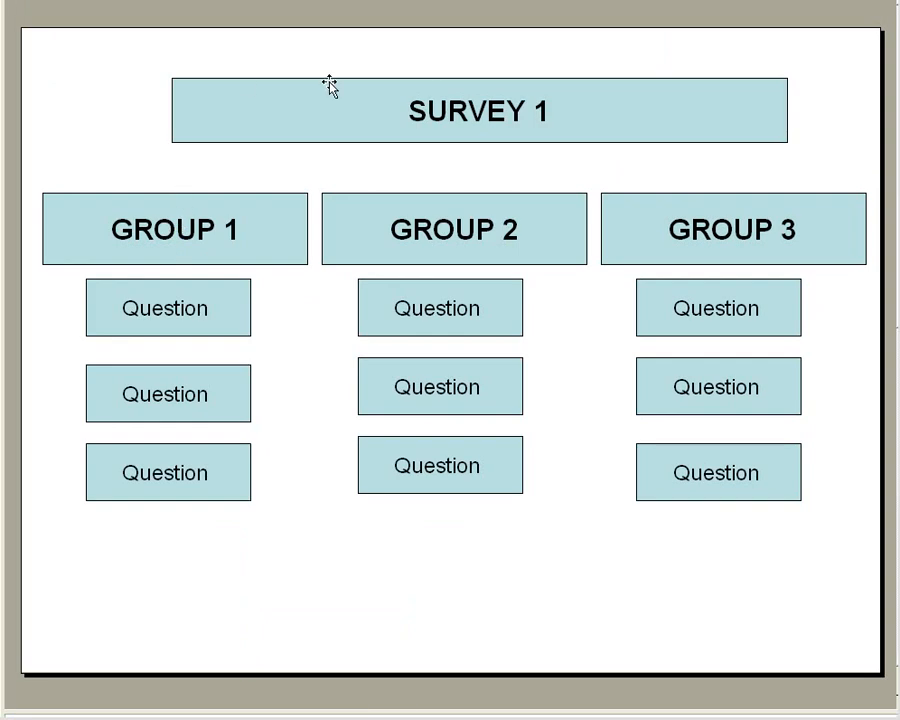
{"action": "mouse_move", "coordinate": [350, 76]}
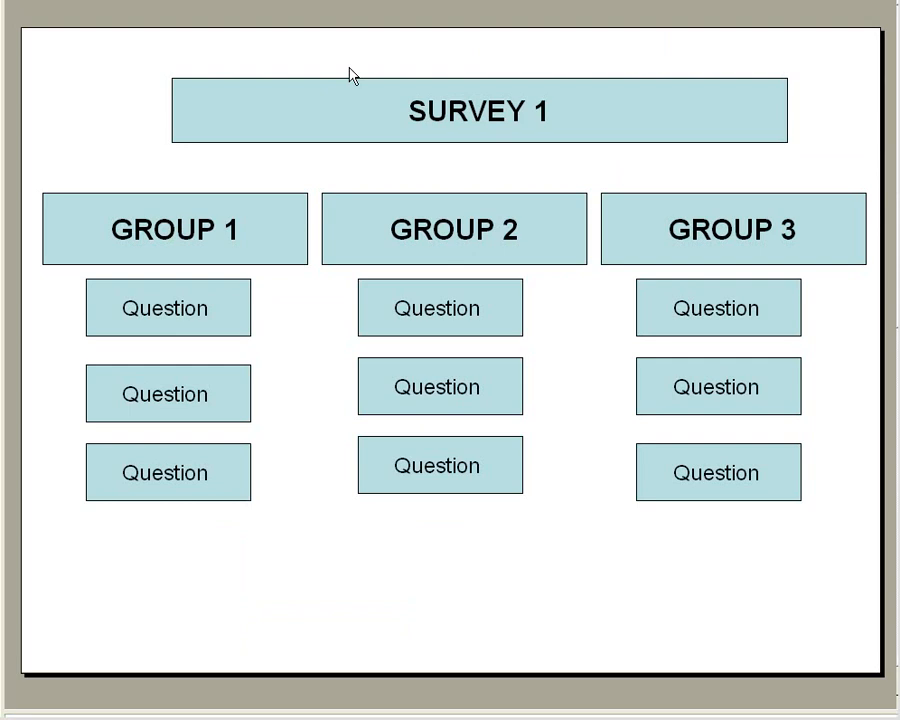
{"action": "mouse_move", "coordinate": [364, 60]}
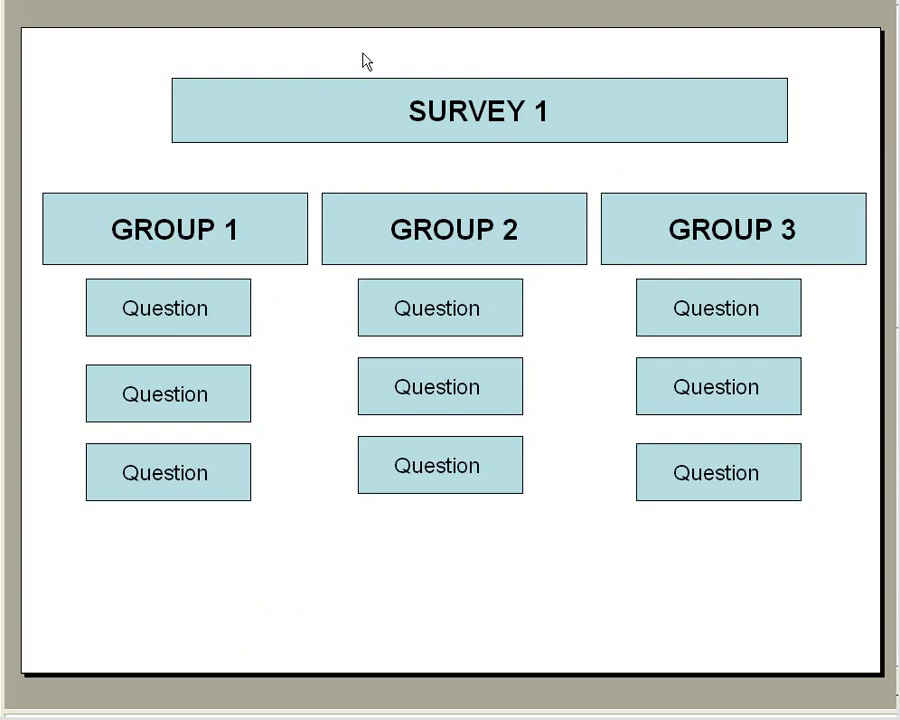
{"action": "mouse_move", "coordinate": [360, 78]}
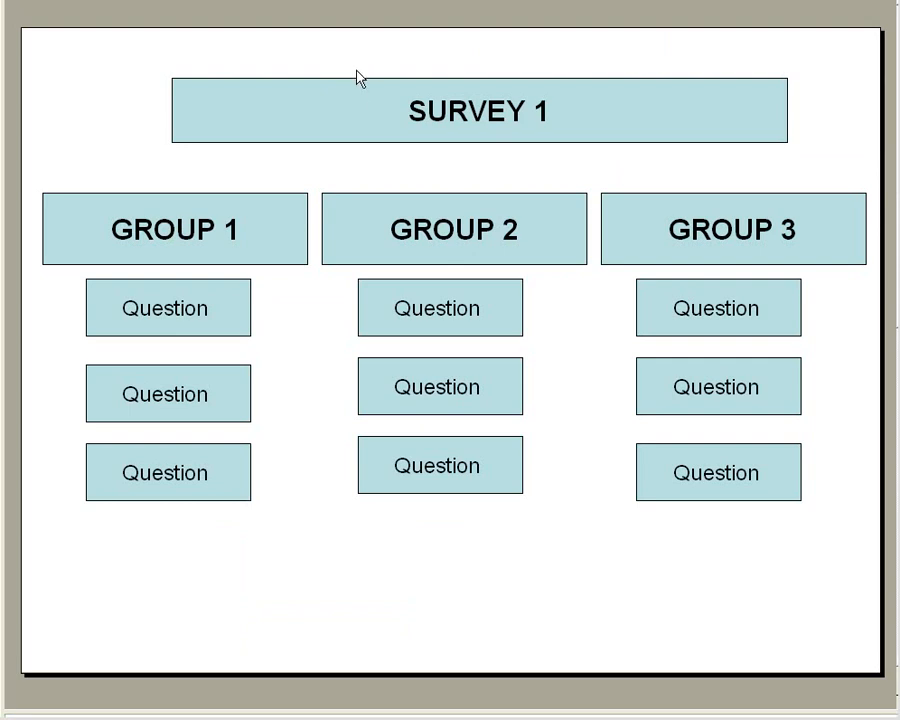
Step: Point out the SURVEY 1 box and the first question under GROUP 1 in the diagram
{"action": "left_click", "coordinate": [480, 110]}
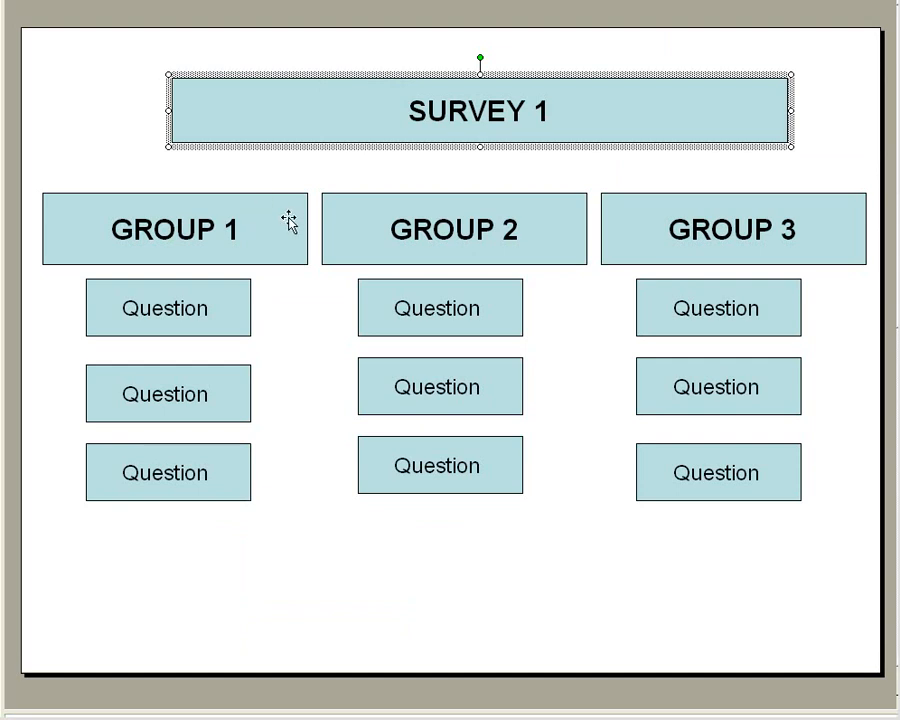
{"action": "mouse_move", "coordinate": [292, 224]}
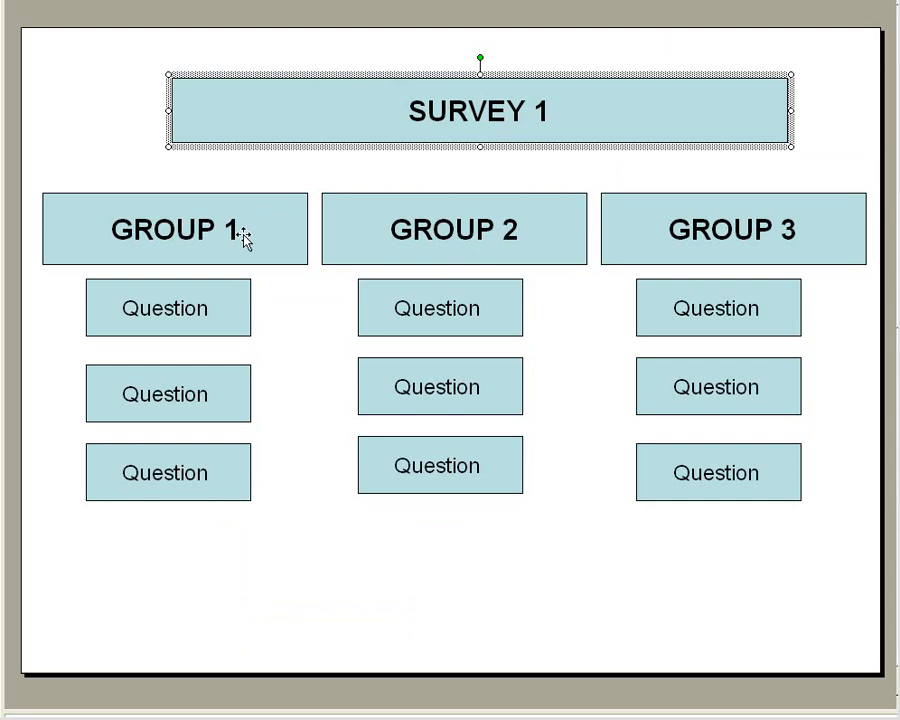
{"action": "left_click", "coordinate": [168, 308]}
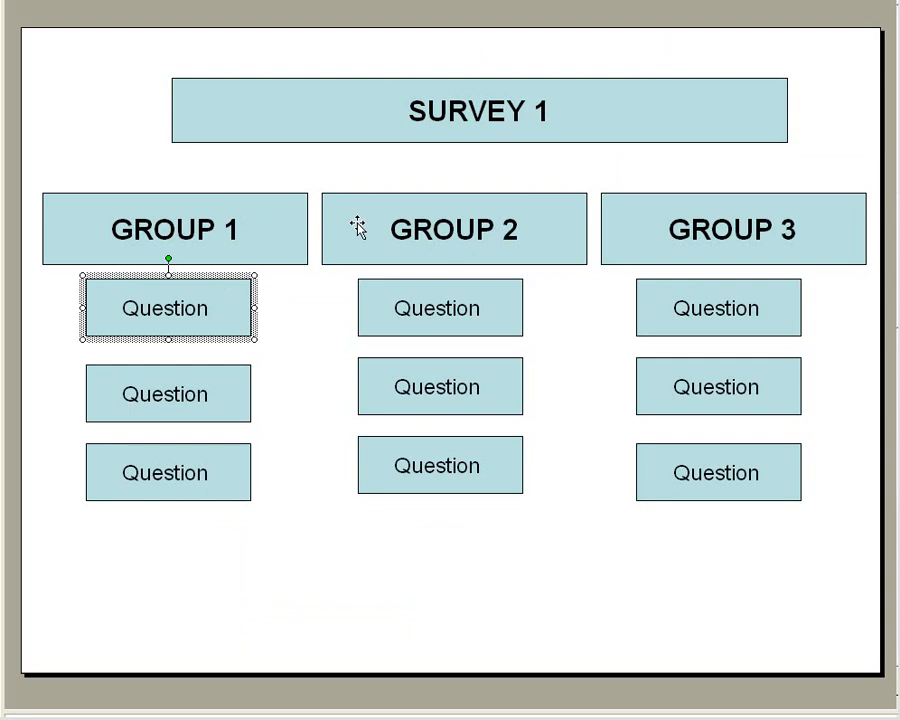
{"action": "mouse_move", "coordinate": [304, 508]}
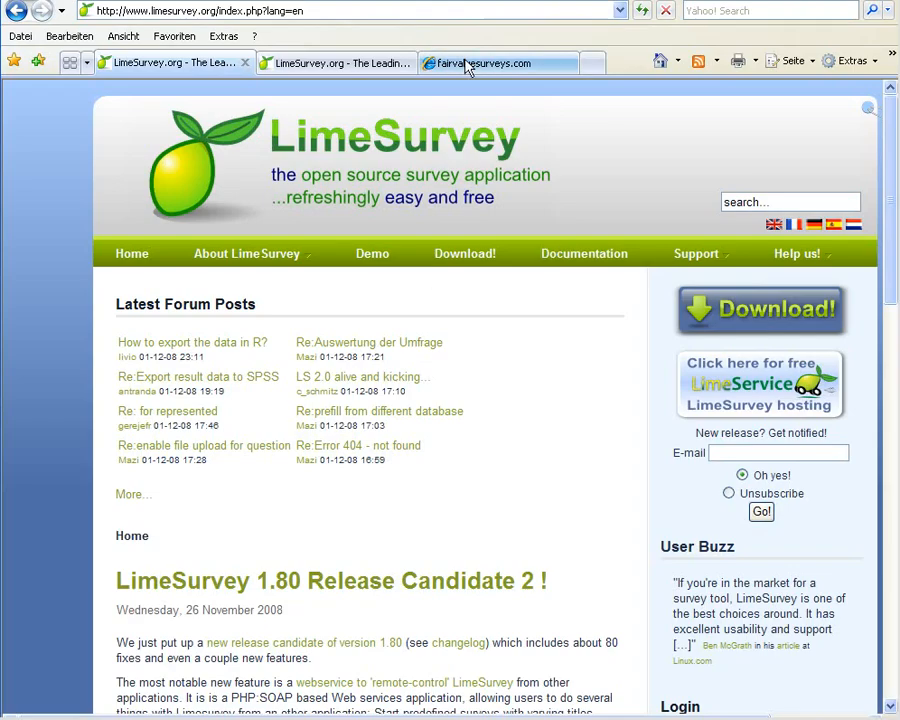
Step: Switch to the fairvaluesurveys.com tab showing the LimeSurvey admin panel
{"action": "left_click", "coordinate": [484, 62]}
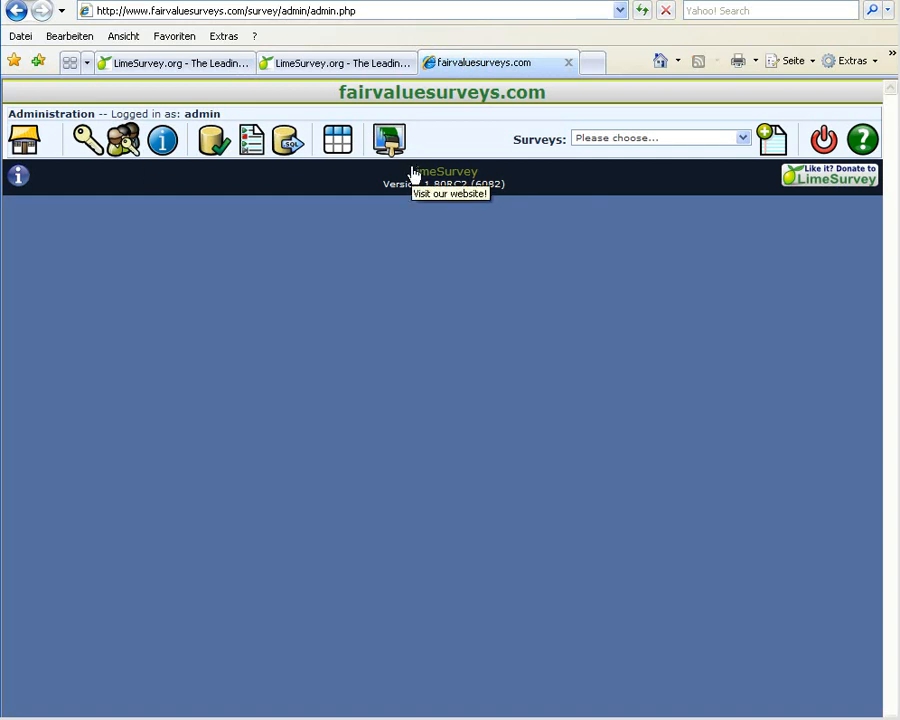
{"action": "mouse_move", "coordinate": [504, 212]}
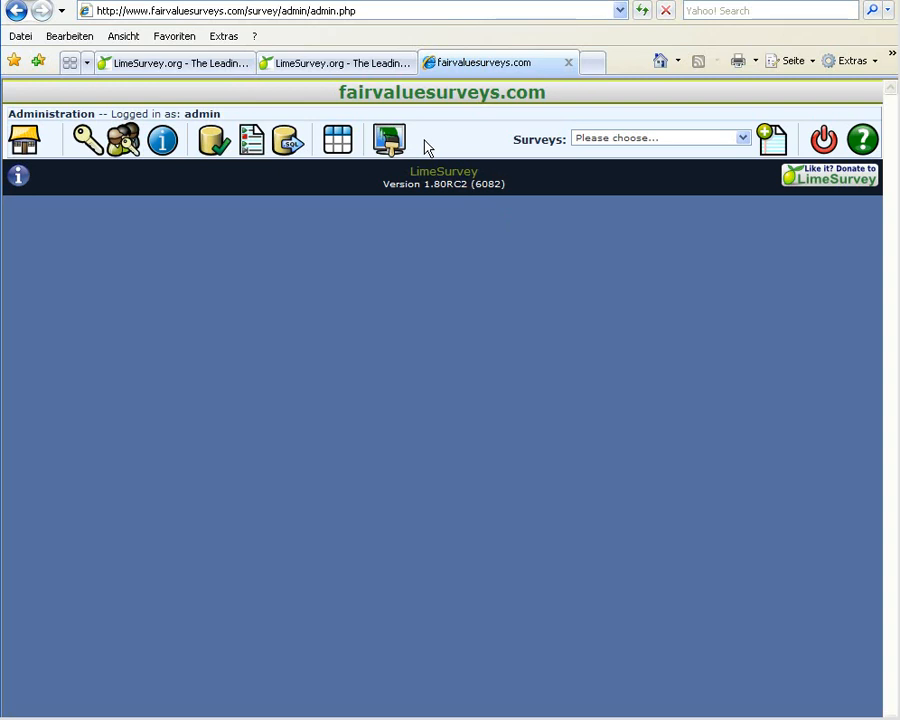
{"action": "mouse_move", "coordinate": [796, 148]}
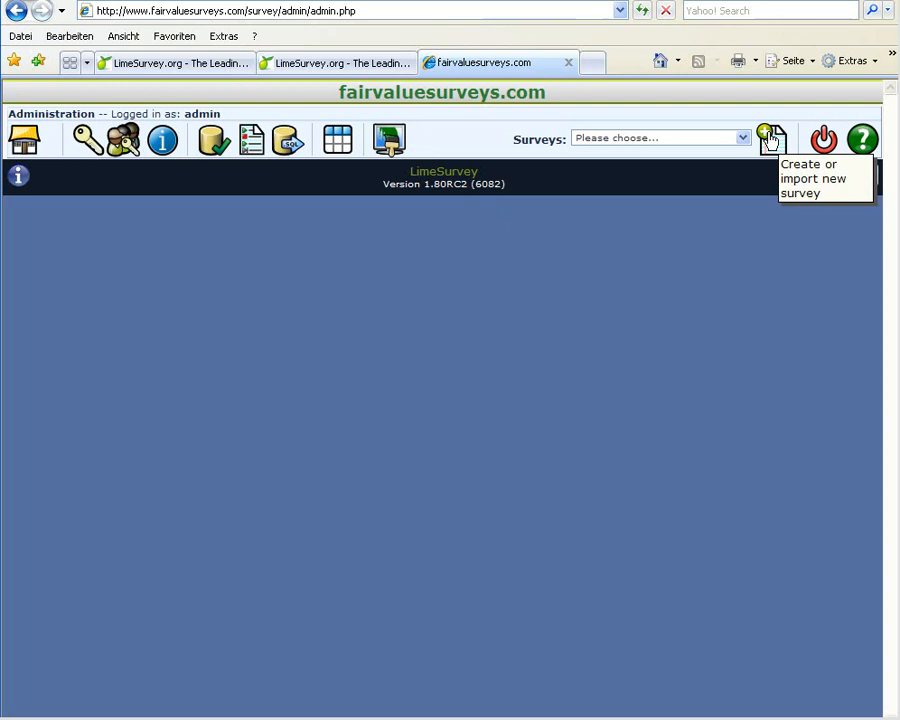
{"action": "mouse_move", "coordinate": [768, 138]}
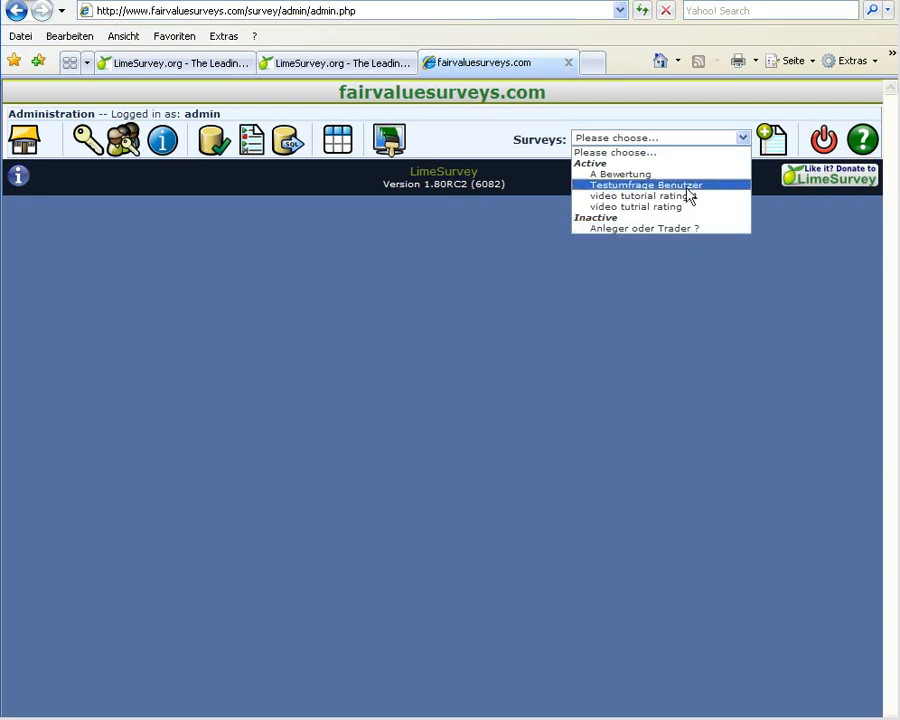
{"action": "mouse_move", "coordinate": [686, 206]}
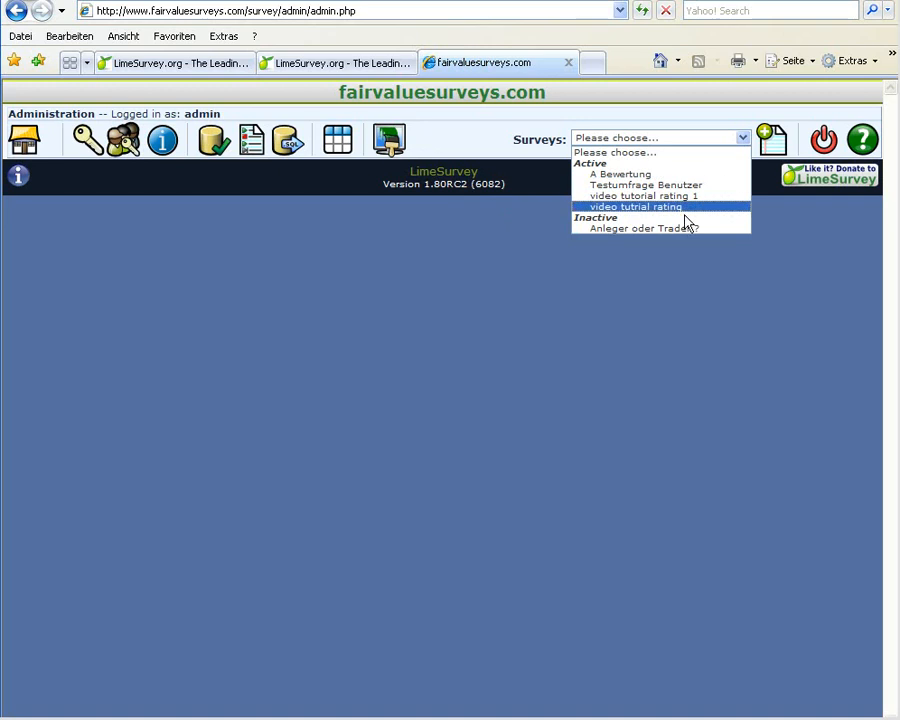
{"action": "mouse_move", "coordinate": [676, 152]}
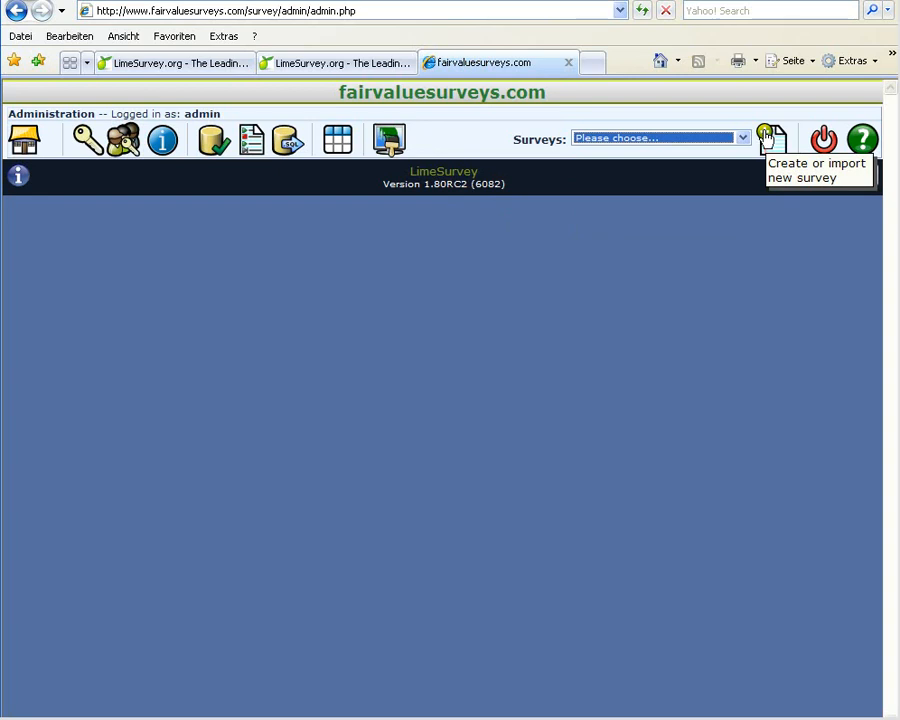
{"action": "mouse_move", "coordinate": [764, 136]}
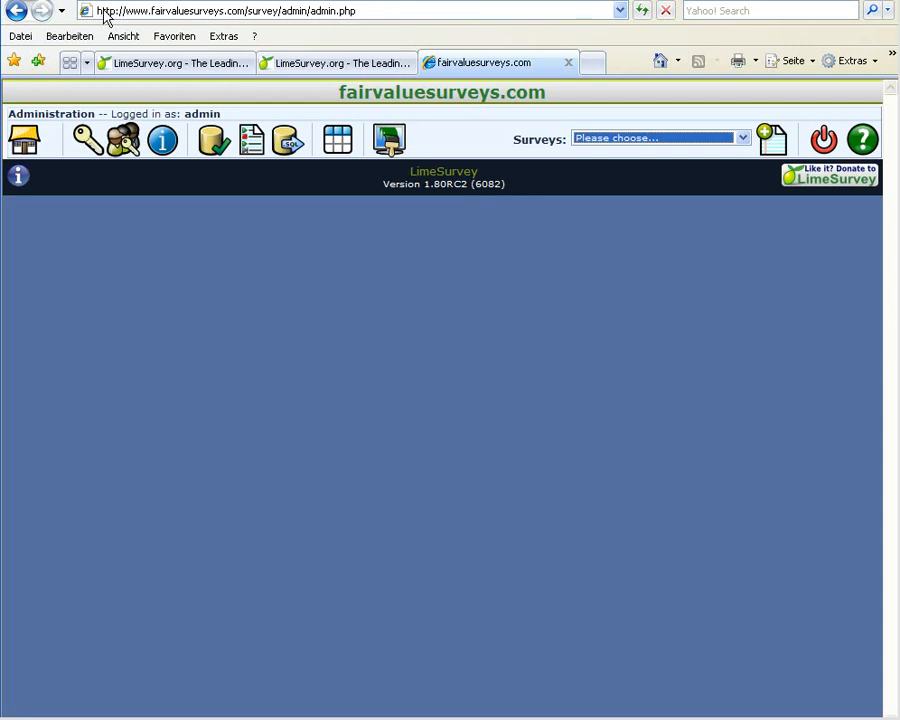
{"action": "mouse_move", "coordinate": [284, 20]}
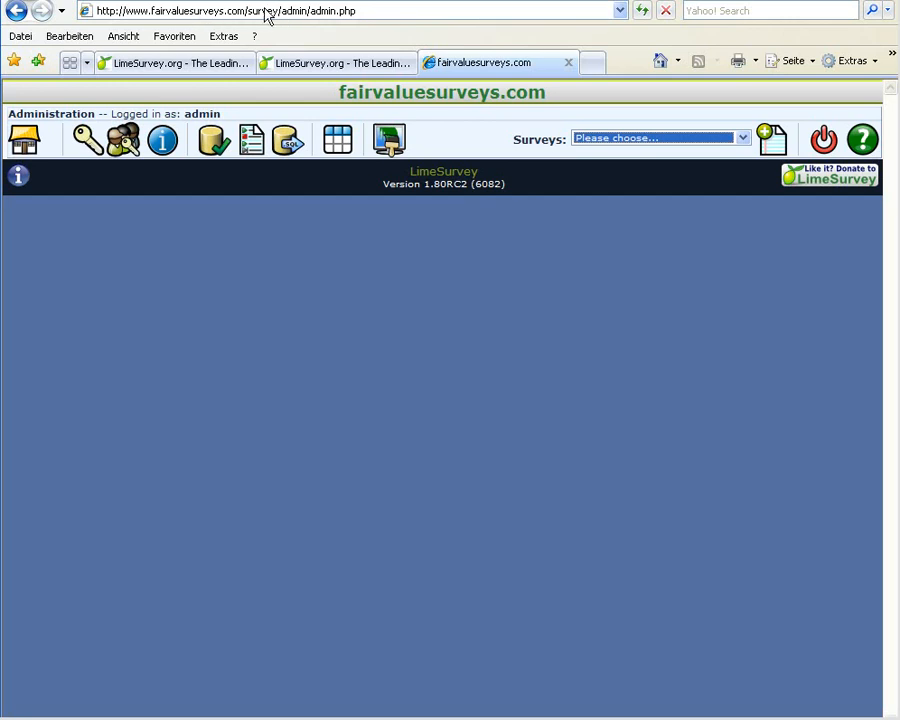
{"action": "mouse_move", "coordinate": [280, 16]}
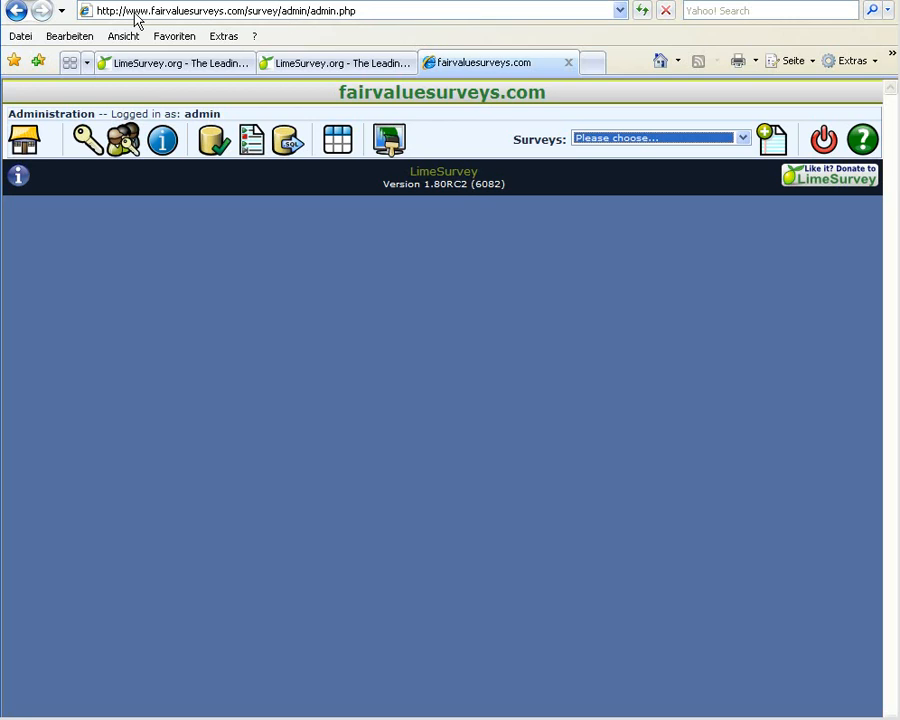
{"action": "mouse_move", "coordinate": [284, 18]}
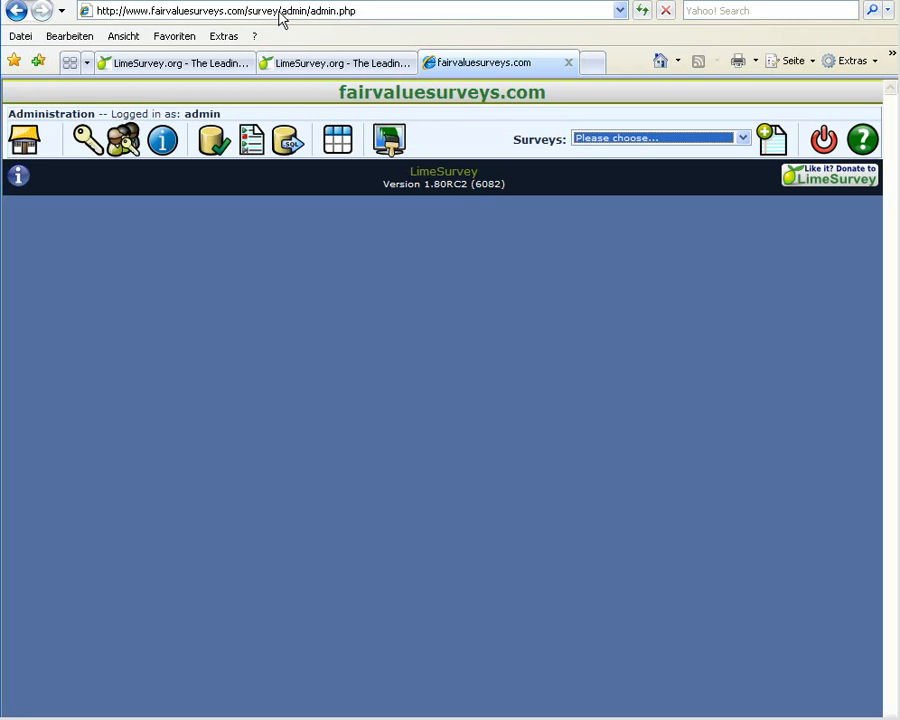
{"action": "mouse_move", "coordinate": [698, 204]}
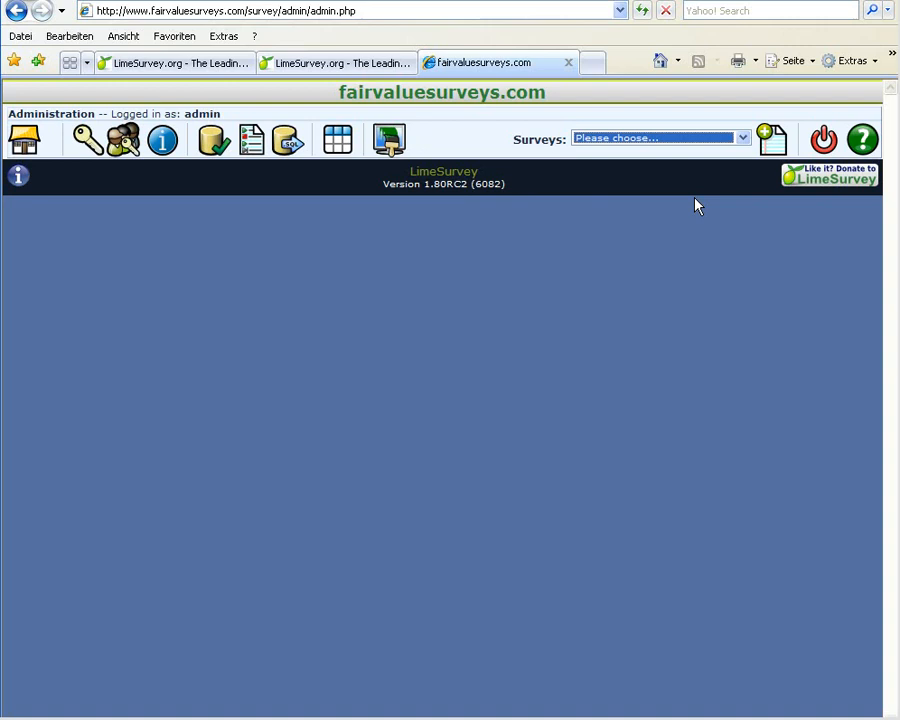
{"action": "mouse_move", "coordinate": [648, 172]}
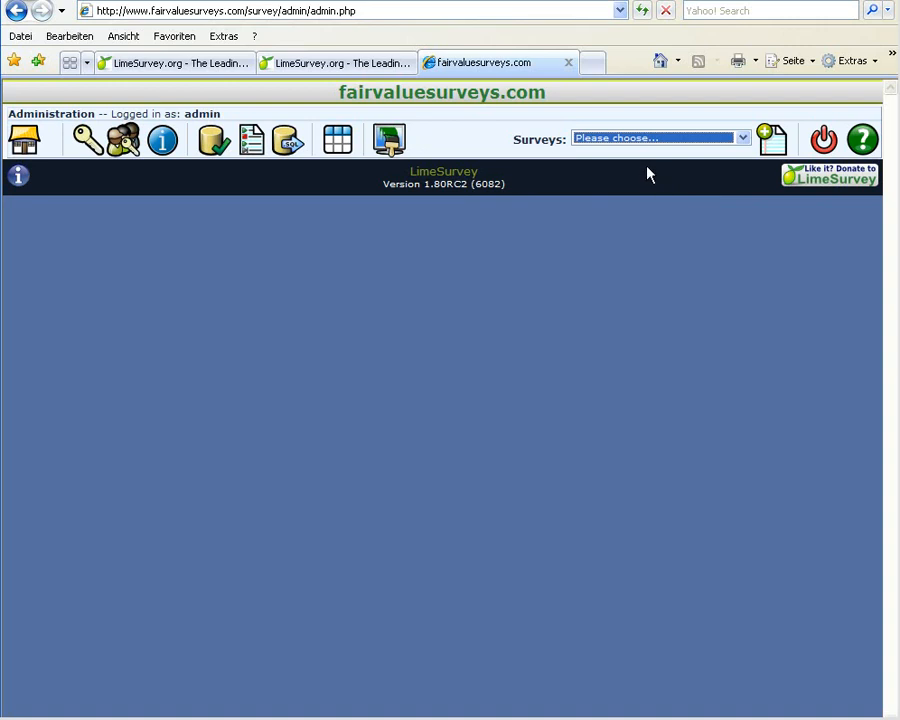
{"action": "mouse_move", "coordinate": [772, 140]}
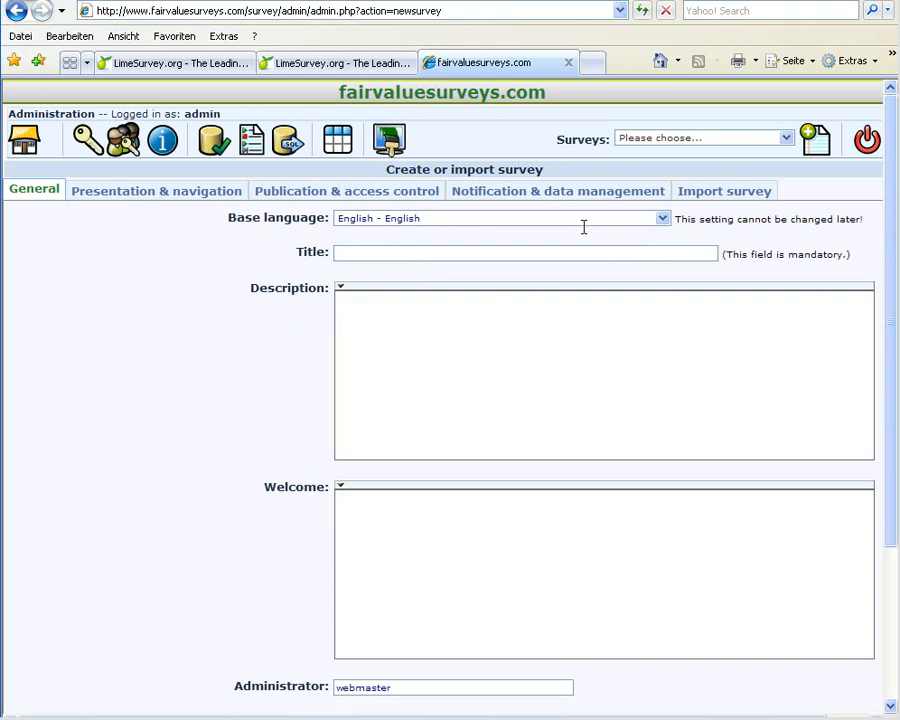
{"action": "mouse_move", "coordinate": [652, 232]}
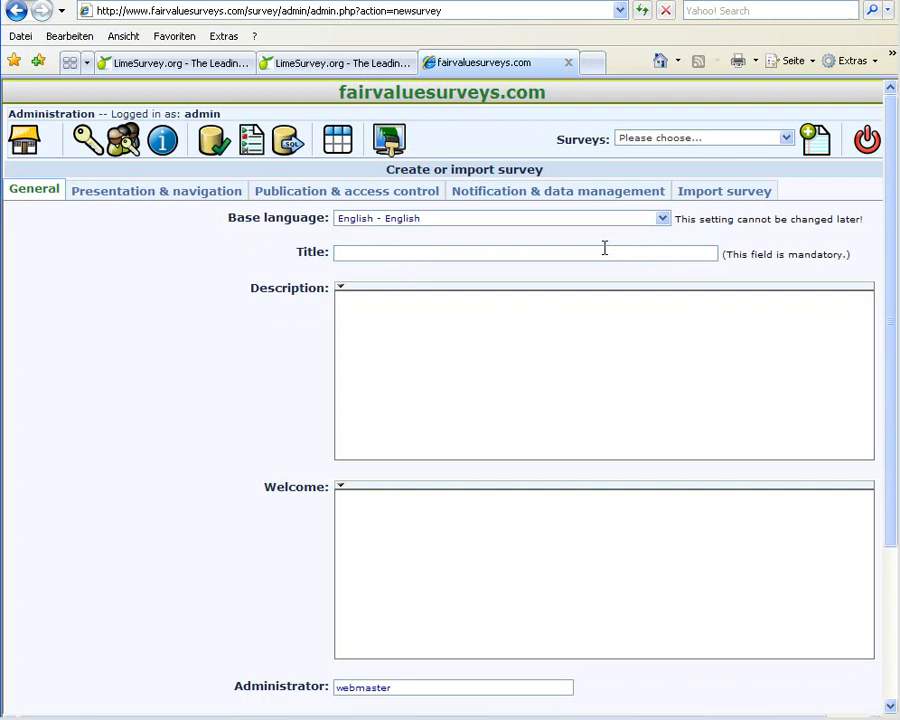
{"action": "mouse_move", "coordinate": [416, 254]}
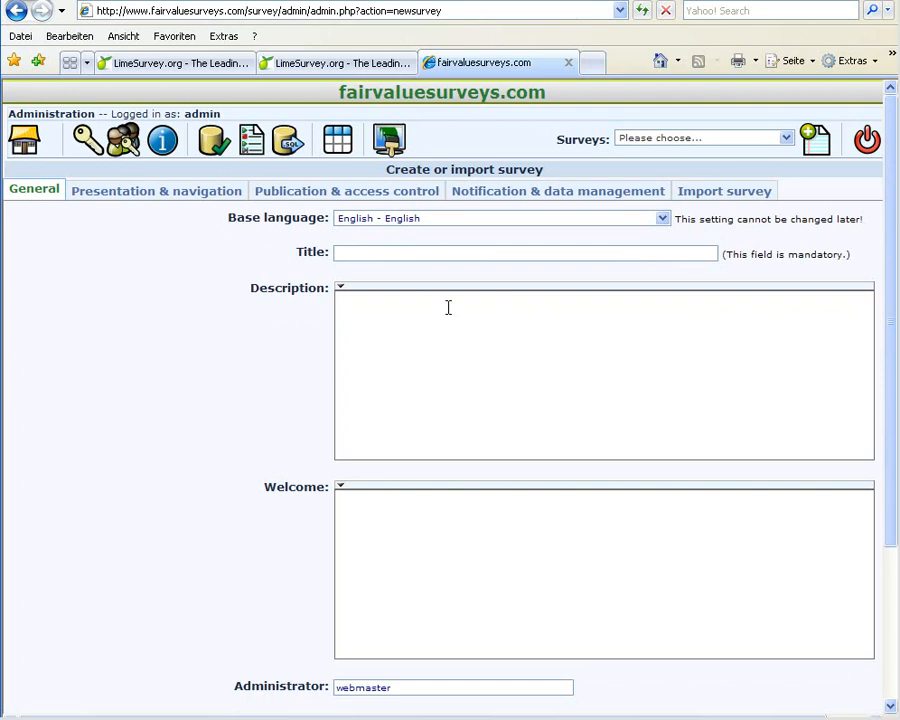
Step: Enter the title 'video tutorial rating 2' and a description about rating the video tutorial
{"action": "type", "text": "video"}
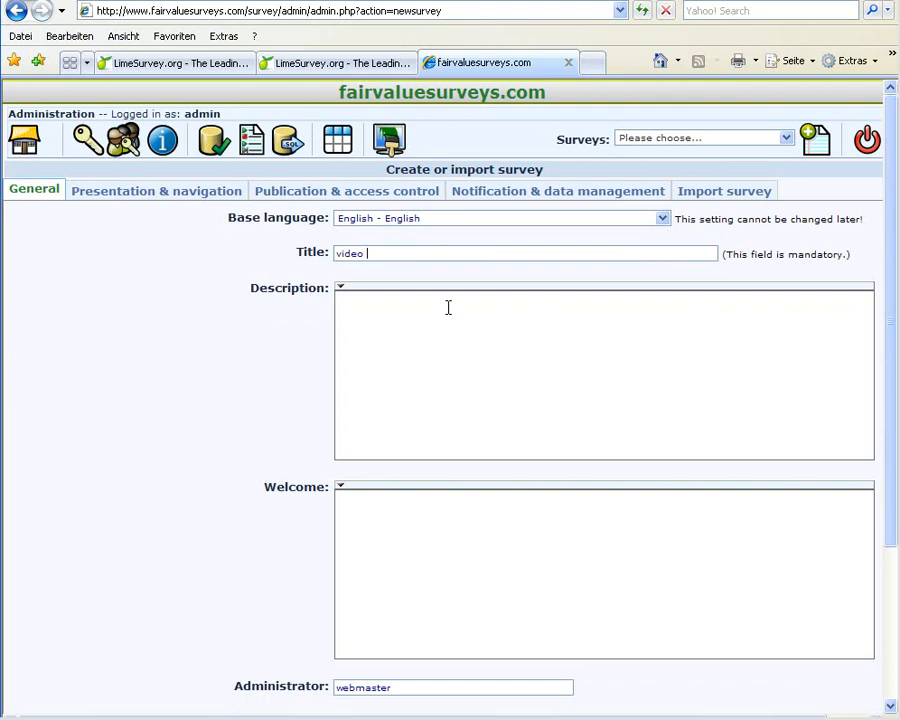
{"action": "type", "text": "tutorial"}
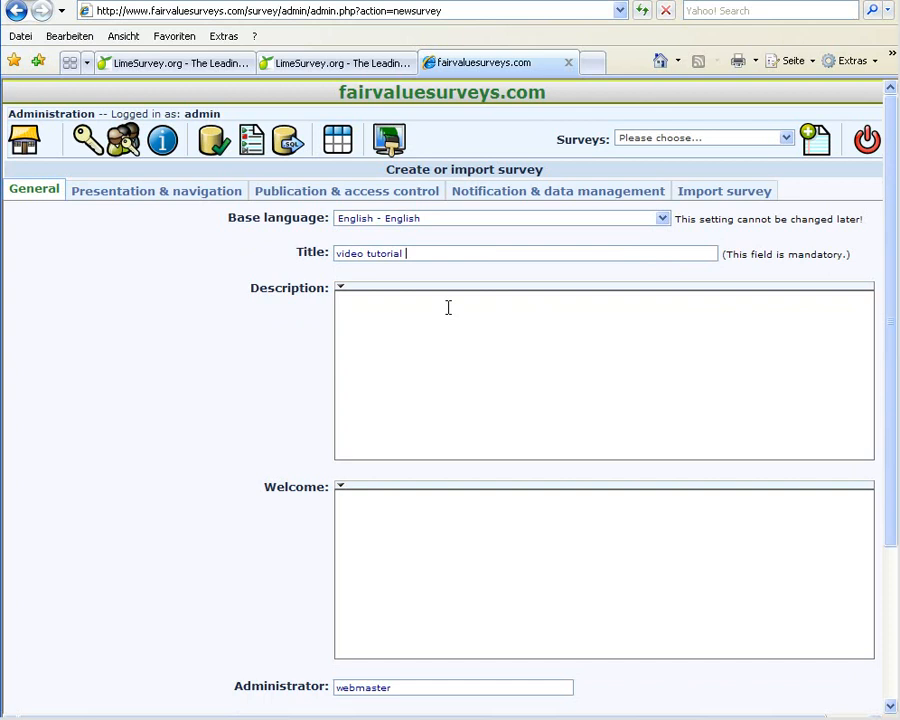
{"action": "type", "text": "rating 2"}
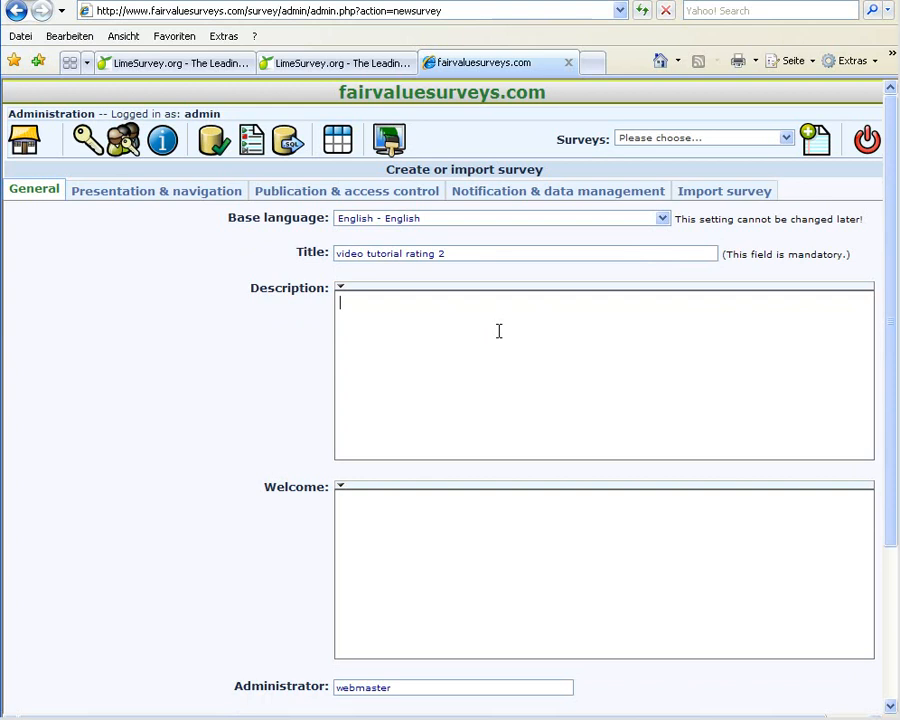
{"action": "type", "text": "This is to"}
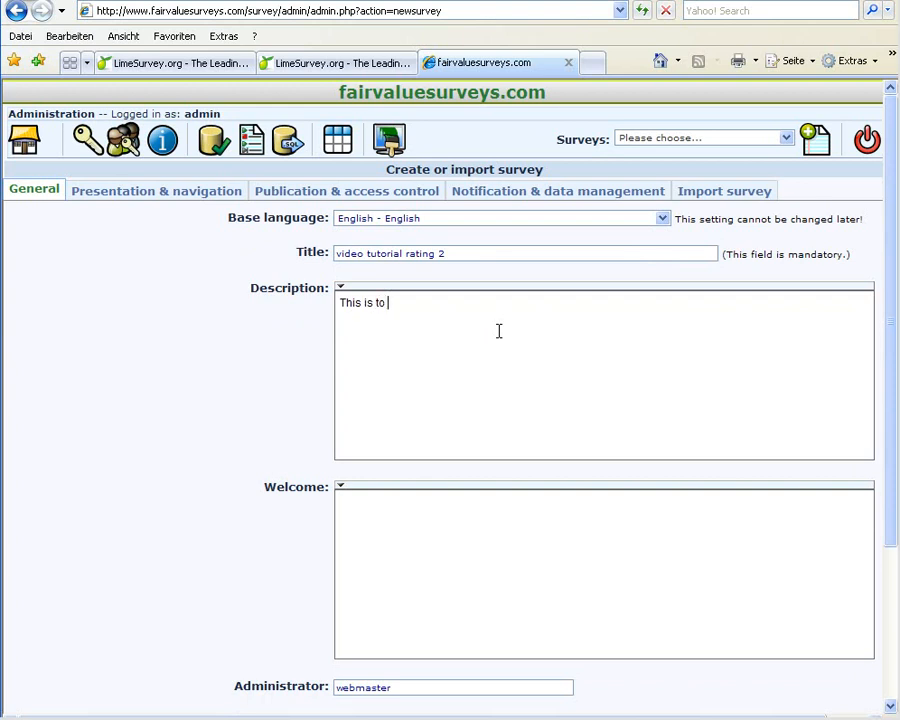
{"action": "type", "text": "rate my vid"}
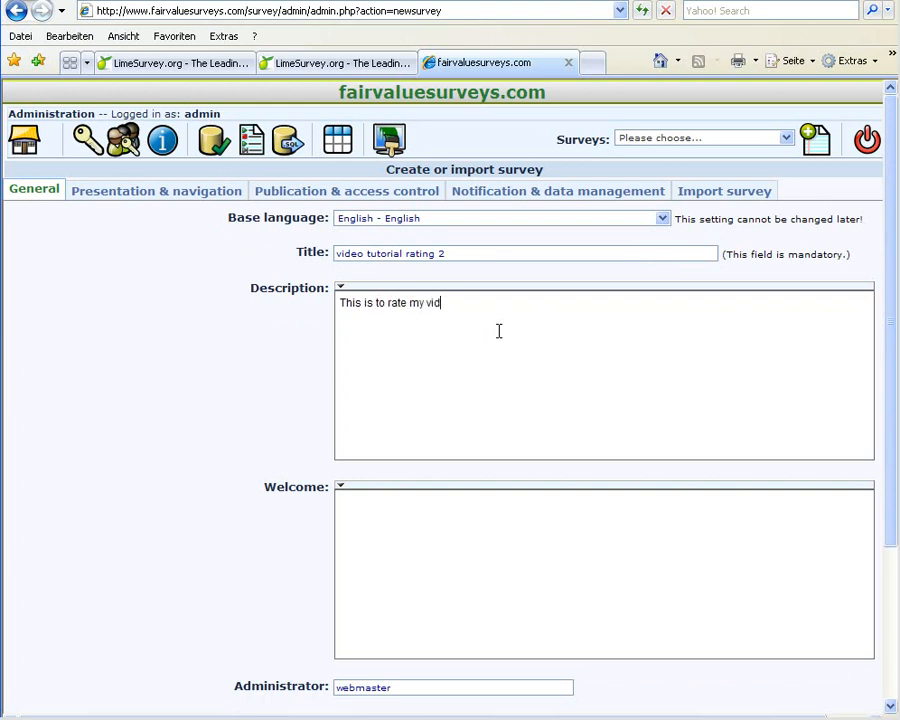
{"action": "type", "text": "eo tutor"}
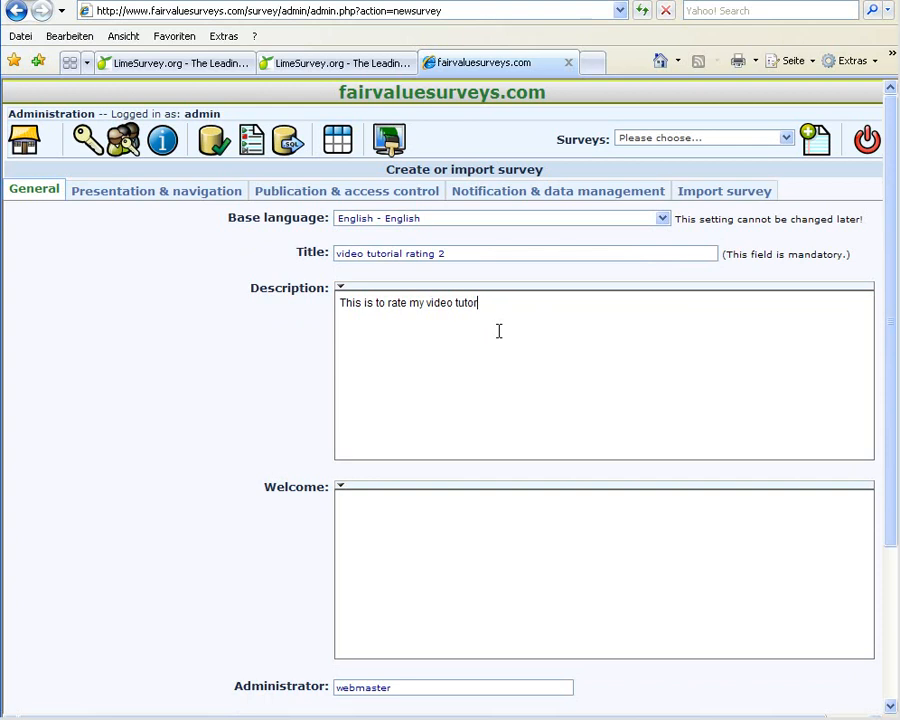
Step: Enter 'Hi Folks' as the survey welcome text
{"action": "left_click", "coordinate": [444, 516]}
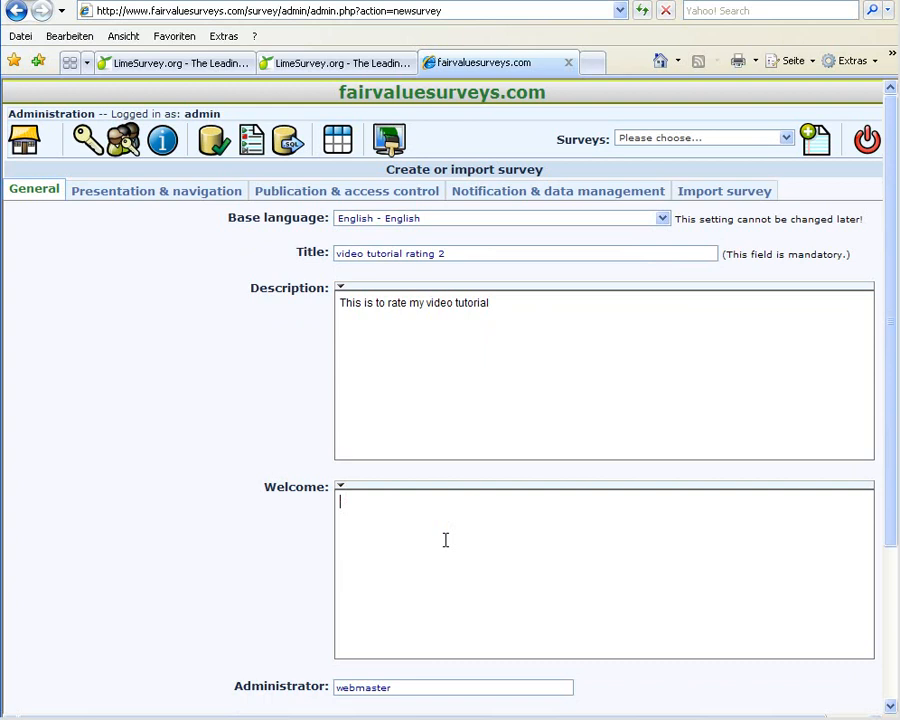
{"action": "type", "text": "Hi Folks"}
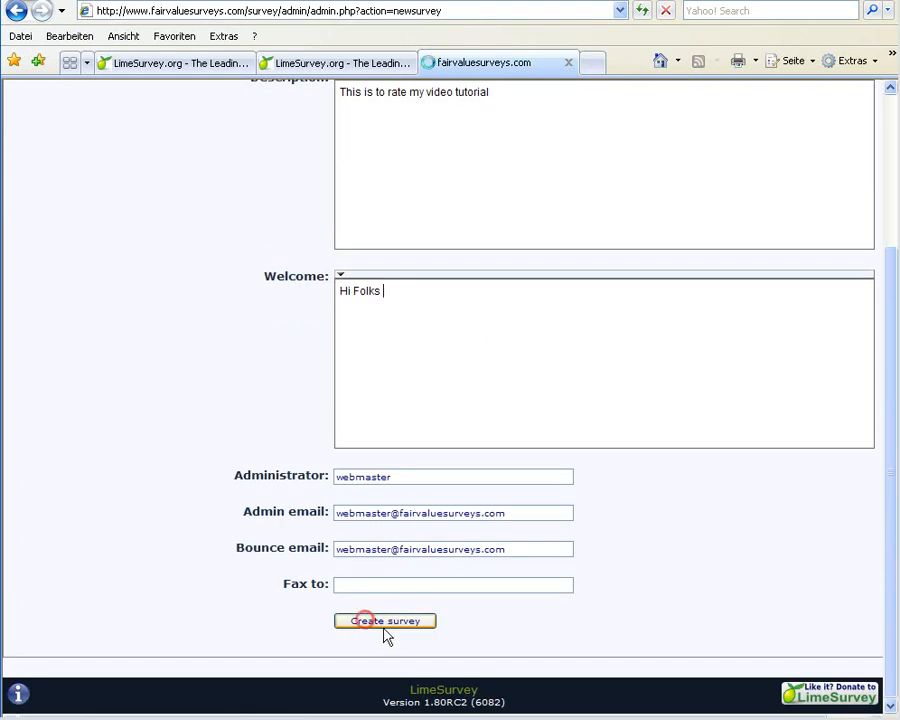
Step: Create the survey and start adding a new question group to it
{"action": "left_click", "coordinate": [384, 620]}
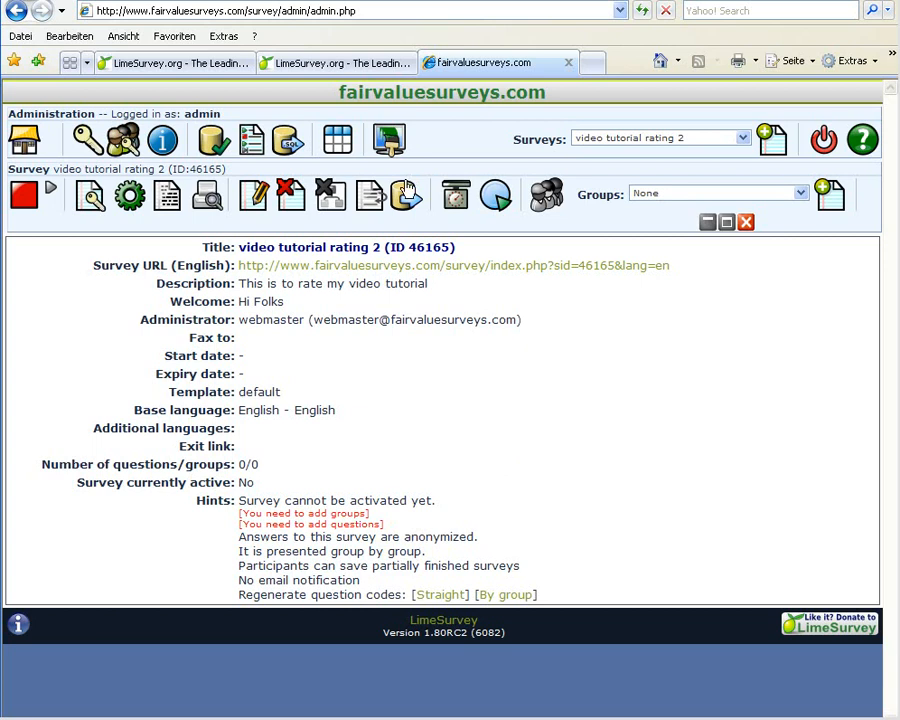
{"action": "mouse_move", "coordinate": [704, 178]}
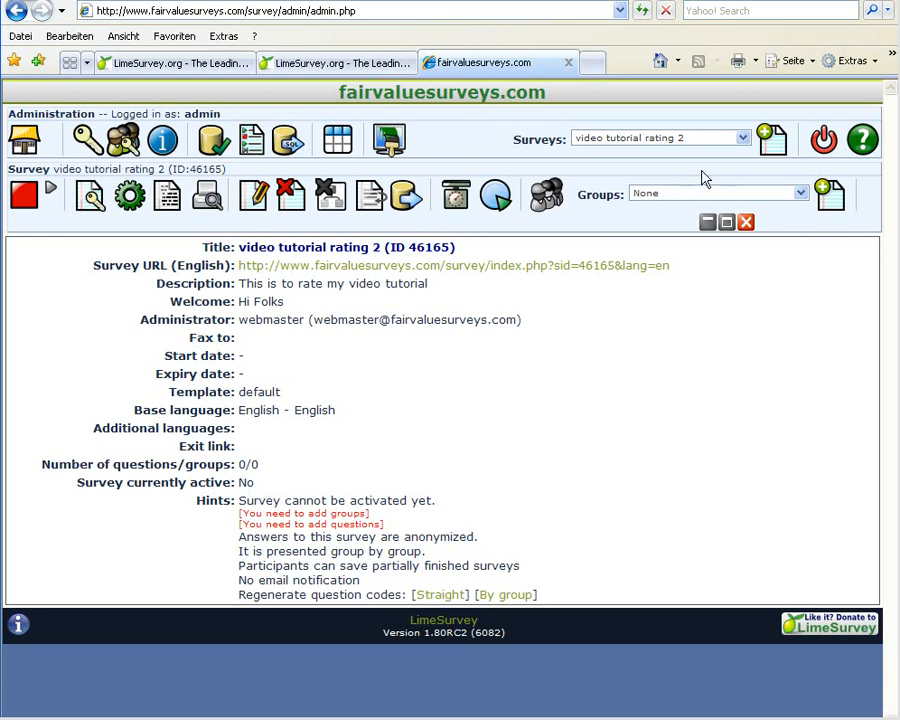
{"action": "left_click", "coordinate": [744, 138]}
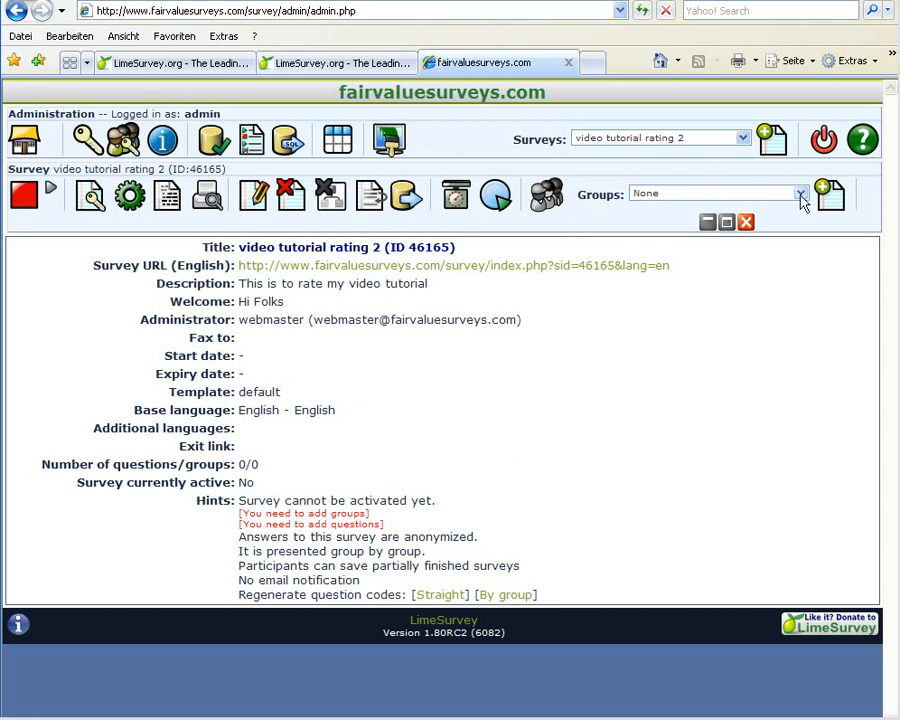
{"action": "mouse_move", "coordinate": [832, 194]}
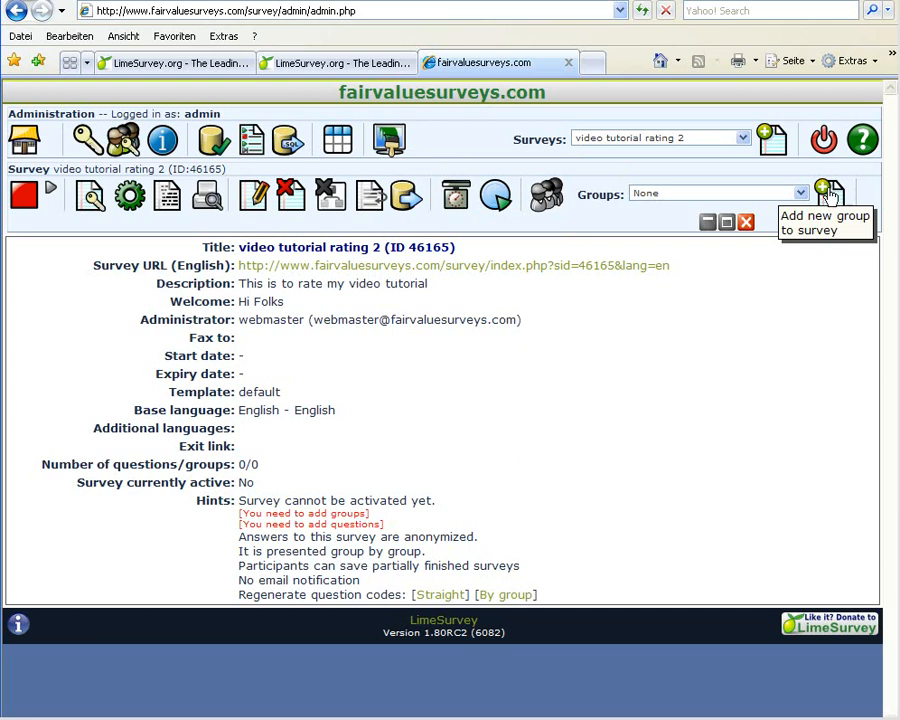
{"action": "mouse_move", "coordinate": [688, 380]}
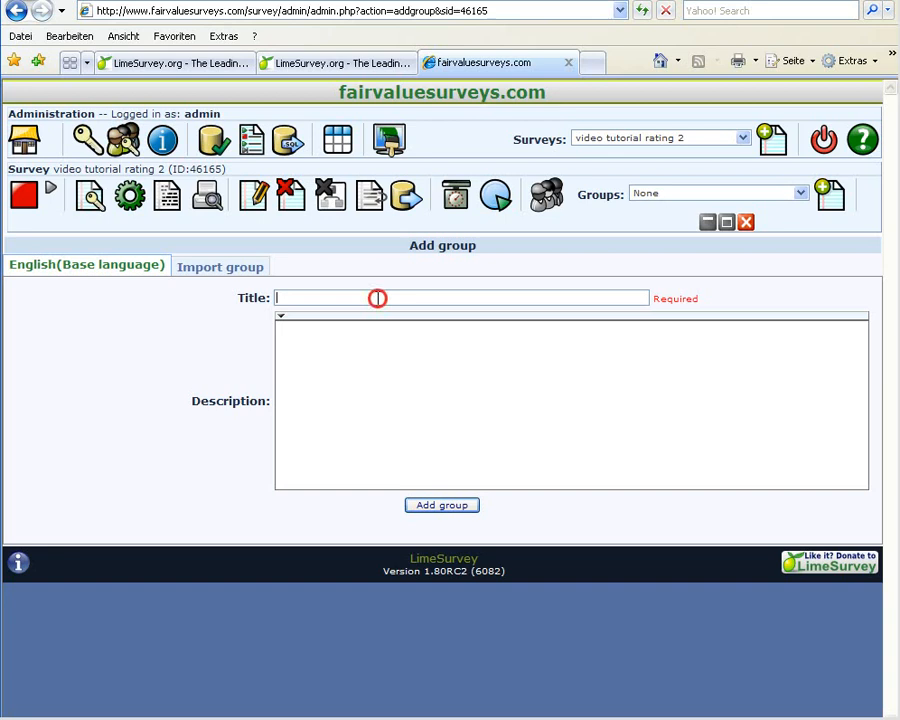
Step: Add the question group 'tutorial rating test' with a short description
{"action": "type", "text": "tutorial rating test"}
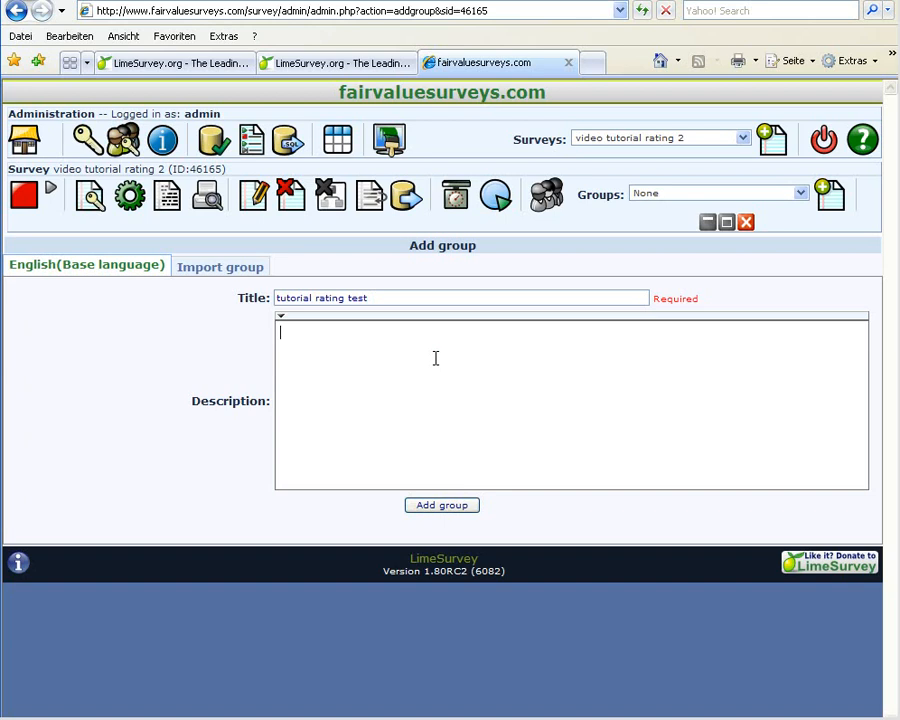
{"action": "type", "text": "vhji"}
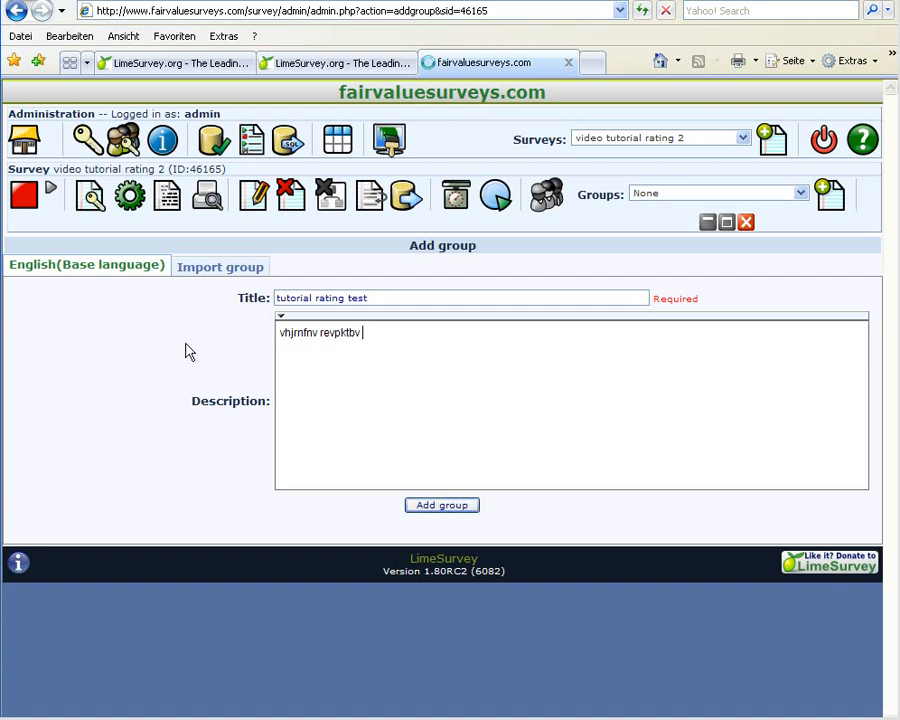
{"action": "left_click", "coordinate": [440, 504]}
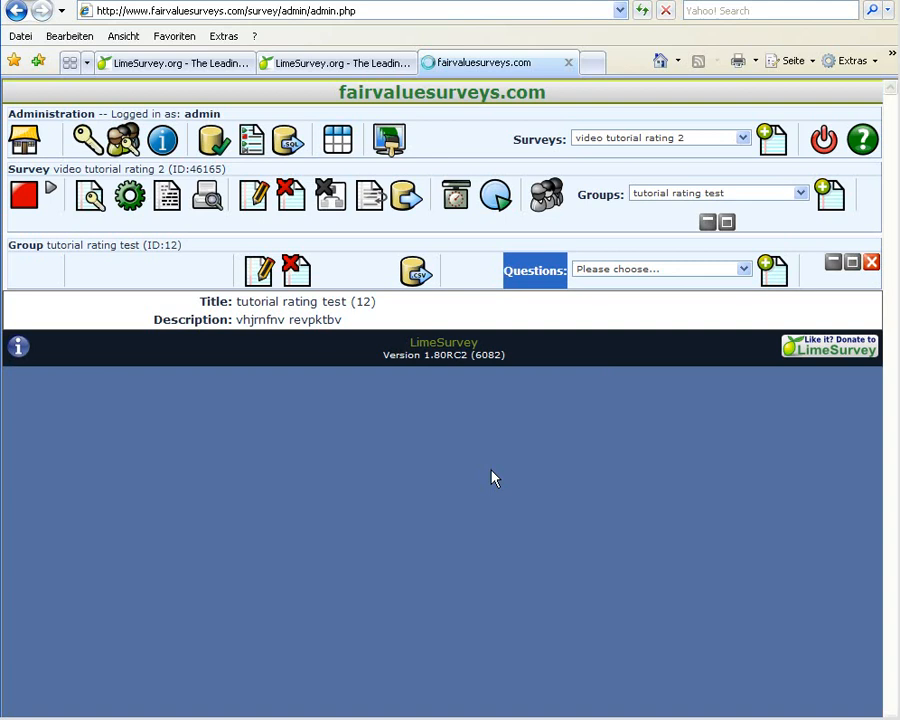
Step: Start question code 1 with text 'Please rate my video tutorial !'
{"action": "left_click", "coordinate": [772, 270]}
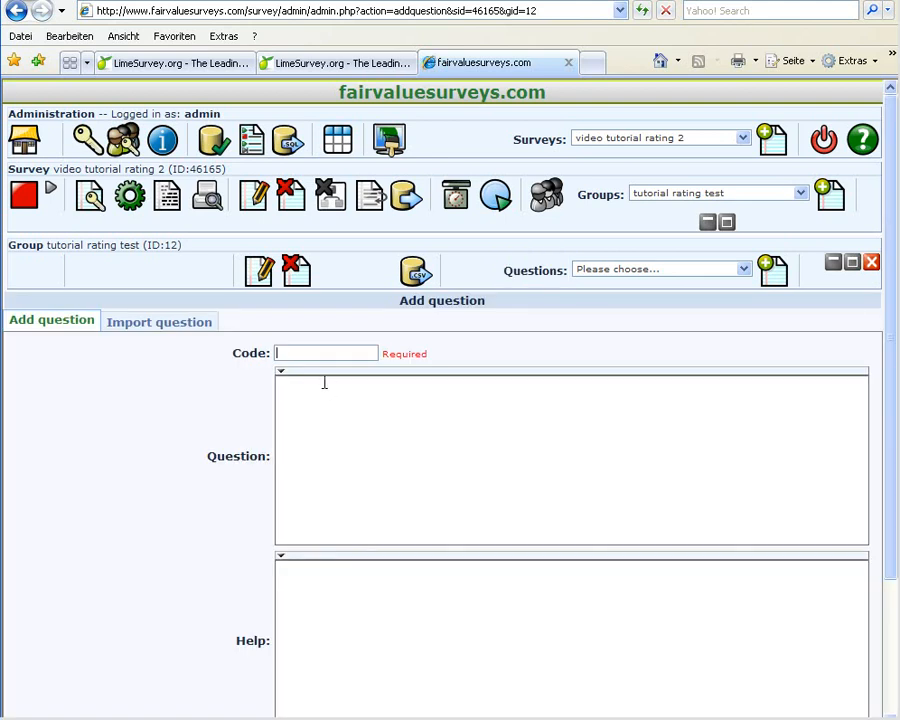
{"action": "type", "text": "1"}
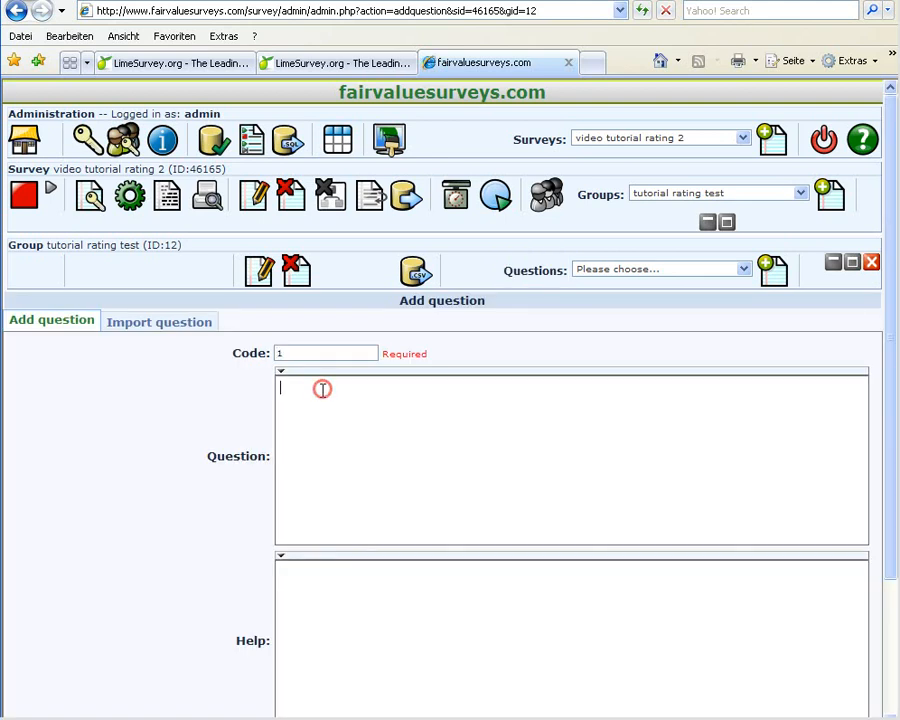
{"action": "left_click", "coordinate": [322, 388]}
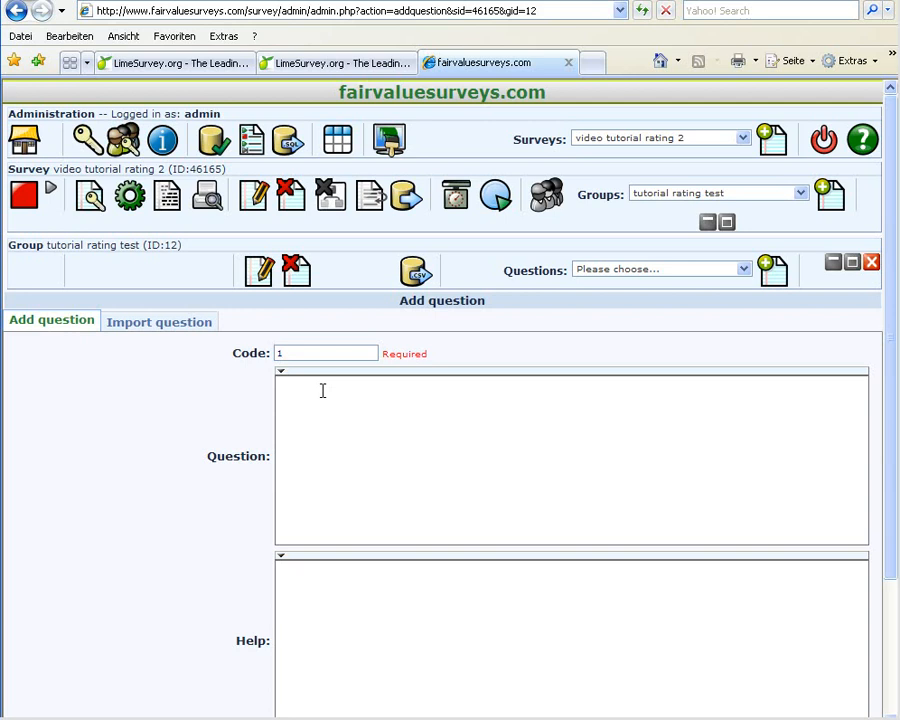
{"action": "mouse_move", "coordinate": [352, 418]}
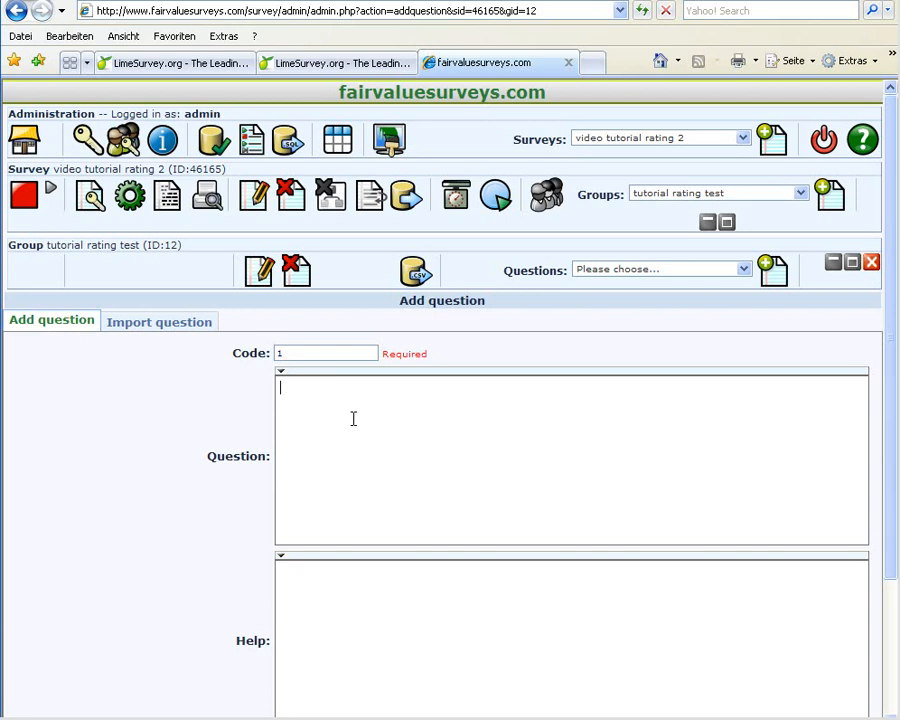
{"action": "type", "text": "Please rate"}
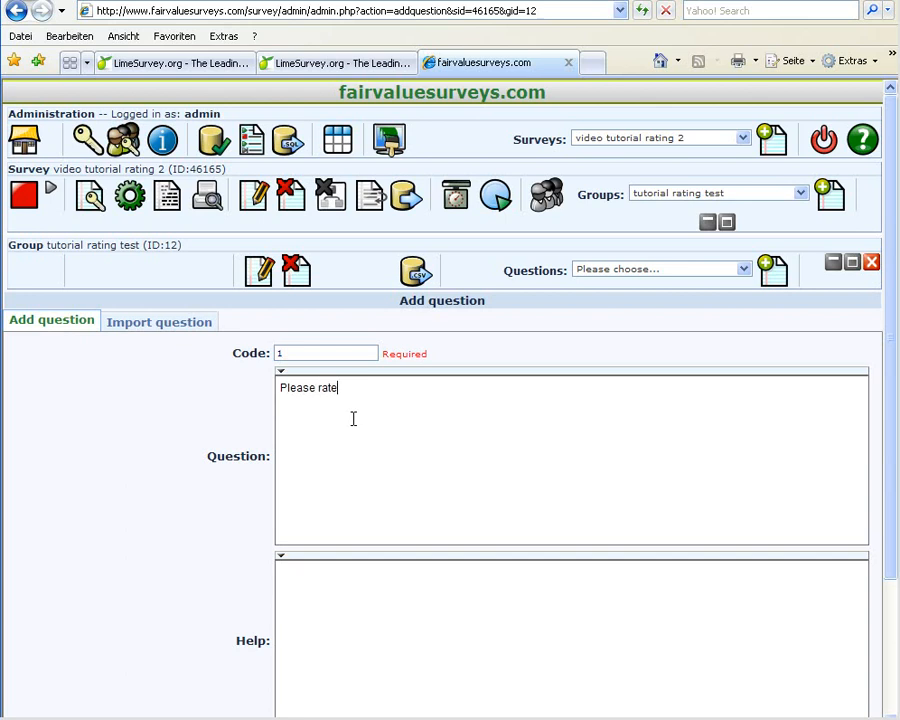
{"action": "type", "text": "my video"}
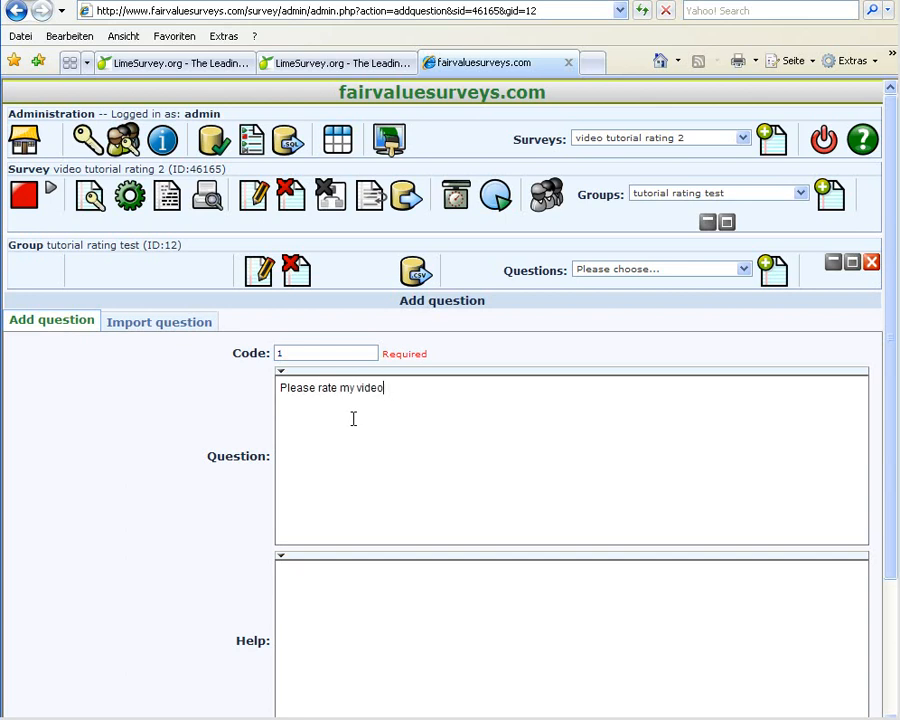
{"action": "type", "text": "tutorial"}
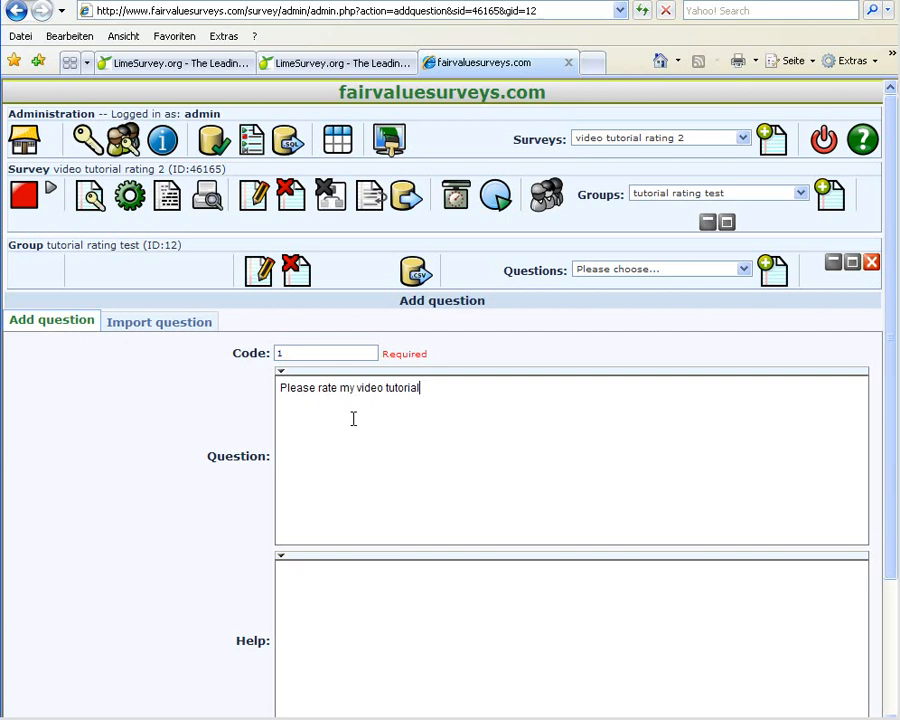
{"action": "type", "text": "!"}
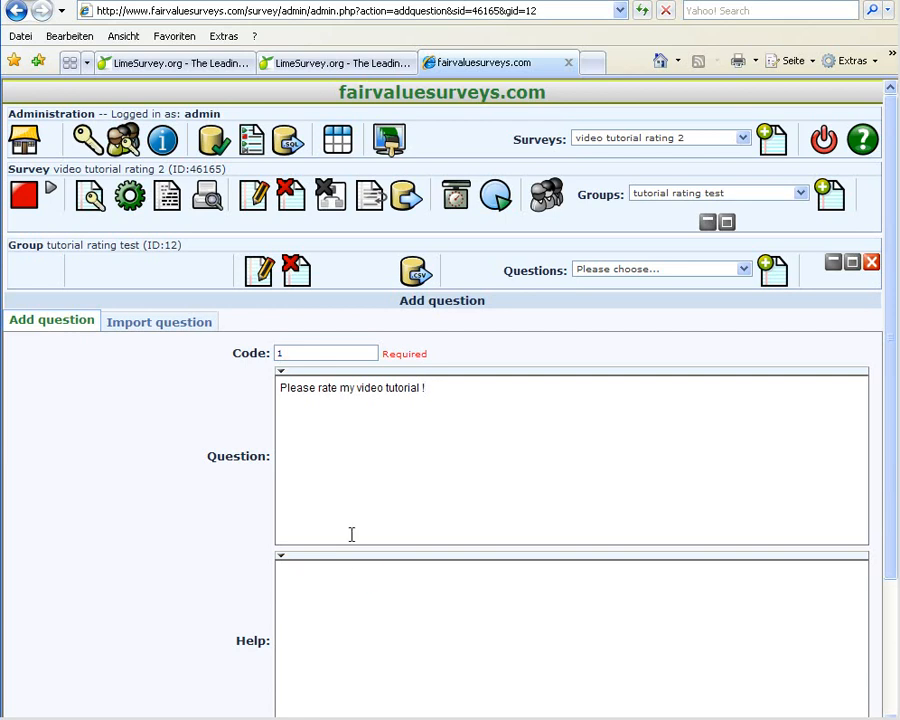
Step: Add help text explaining the rating from 1 to 5 (perfect ... poor)
{"action": "scroll", "scroll_direction": "down", "scroll_amount": 3}
{"action": "type", "text": "Please rate"}
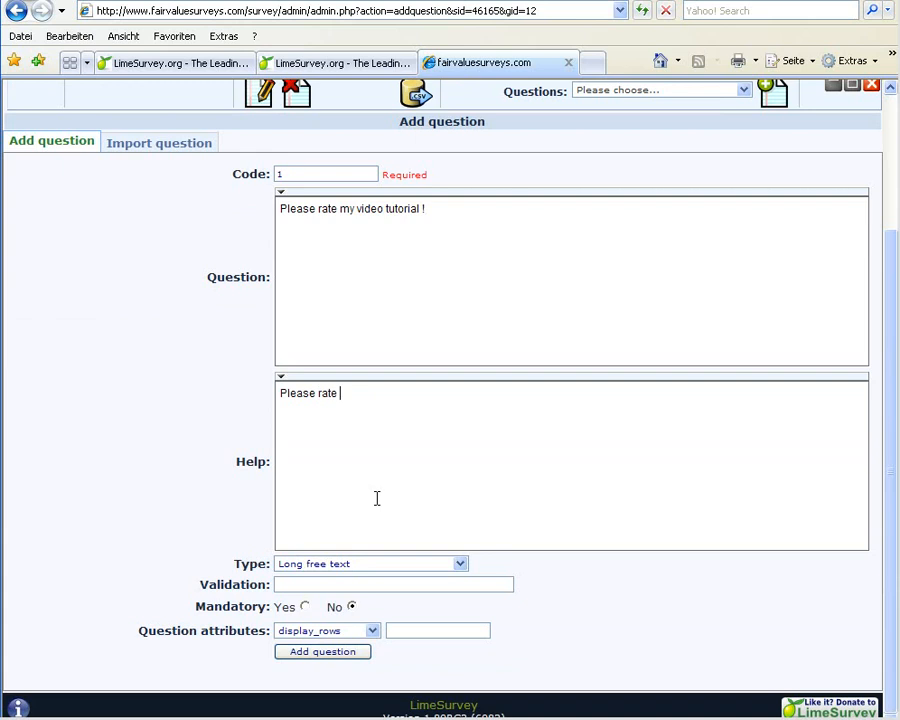
{"action": "type", "text": "from 1 to"}
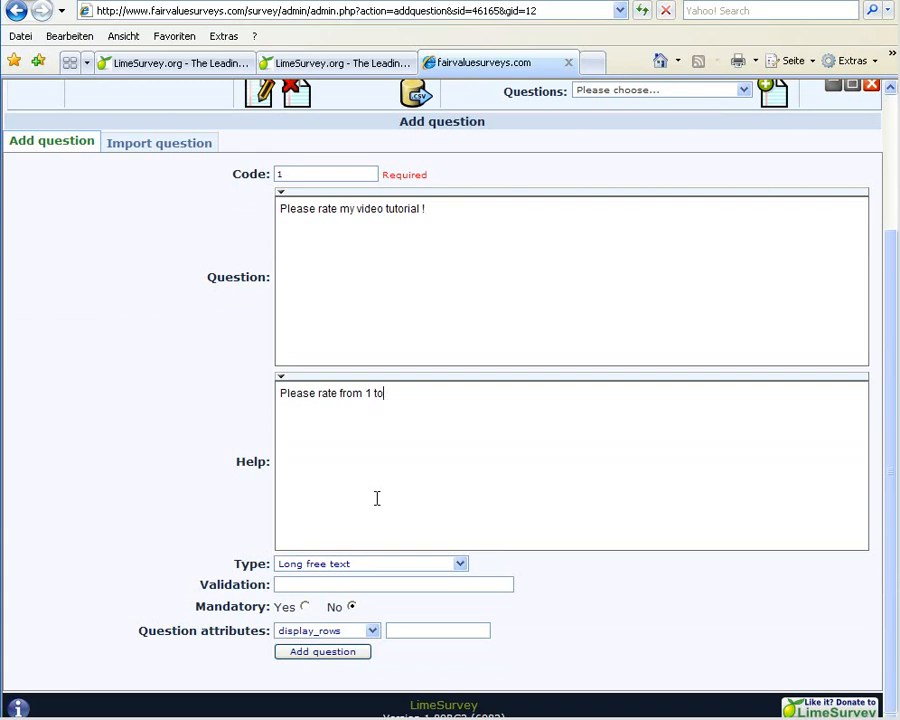
{"action": "type", "text": "5 (1 ="}
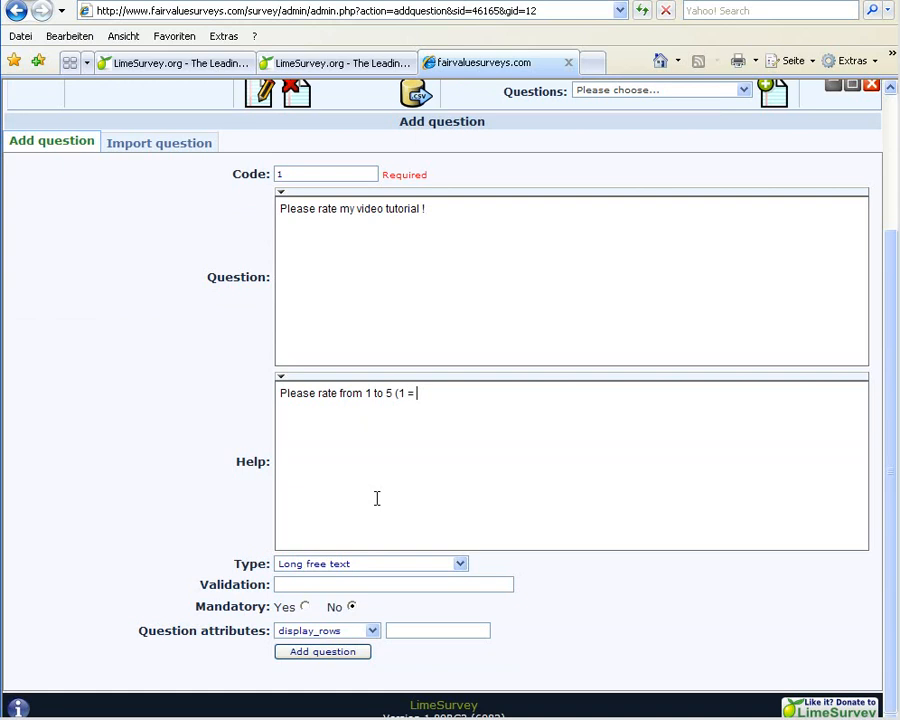
{"action": "type", "text": "perfect"}
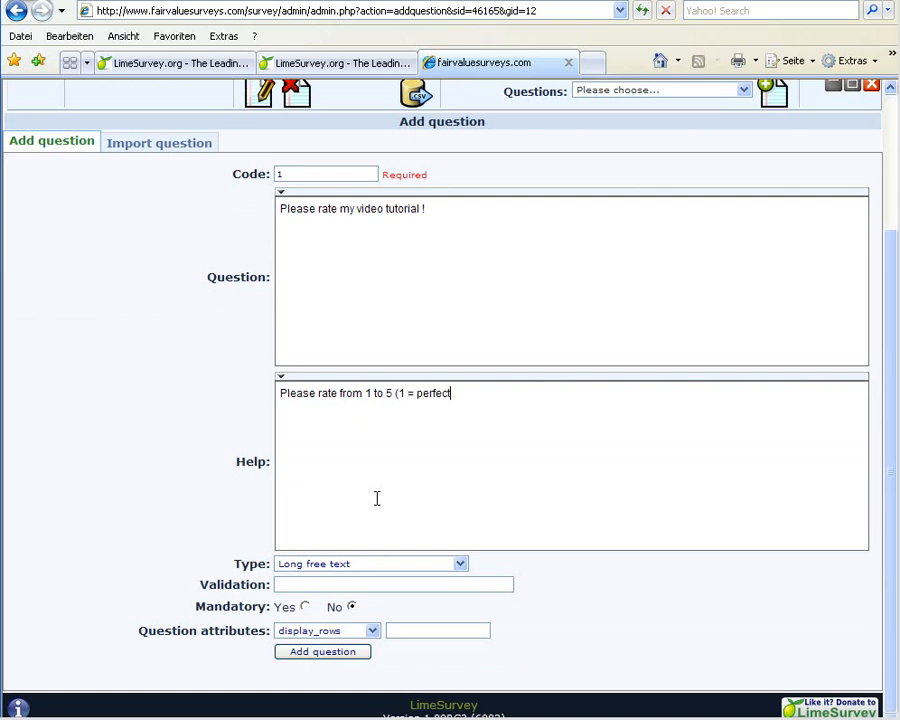
{"action": "type", "text": ".... 5 = p"}
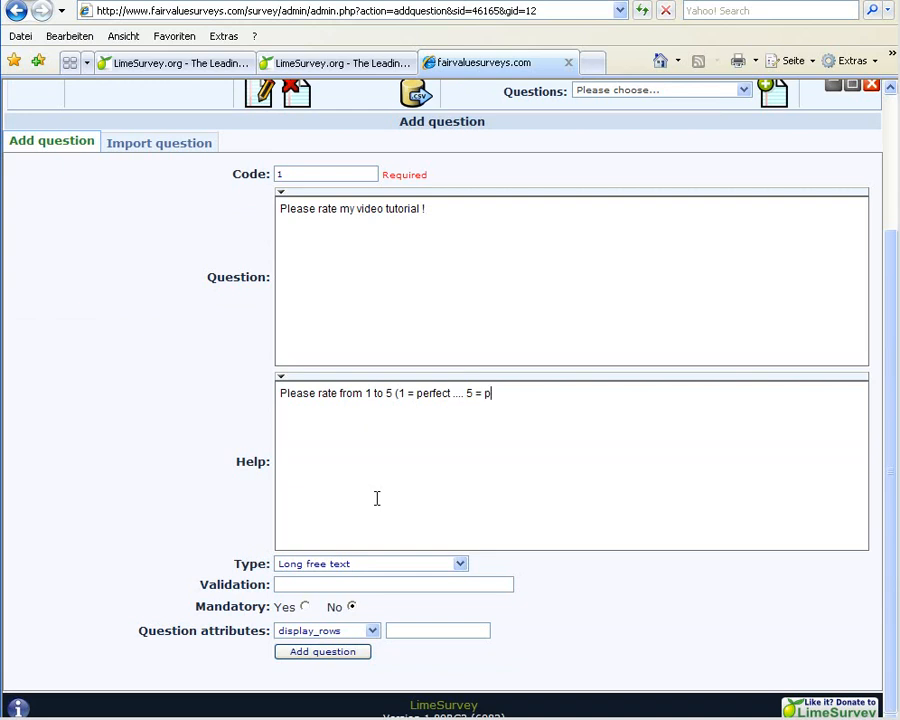
{"action": "type", "text": "oor)"}
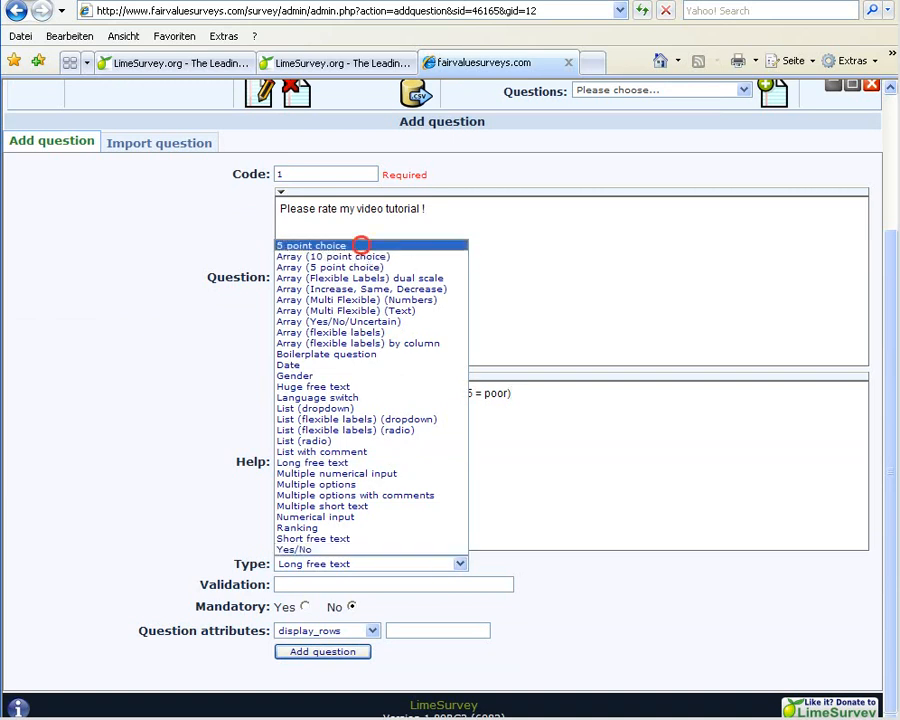
Step: Save question 1 as a mandatory 5 point choice question
{"action": "left_click", "coordinate": [310, 244]}
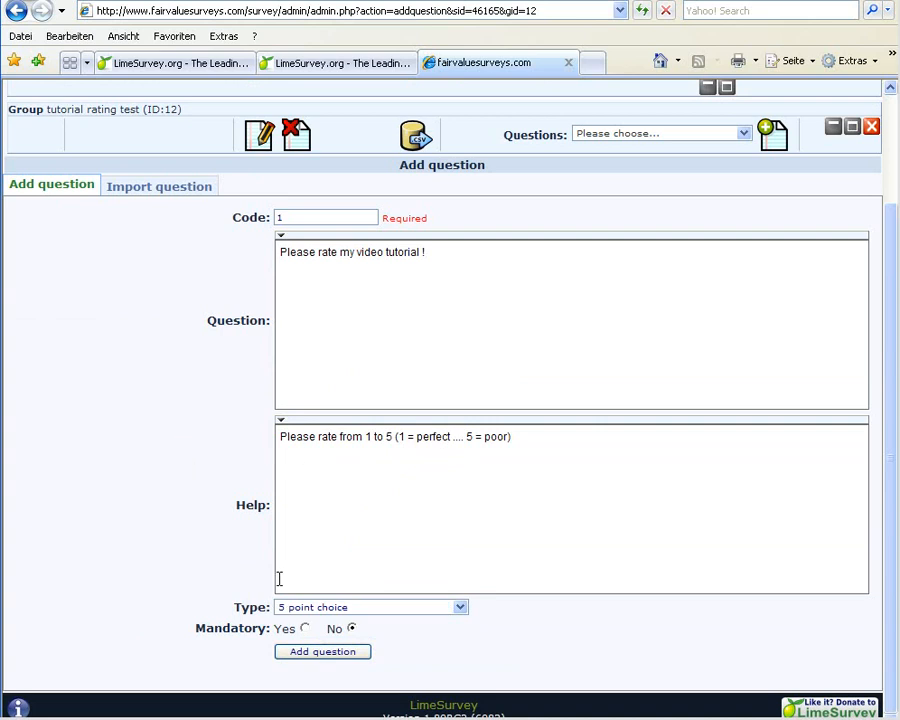
{"action": "left_click", "coordinate": [304, 628]}
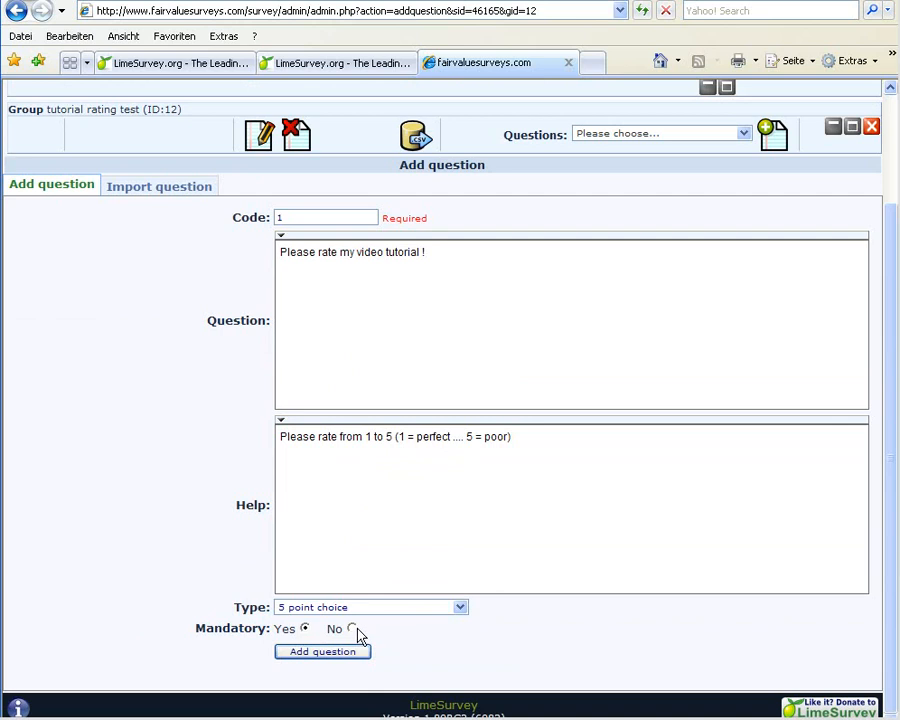
{"action": "mouse_move", "coordinate": [296, 520]}
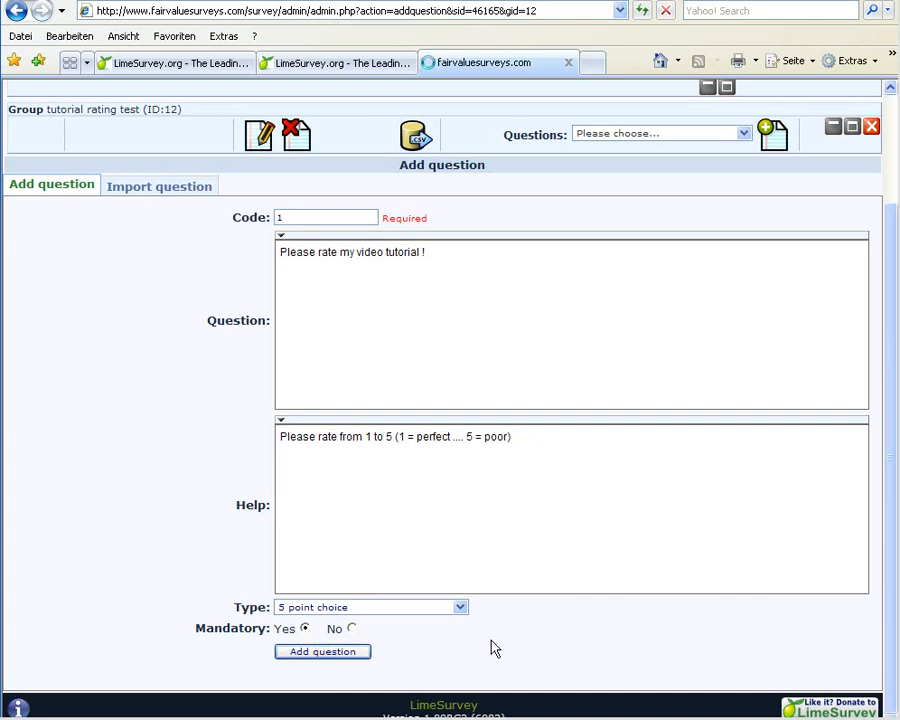
{"action": "left_click", "coordinate": [322, 652]}
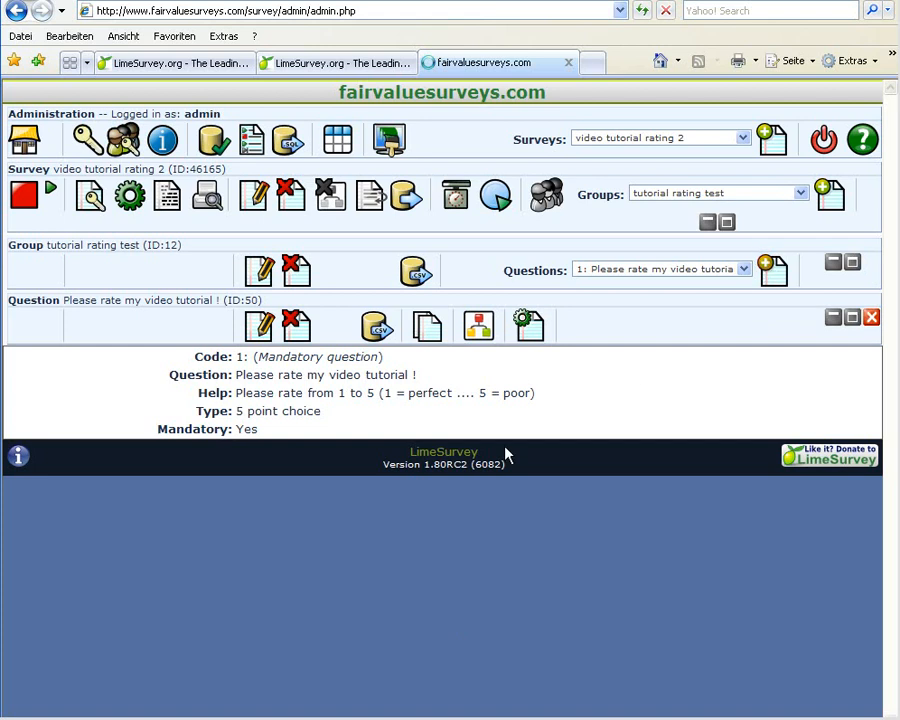
Step: Start question 2 'Please choose one of the comments' with help text 'only one please'
{"action": "left_click", "coordinate": [772, 270]}
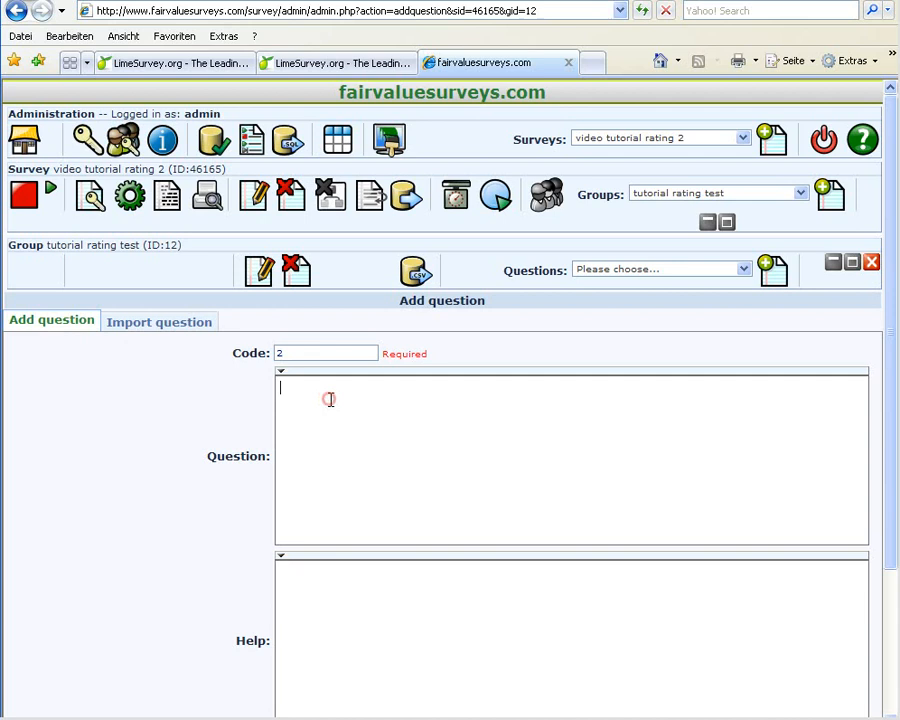
{"action": "type", "text": "Please choose one t"}
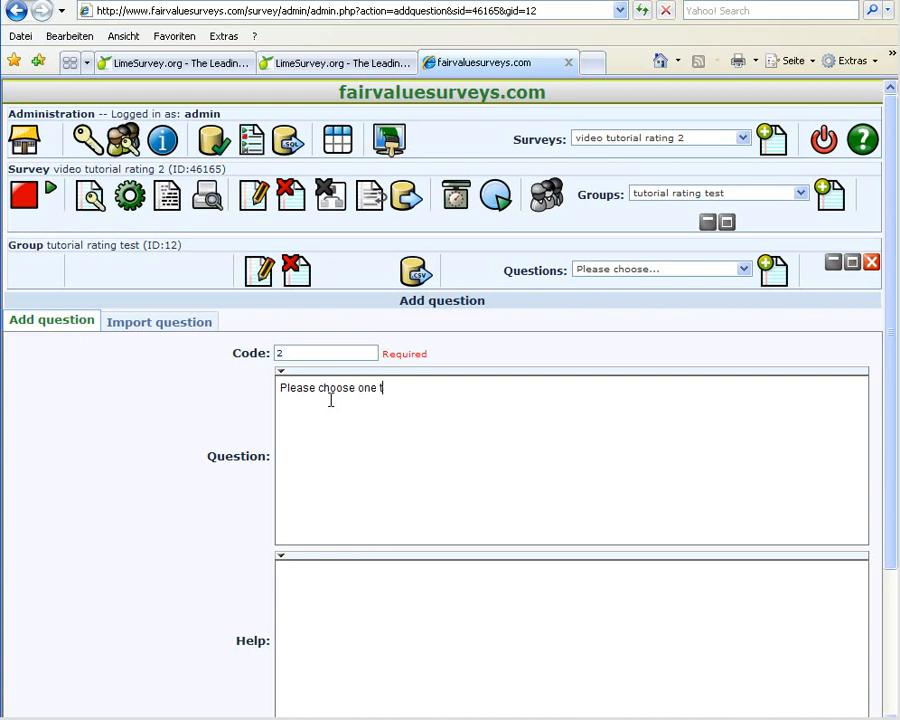
{"action": "type", "text": "of"}
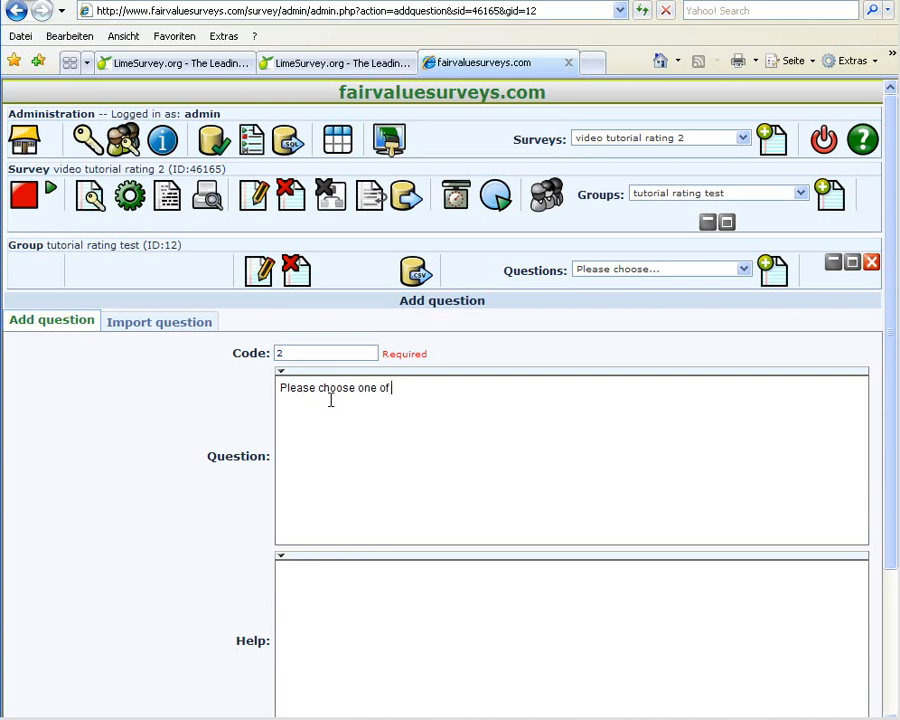
{"action": "type", "text": "the comment"}
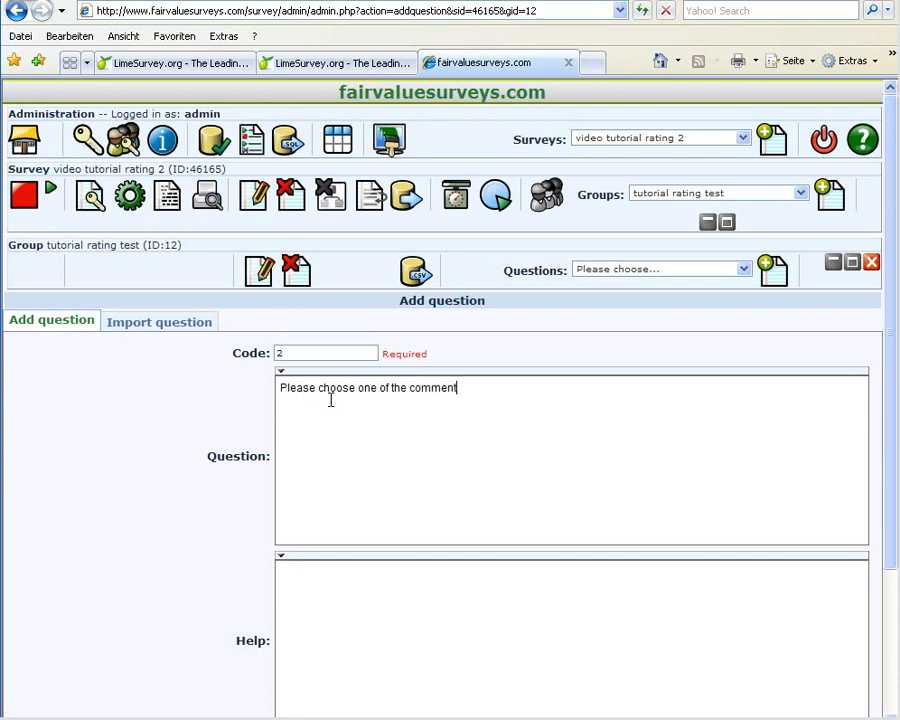
{"action": "type", "text": "s"}
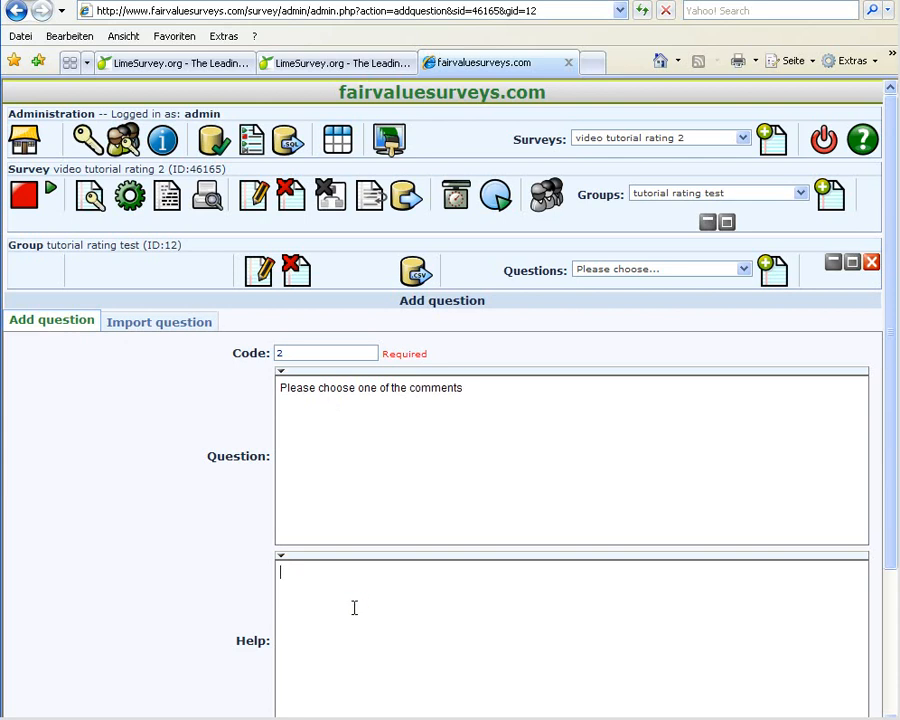
{"action": "type", "text": "only one"}
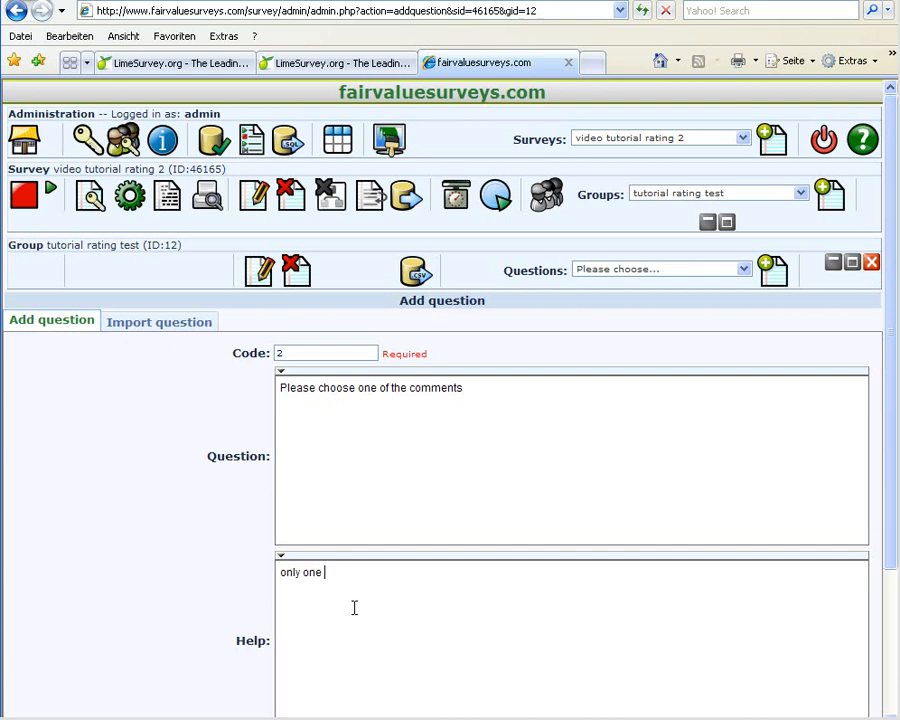
{"action": "type", "text": "please"}
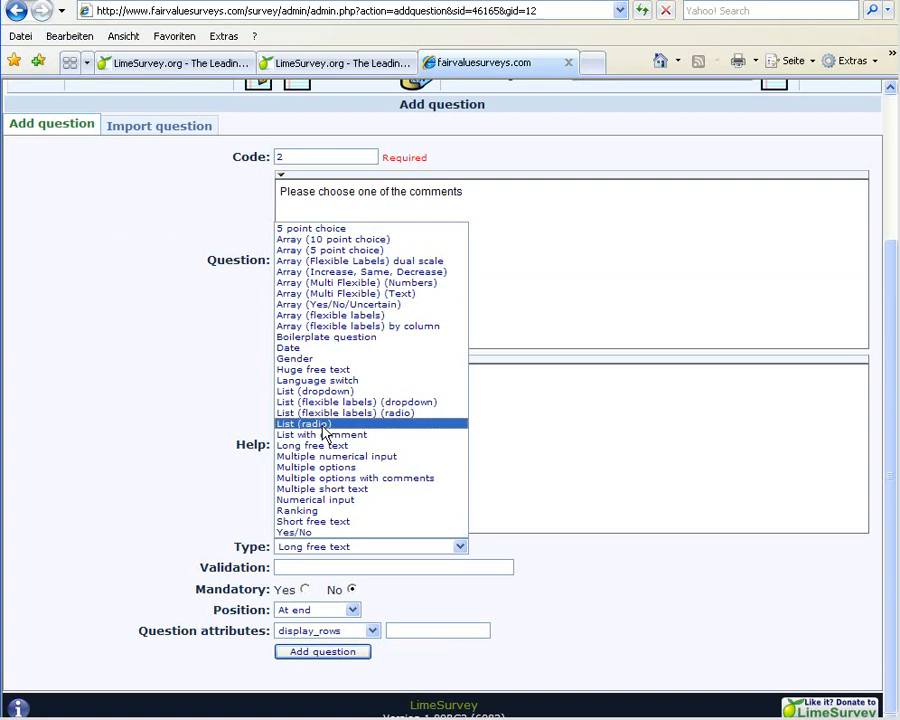
Step: Save question 2 as a mandatory List (radio) with Other allowed, positioned after question 1
{"action": "left_click", "coordinate": [304, 424]}
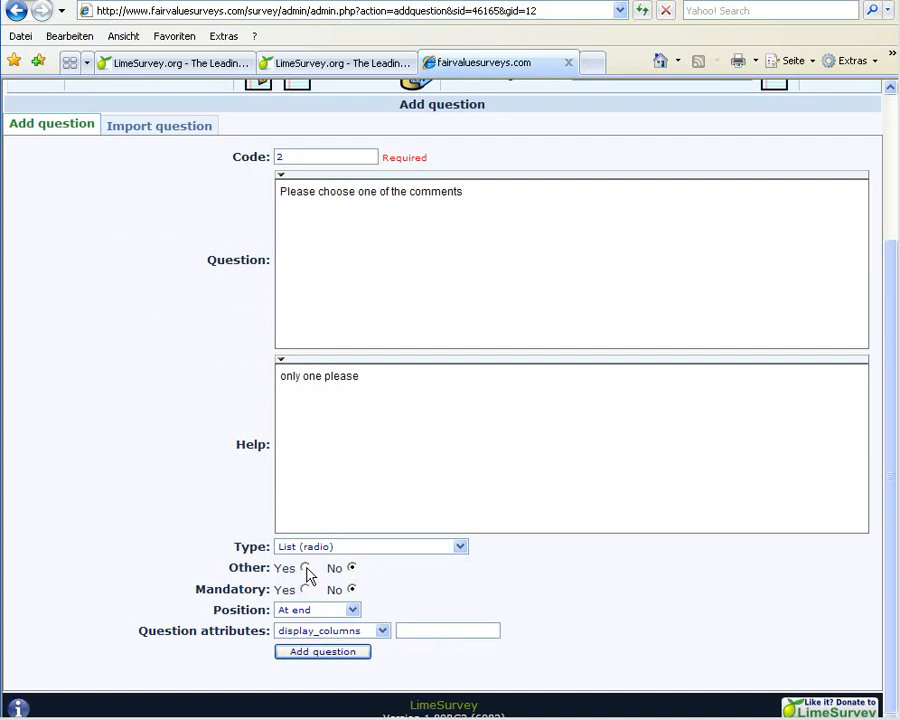
{"action": "left_click", "coordinate": [304, 568]}
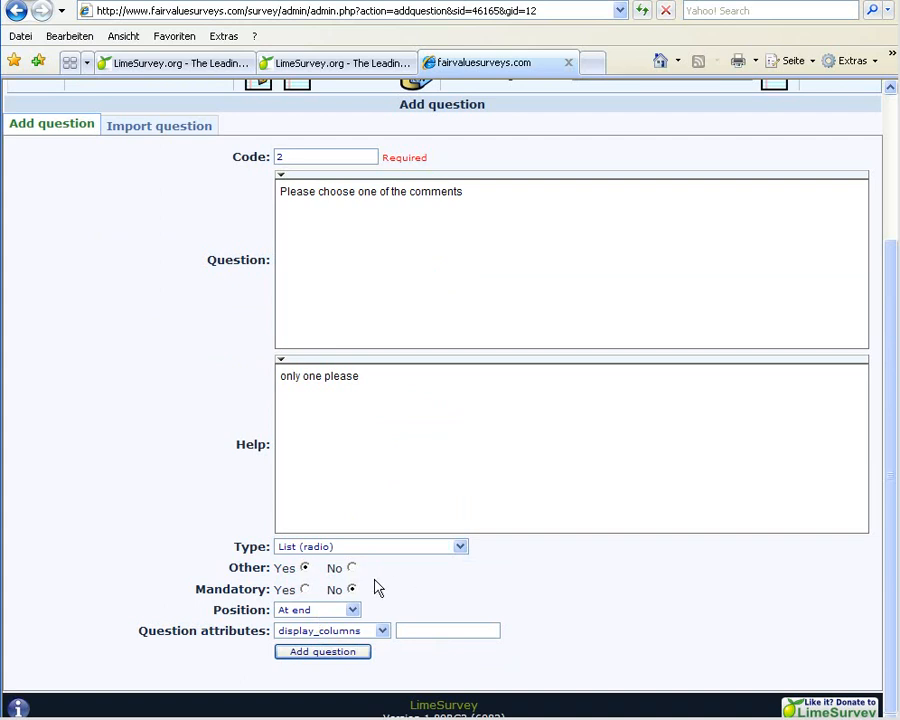
{"action": "mouse_move", "coordinate": [308, 596]}
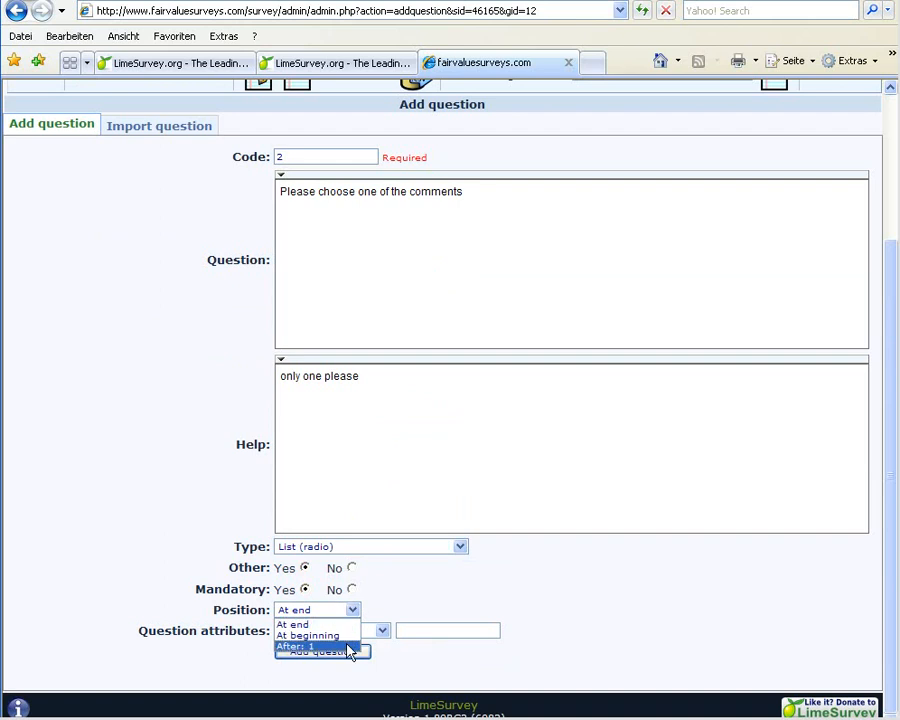
{"action": "left_click", "coordinate": [316, 646]}
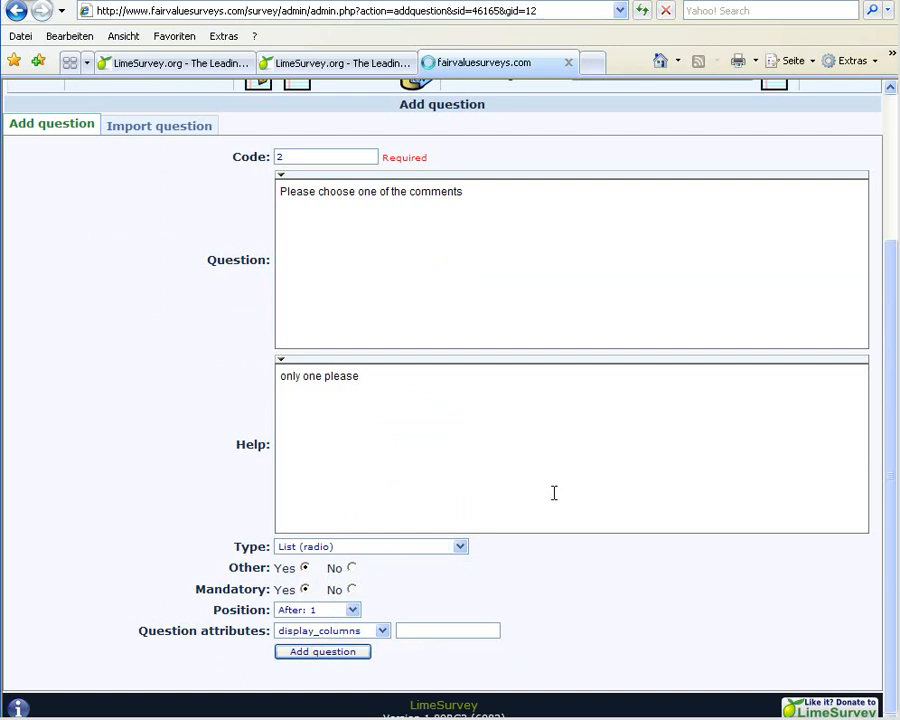
{"action": "left_click", "coordinate": [322, 652]}
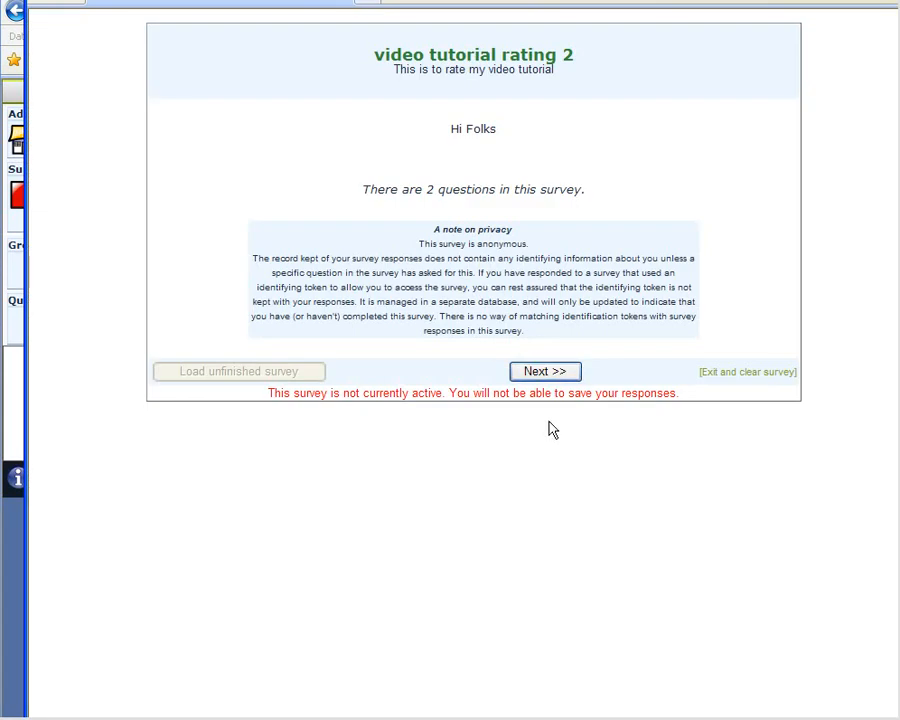
Step: Close the survey preview to return to question 2's summary with its add-answers warning
{"action": "left_click", "coordinate": [544, 370]}
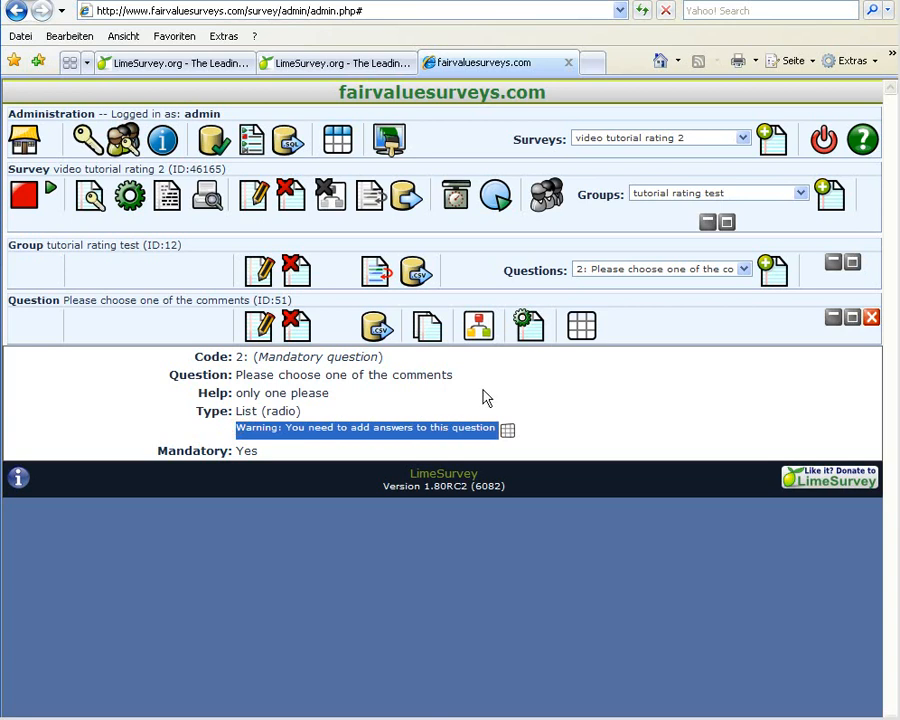
{"action": "mouse_move", "coordinate": [508, 430]}
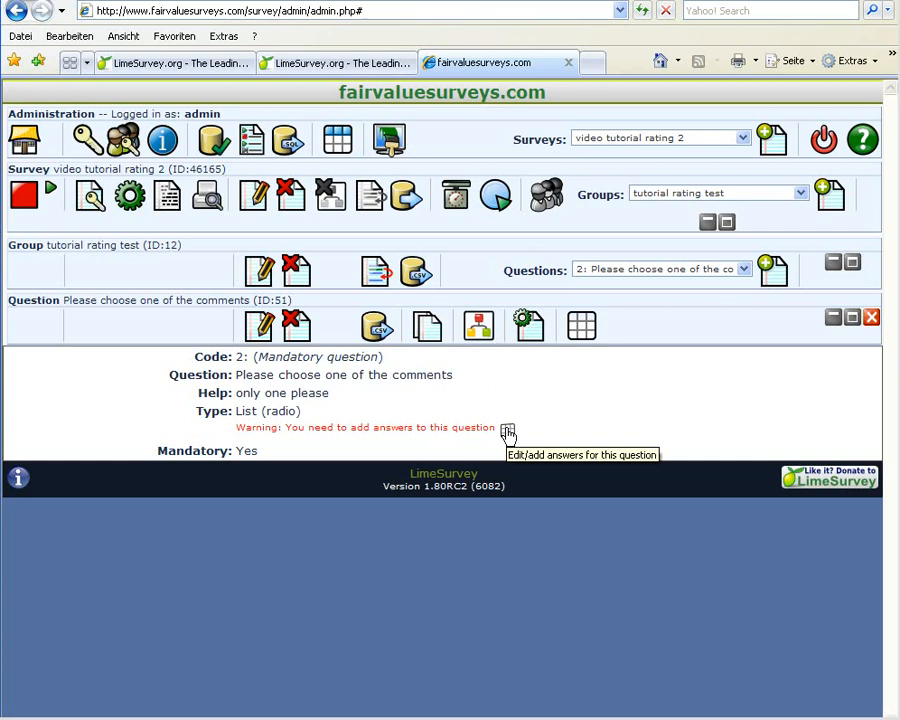
{"action": "mouse_move", "coordinate": [582, 326]}
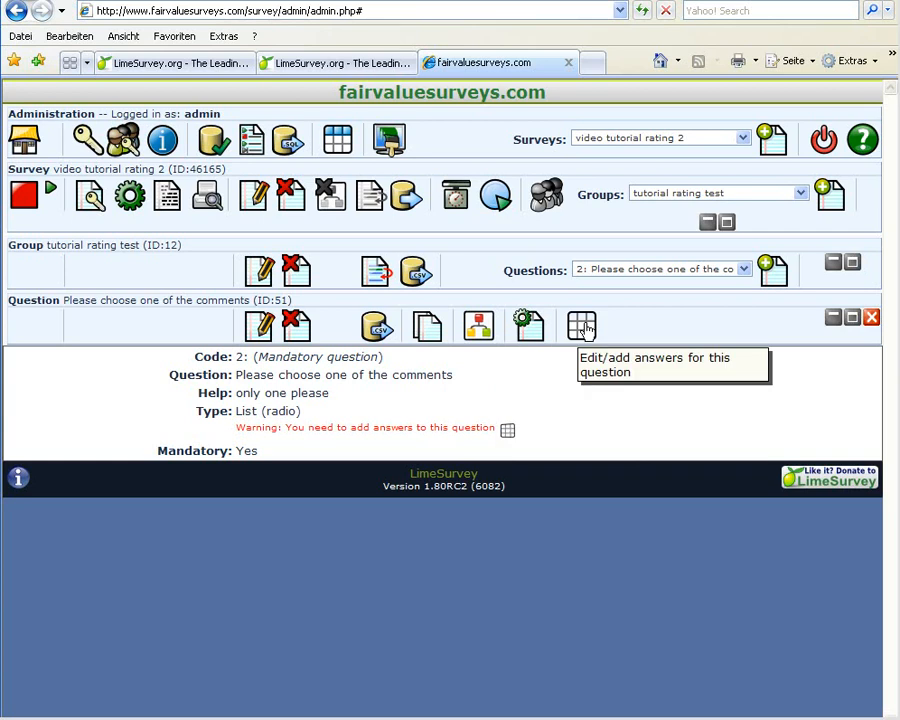
{"action": "mouse_move", "coordinate": [578, 330]}
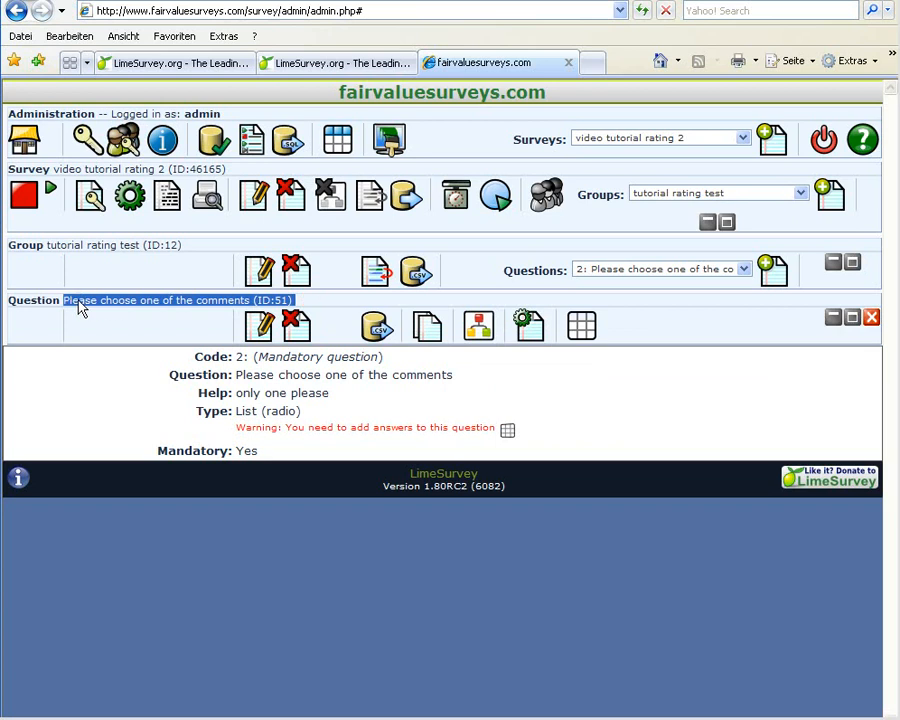
{"action": "mouse_move", "coordinate": [582, 324]}
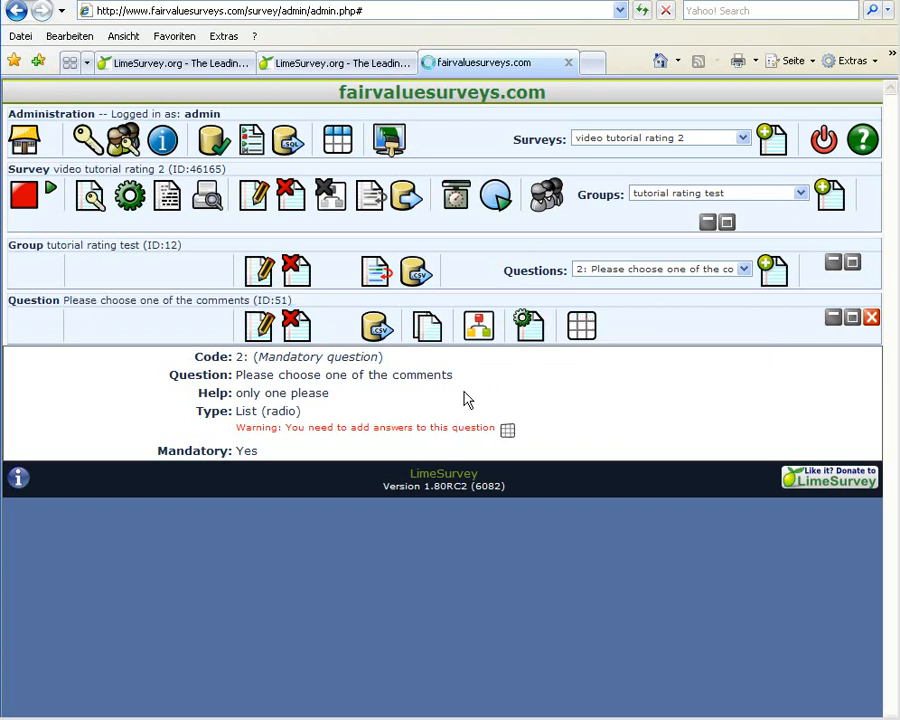
Step: Add a first answer option 'ttthjirfvm' to the comments question
{"action": "left_click", "coordinate": [508, 428]}
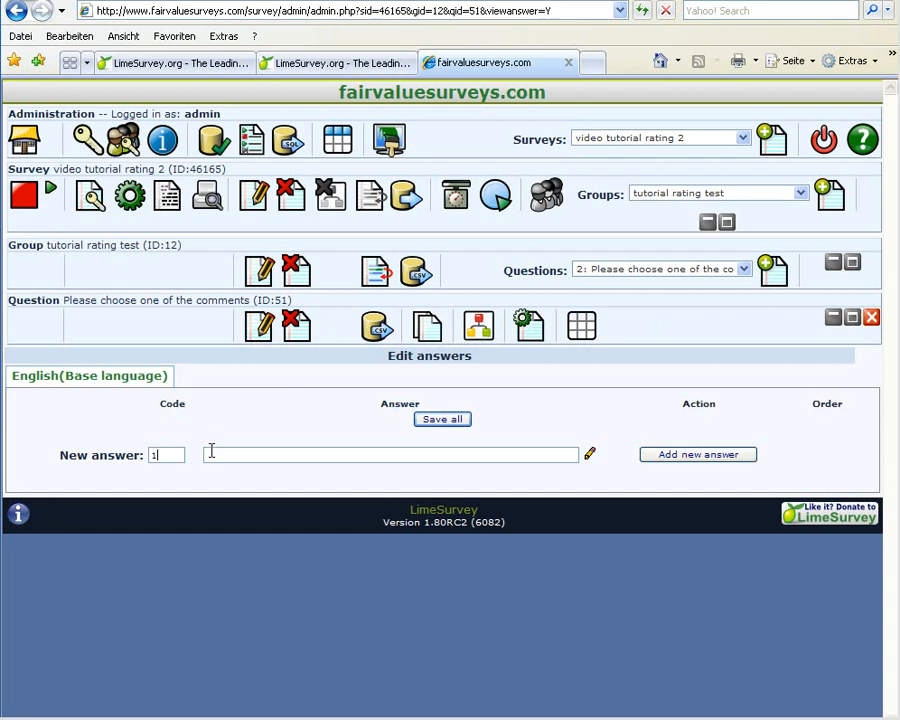
{"action": "type", "text": "ttt"}
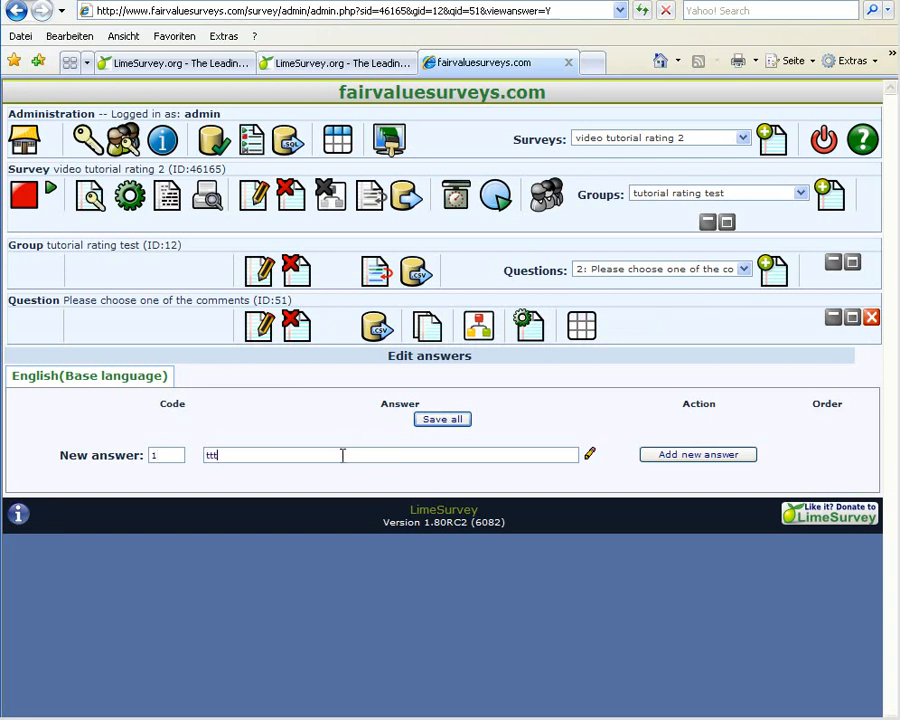
{"action": "type", "text": "hjirfvm"}
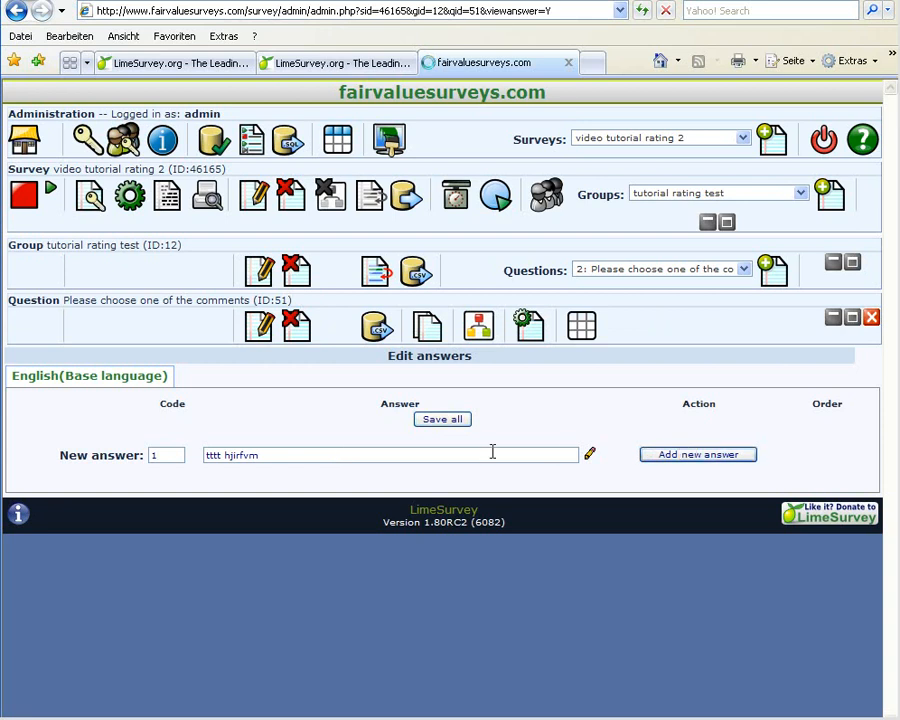
{"action": "left_click", "coordinate": [696, 454]}
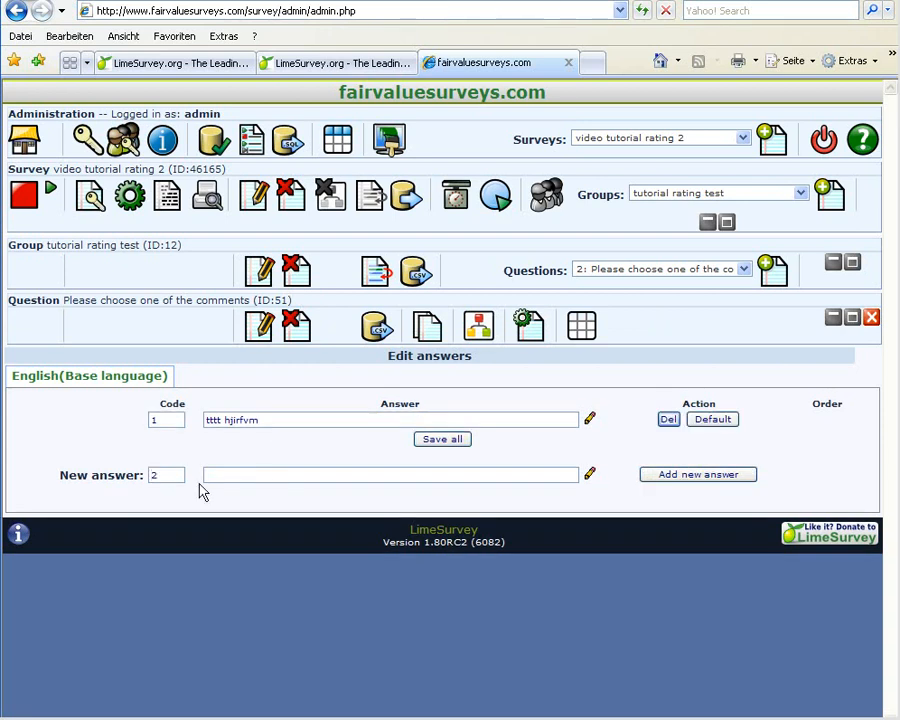
Step: Add the answers 'ihtbvmtgb' and 'rfi4tbvtnbv' and save all three answers
{"action": "type", "text": "ihtbv"}
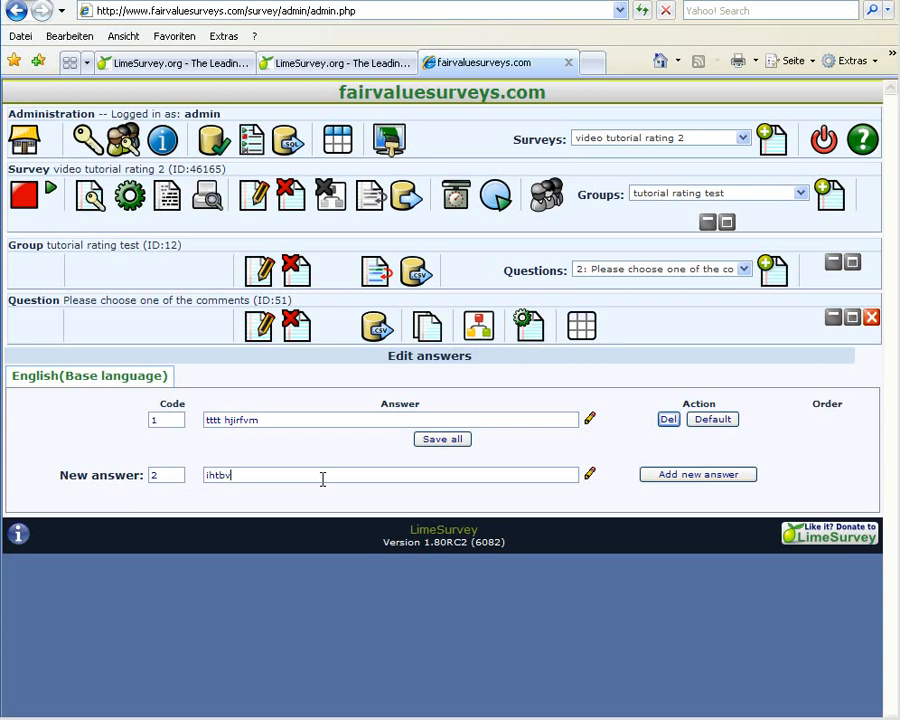
{"action": "type", "text": "mtgb"}
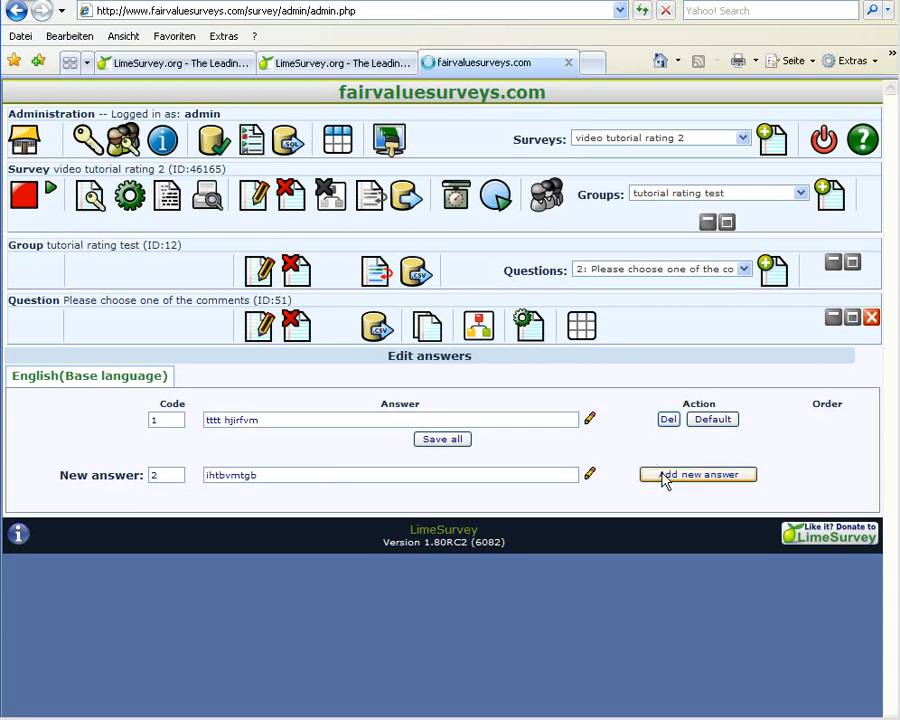
{"action": "left_click", "coordinate": [696, 474]}
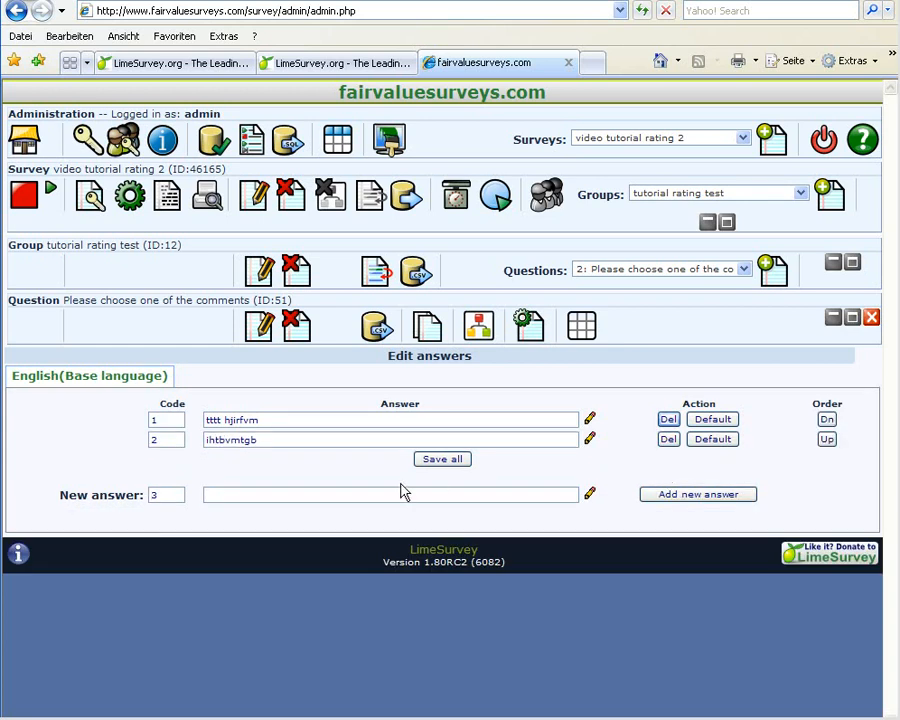
{"action": "type", "text": "rfi4tbvtnbv"}
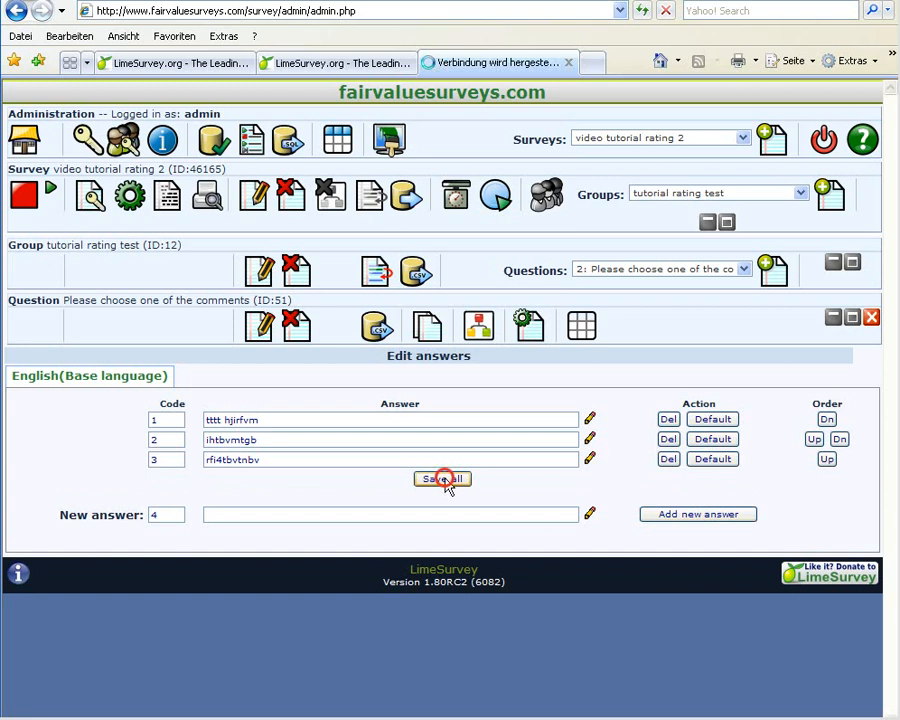
{"action": "left_click", "coordinate": [442, 480]}
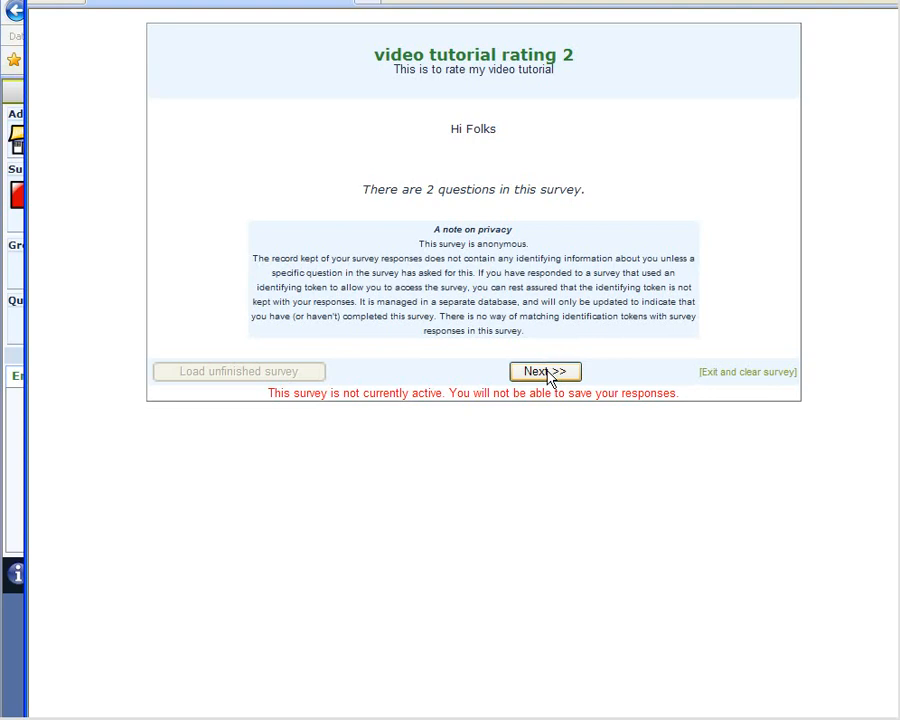
Step: Advance past the test survey's welcome page showing its privacy note
{"action": "left_click", "coordinate": [544, 370]}
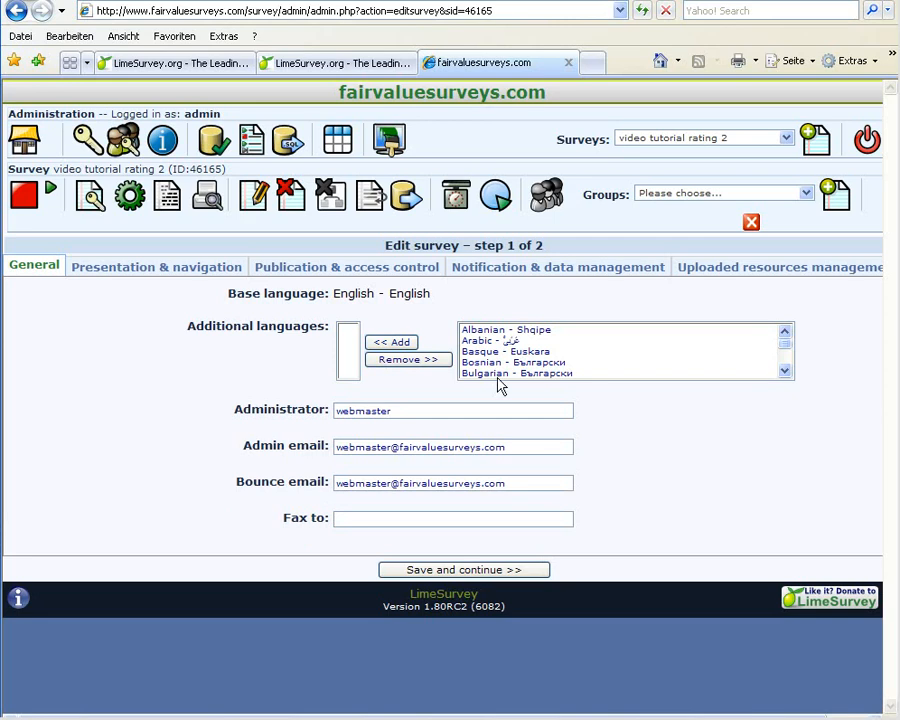
{"action": "mouse_move", "coordinate": [352, 312]}
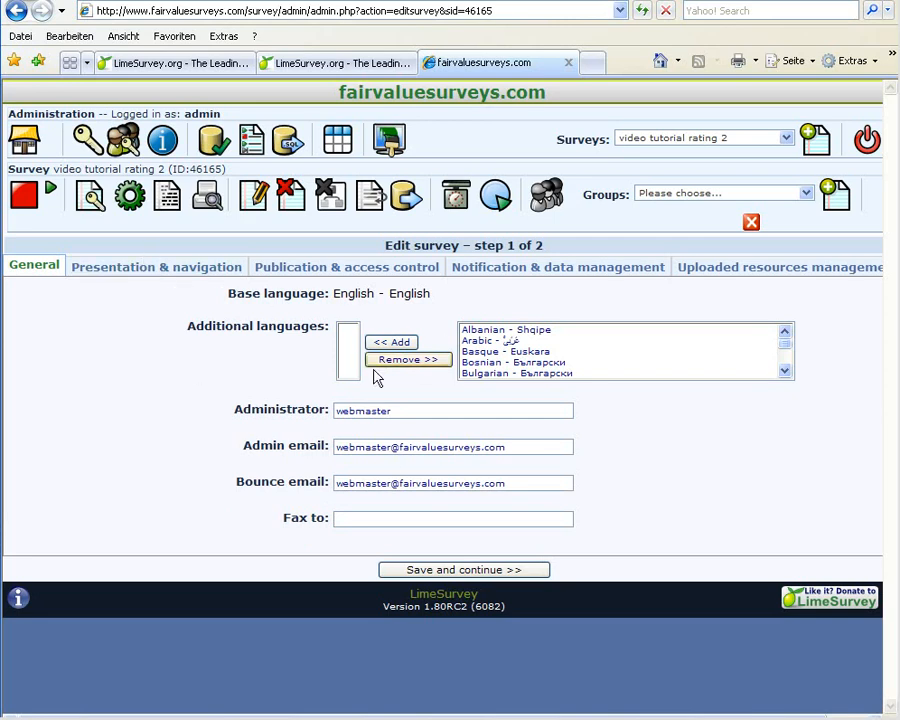
Step: Set the survey template to edgyblue, list it publicly, and save both settings steps
{"action": "left_click", "coordinate": [156, 266]}
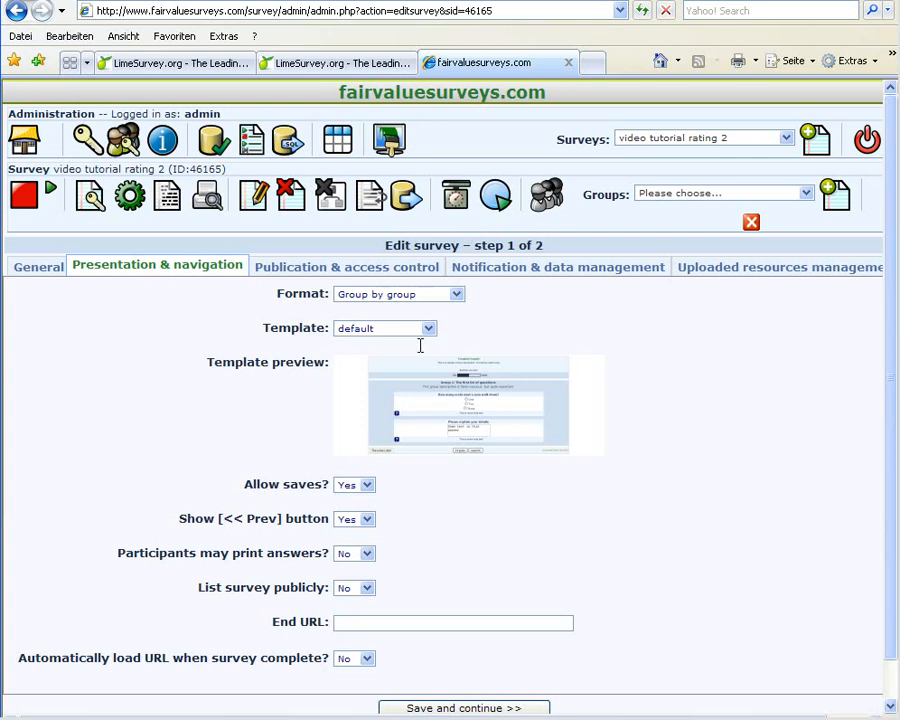
{"action": "left_click", "coordinate": [384, 328]}
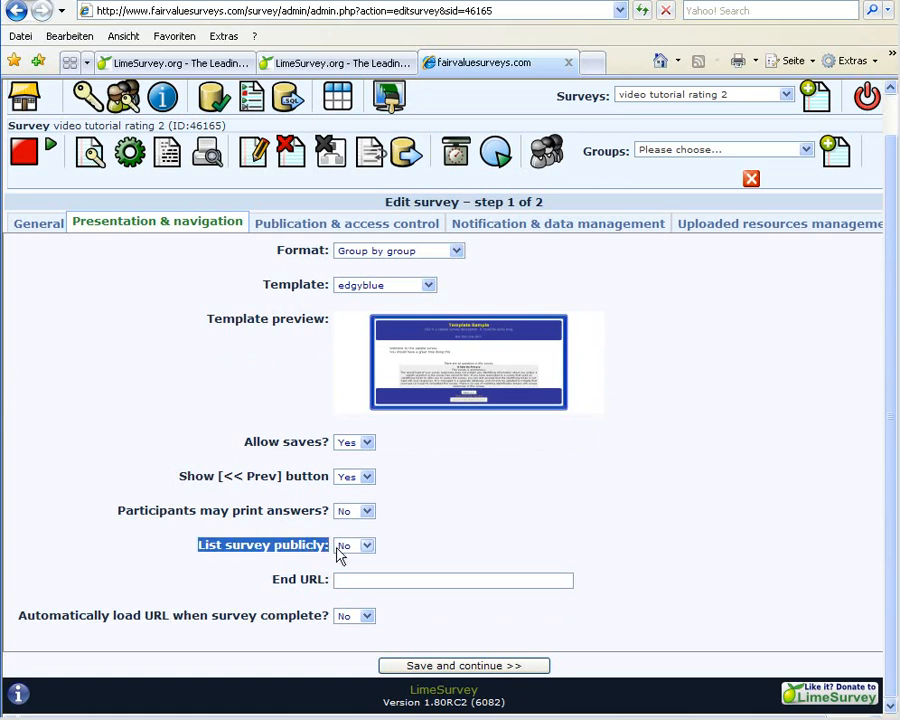
{"action": "left_click", "coordinate": [352, 544]}
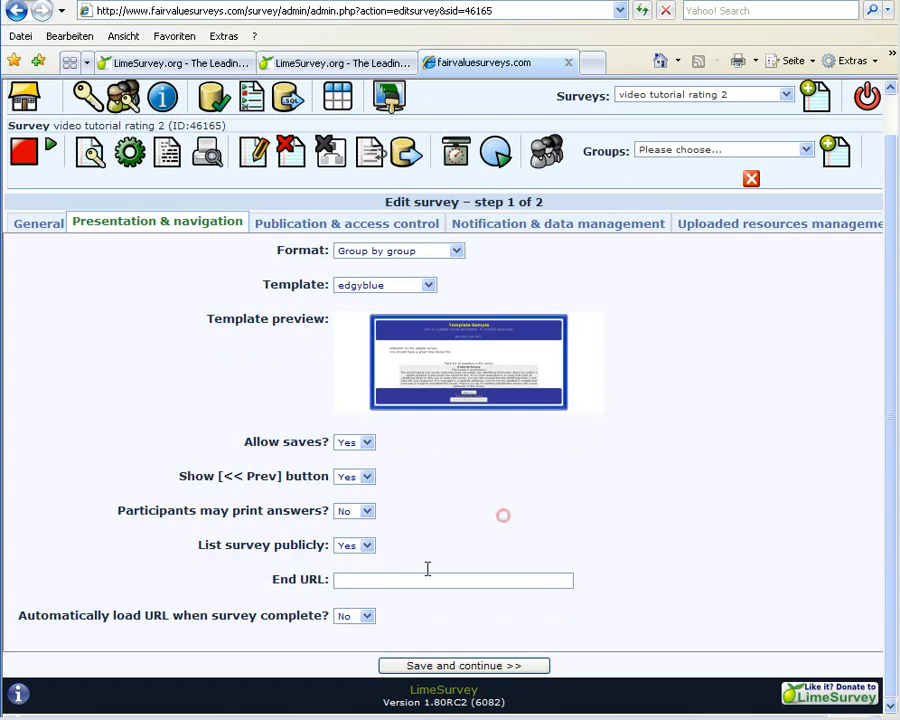
{"action": "mouse_move", "coordinate": [450, 556]}
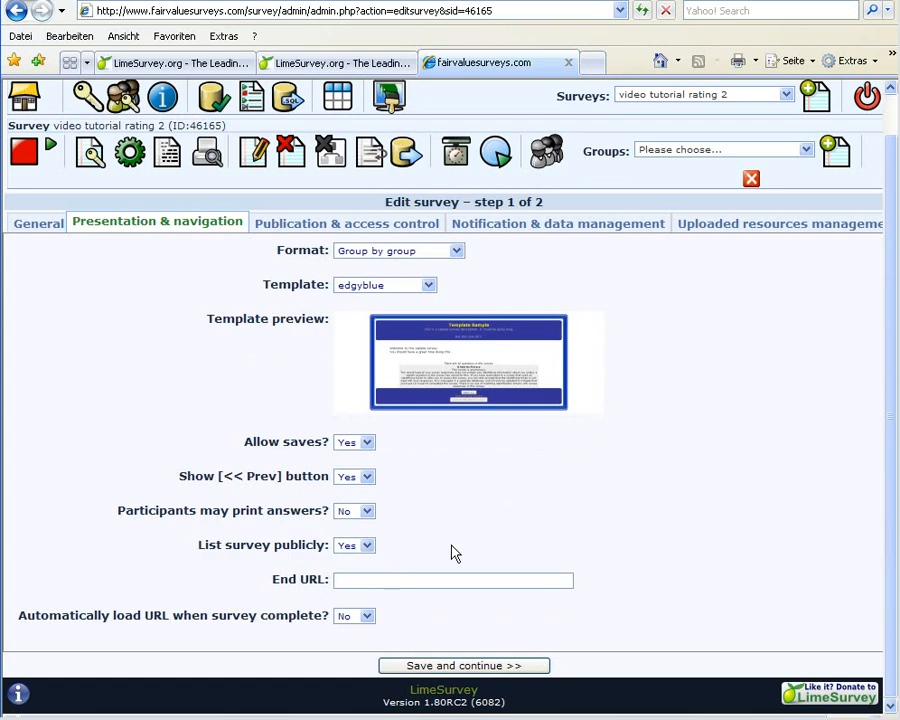
{"action": "mouse_move", "coordinate": [440, 528]}
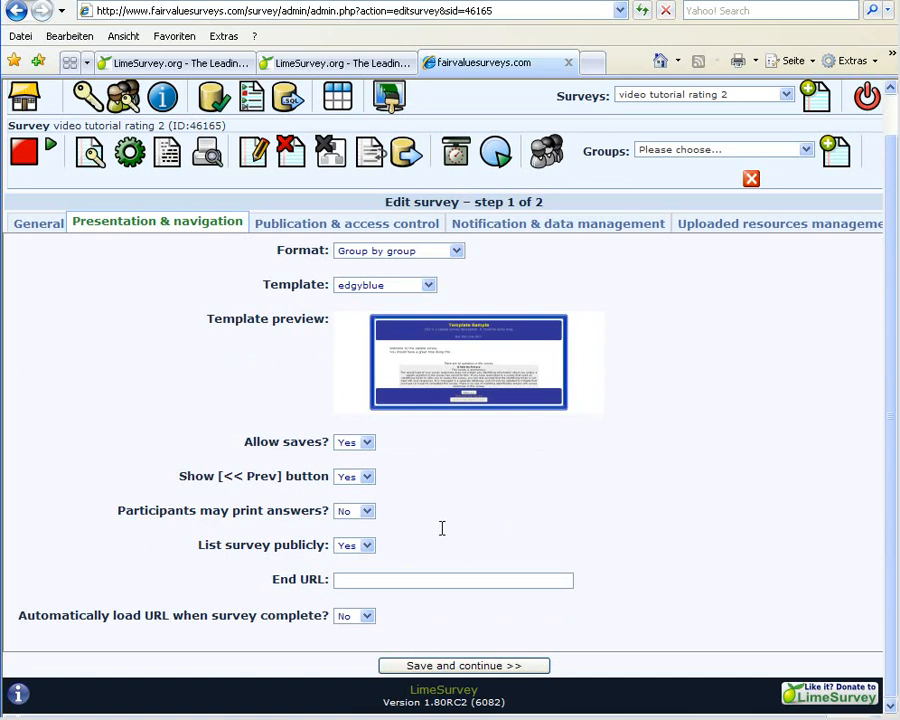
{"action": "mouse_move", "coordinate": [502, 556]}
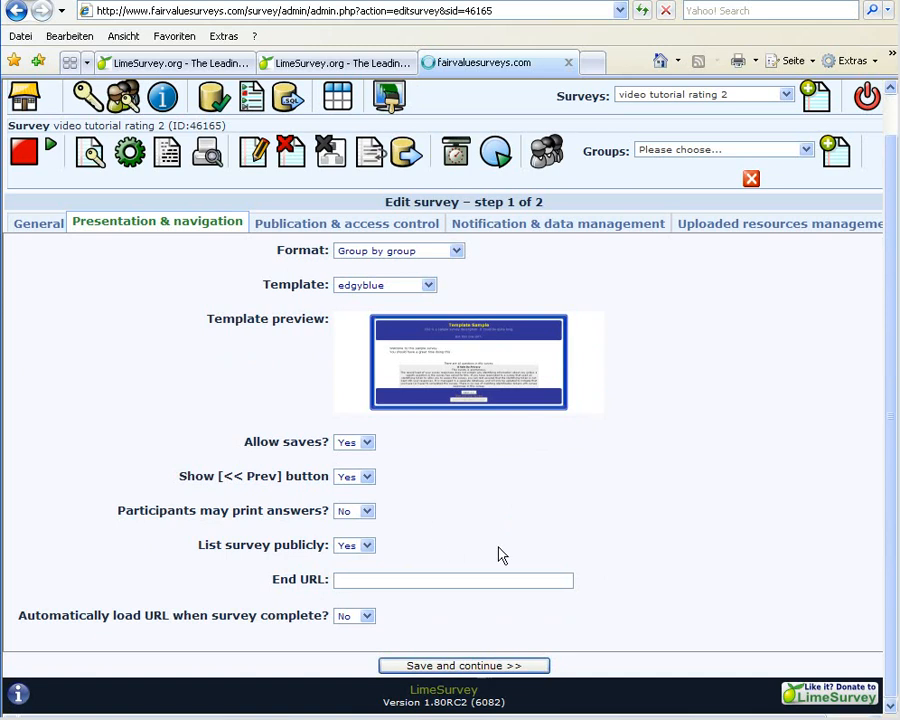
{"action": "left_click", "coordinate": [464, 664]}
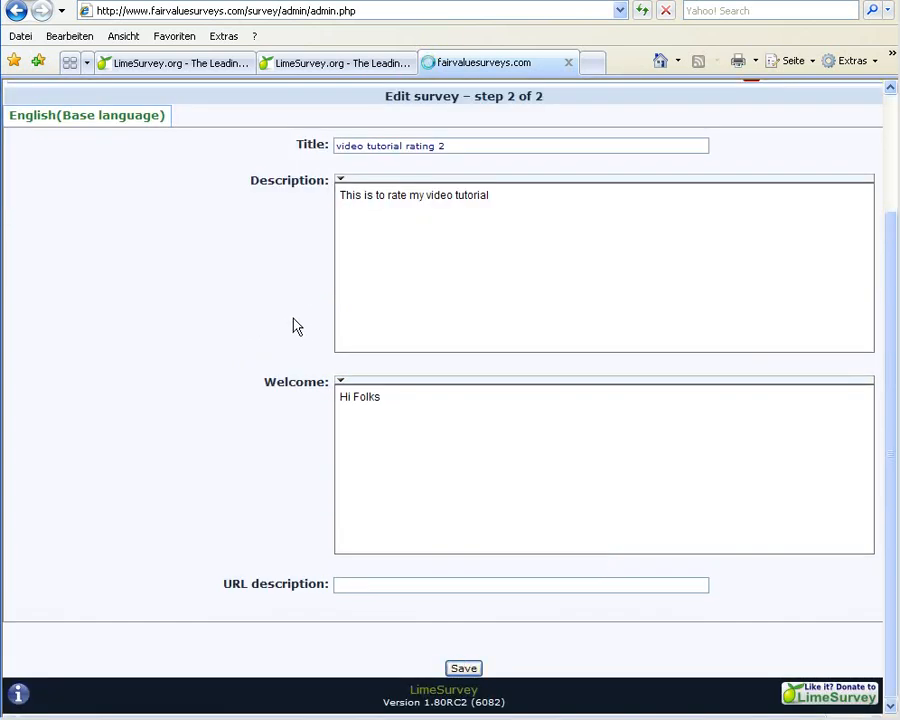
{"action": "left_click", "coordinate": [464, 668]}
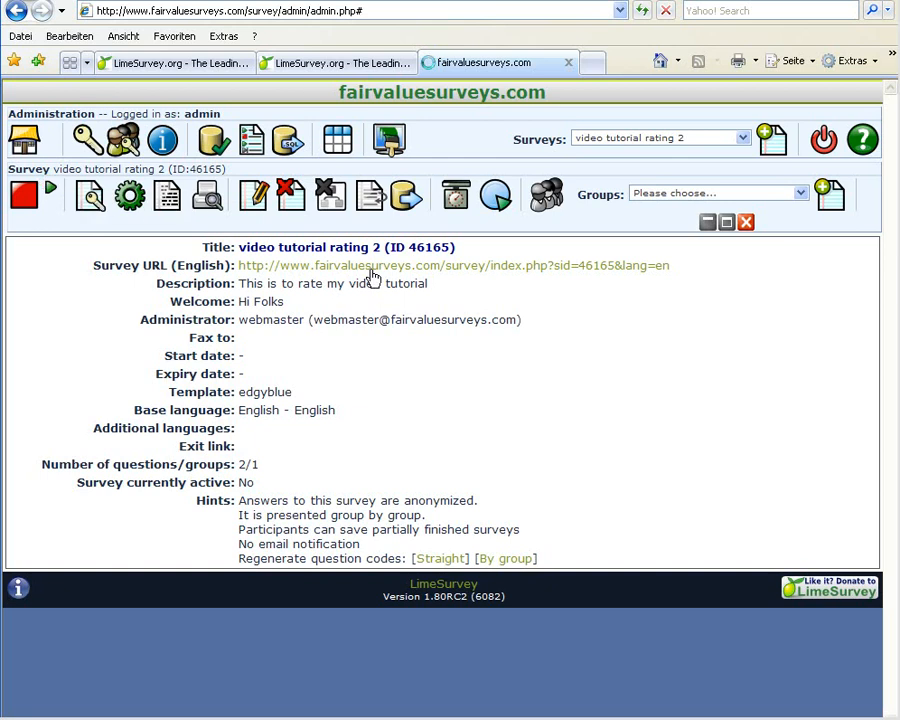
Step: Activate the survey and open 'video tutorial rating 2' from the public survey list
{"action": "left_click", "coordinate": [24, 194]}
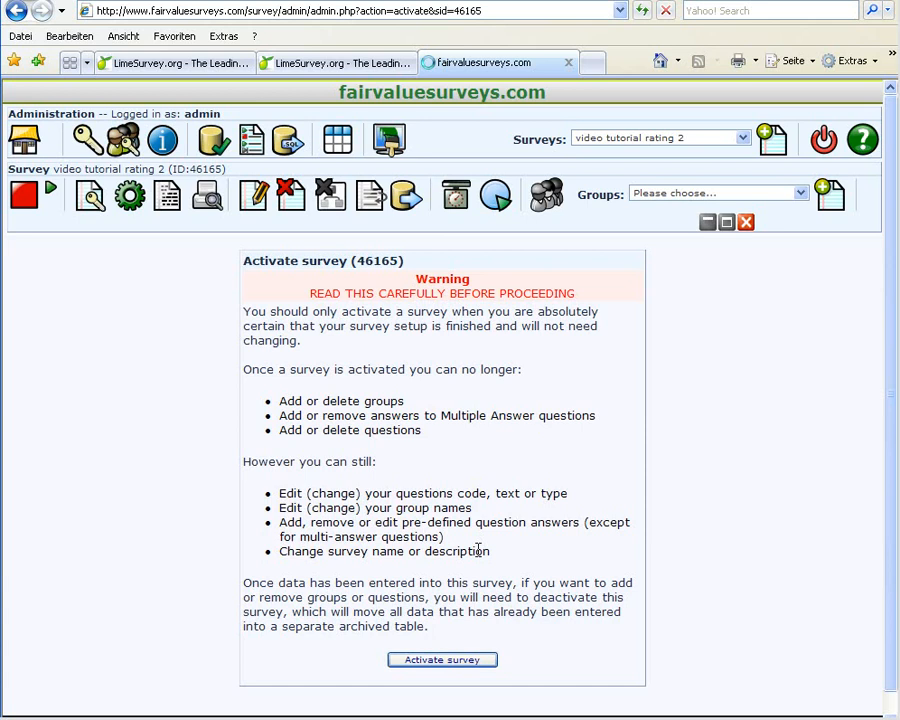
{"action": "left_click", "coordinate": [442, 660]}
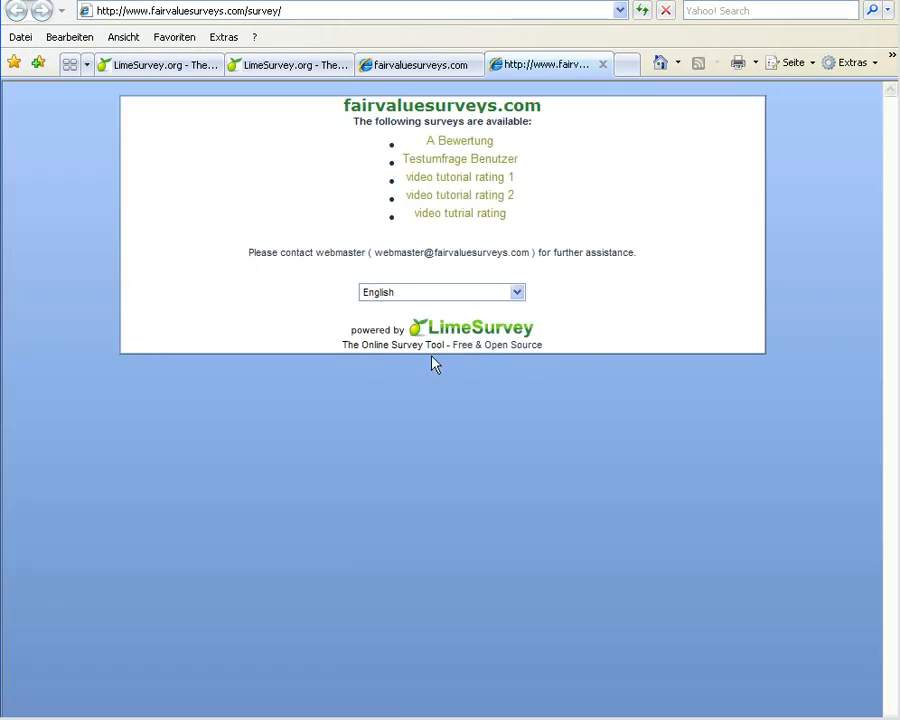
{"action": "mouse_move", "coordinate": [458, 202]}
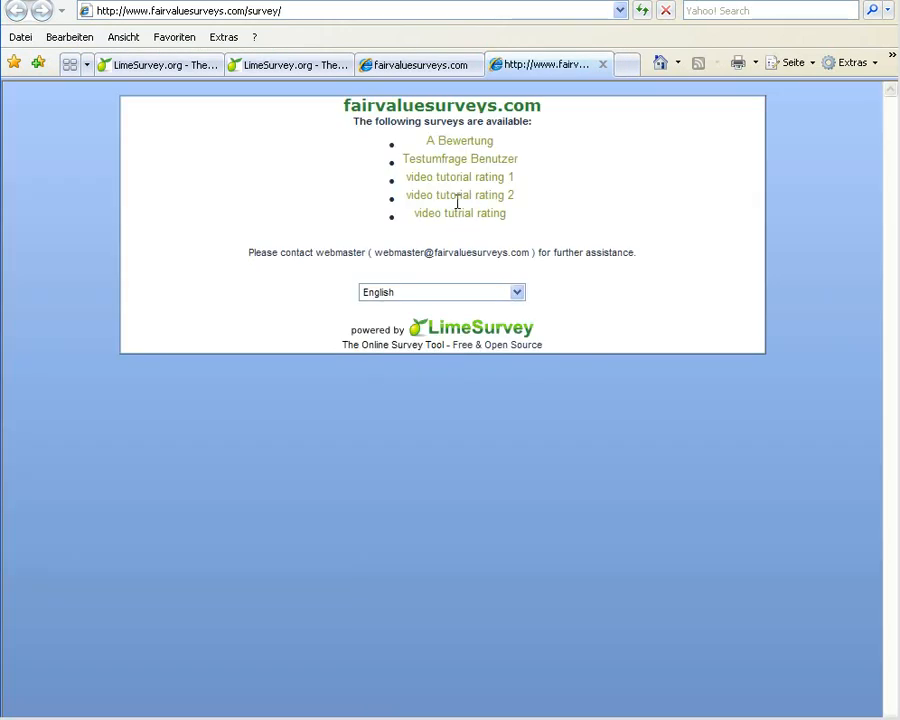
{"action": "left_click", "coordinate": [460, 196]}
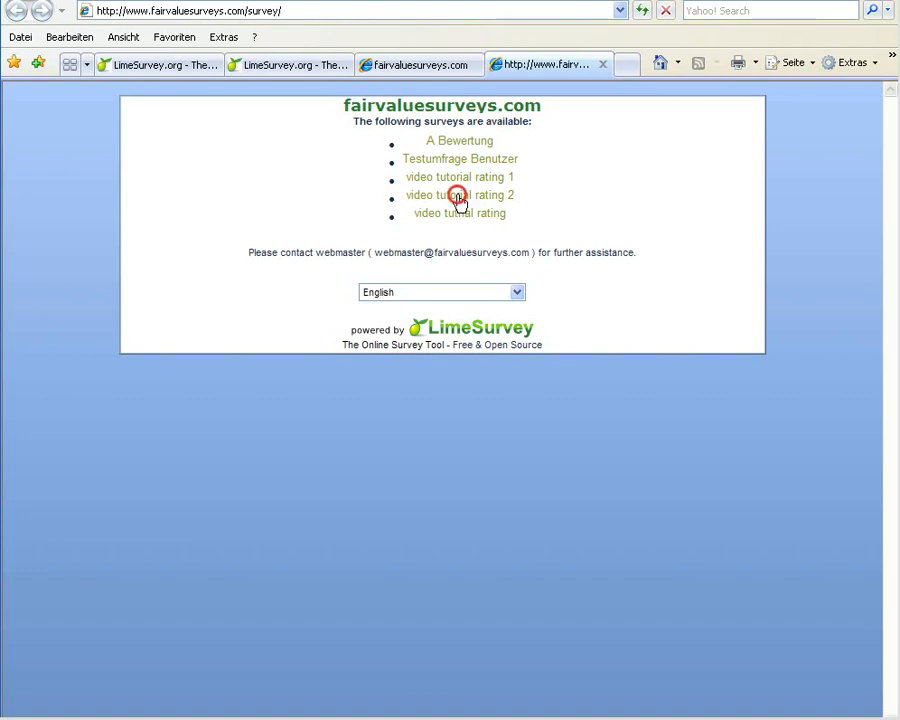
{"action": "left_click", "coordinate": [460, 196]}
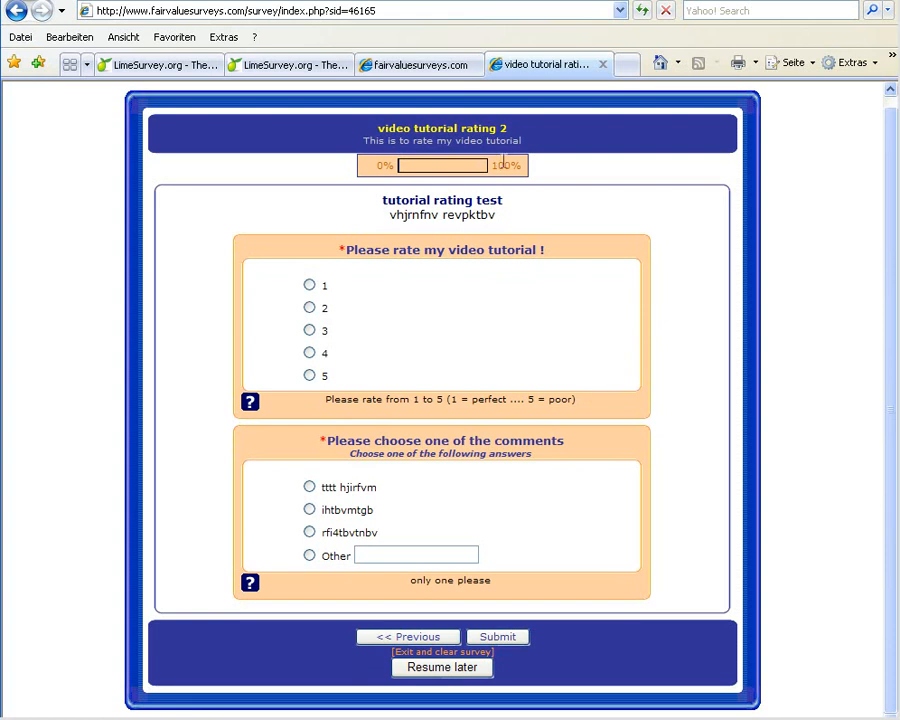
Step: Answer with rating 1 and Other comment 'this is useless', then close the survey page
{"action": "left_click", "coordinate": [308, 284]}
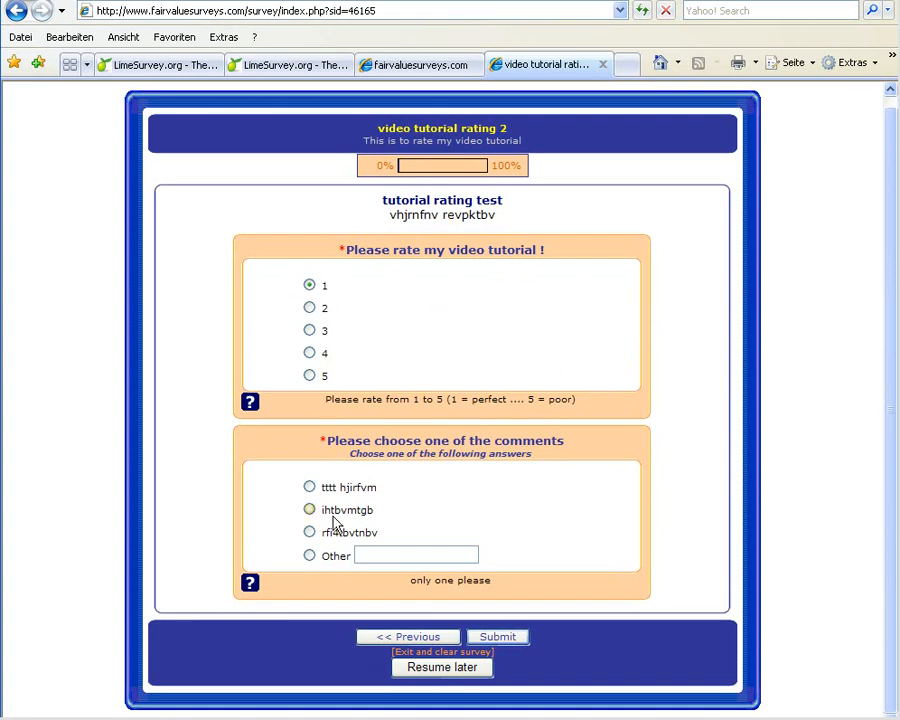
{"action": "left_click", "coordinate": [308, 556]}
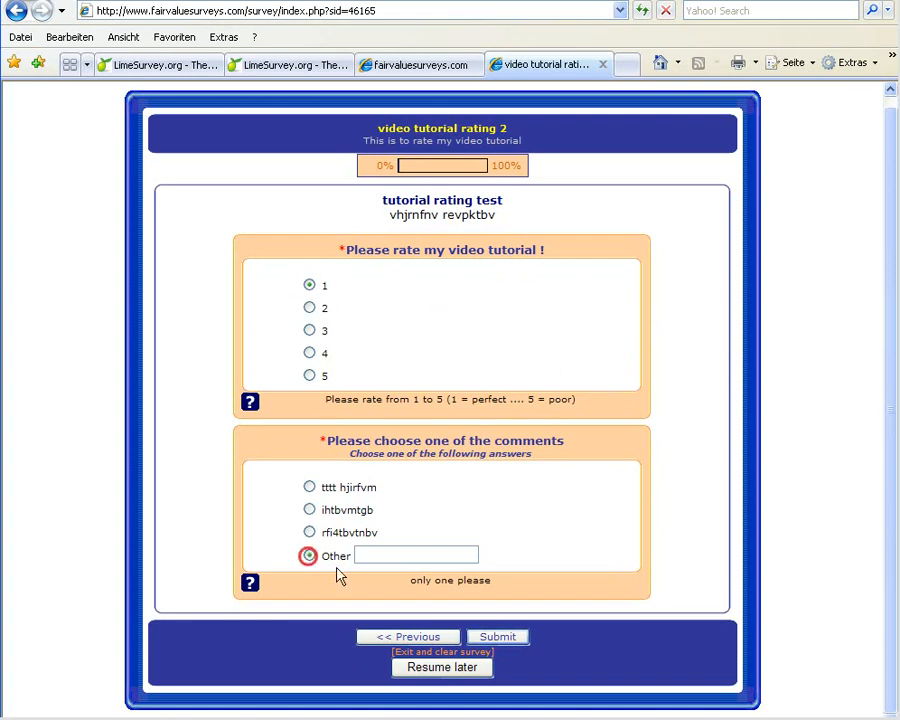
{"action": "type", "text": "th"}
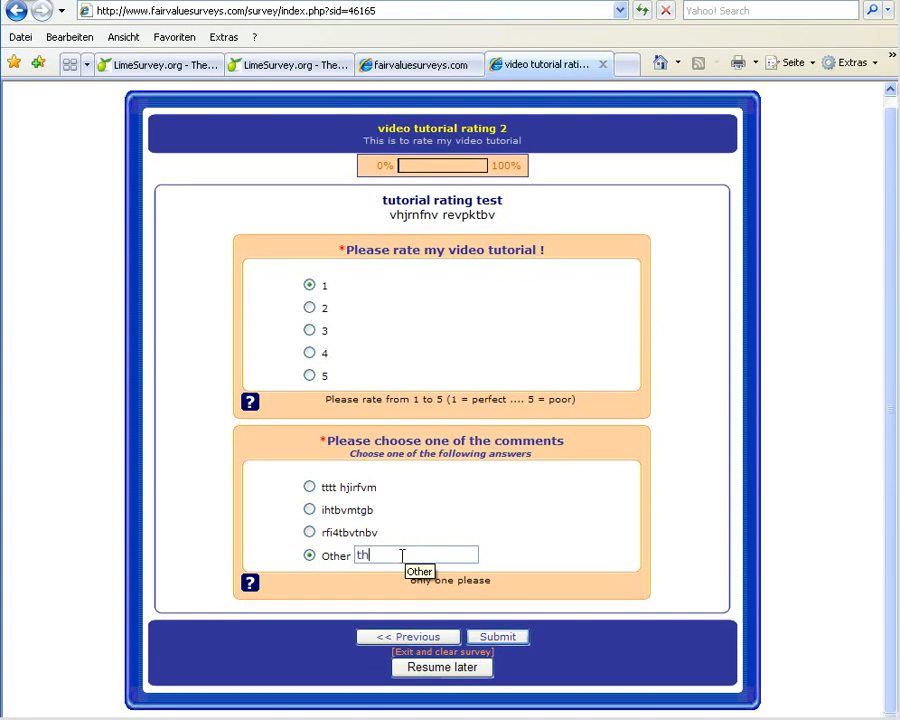
{"action": "type", "text": "this is useless"}
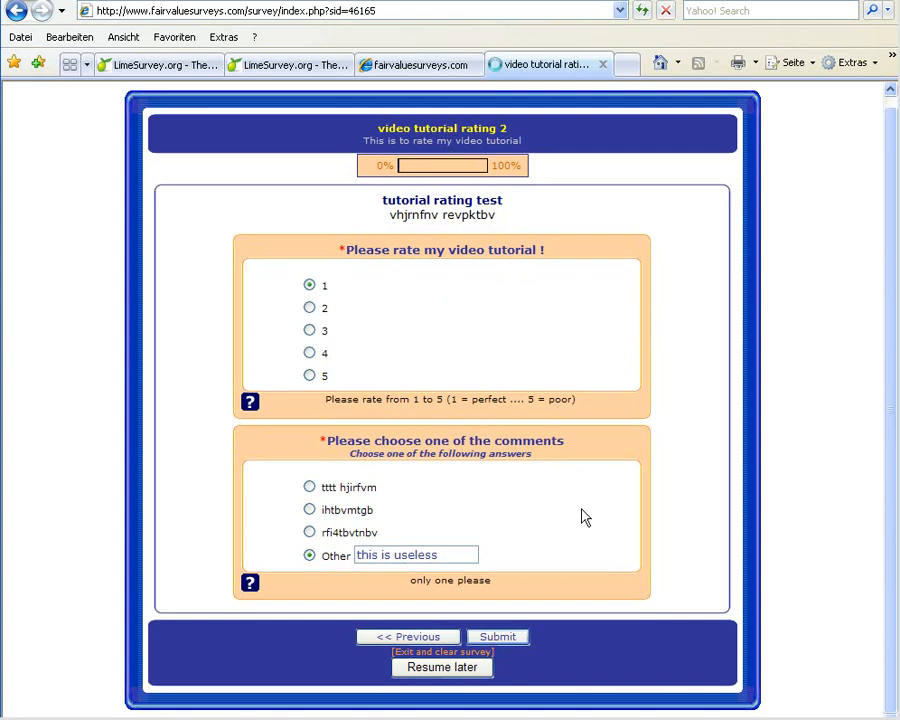
{"action": "left_click", "coordinate": [496, 636]}
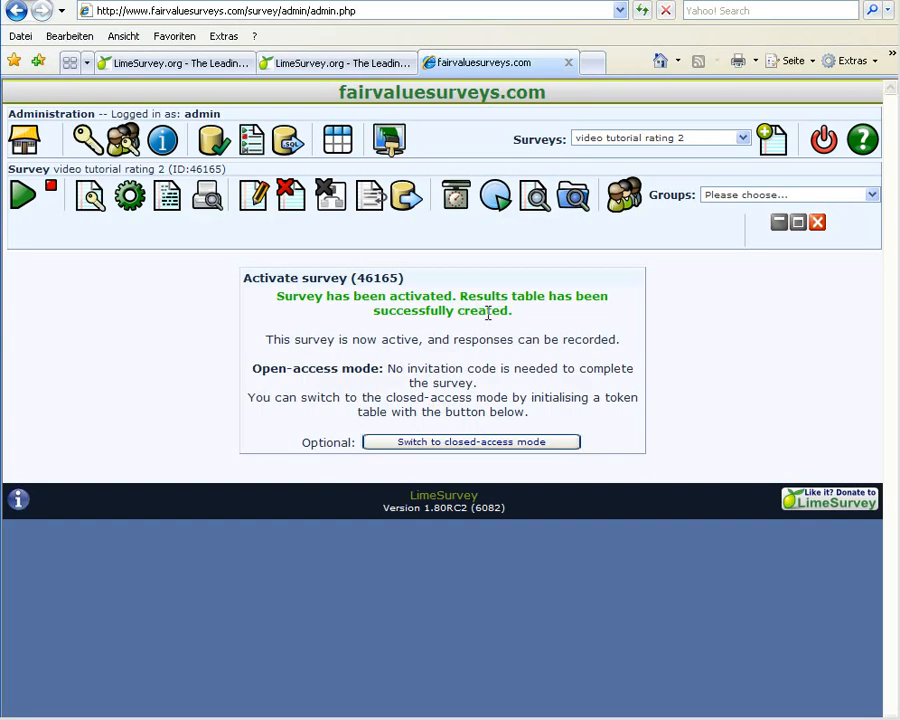
{"action": "mouse_move", "coordinate": [672, 356]}
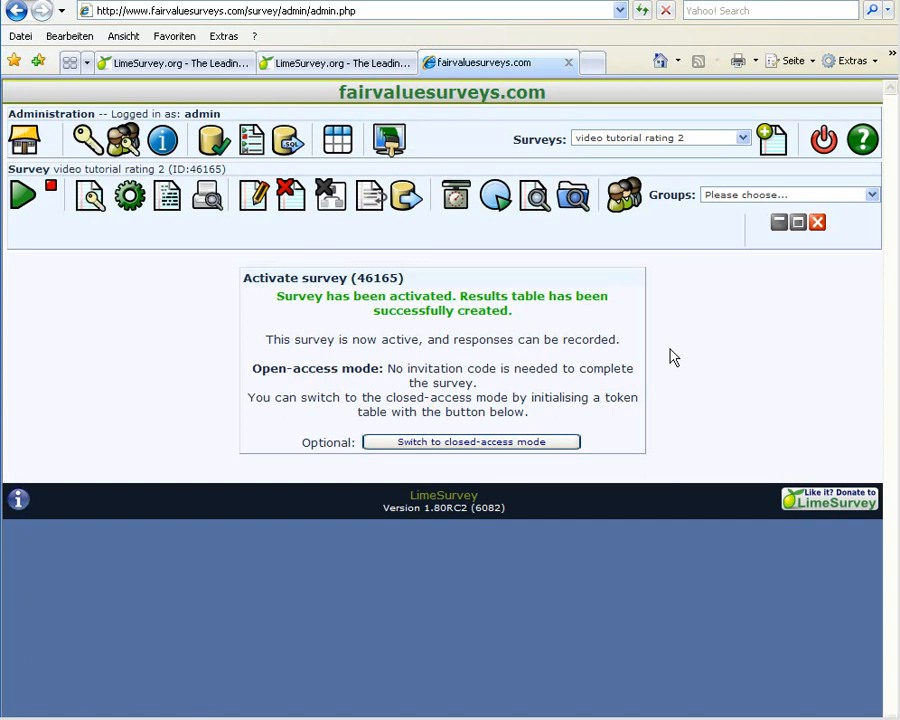
{"action": "mouse_move", "coordinate": [672, 278]}
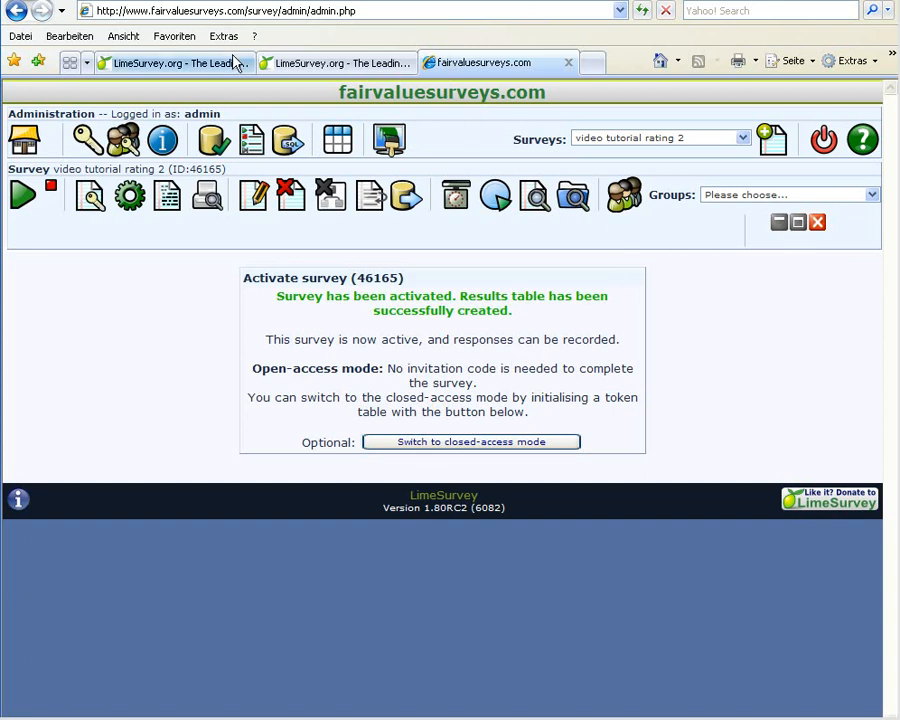
Step: Switch to the browser tab with the LimeSurvey project homepage and its release news
{"action": "left_click", "coordinate": [160, 62]}
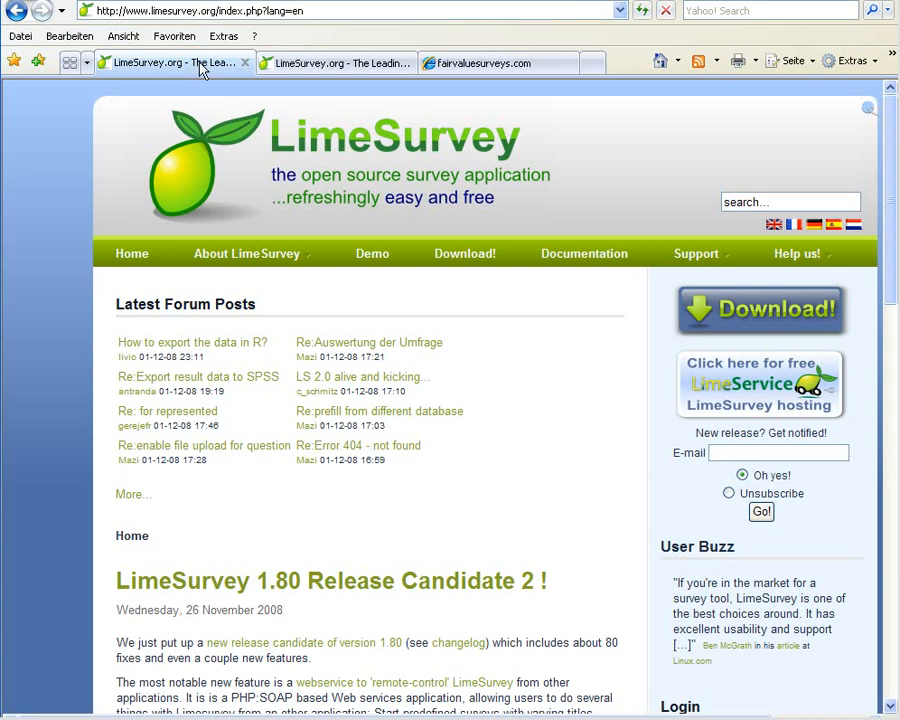